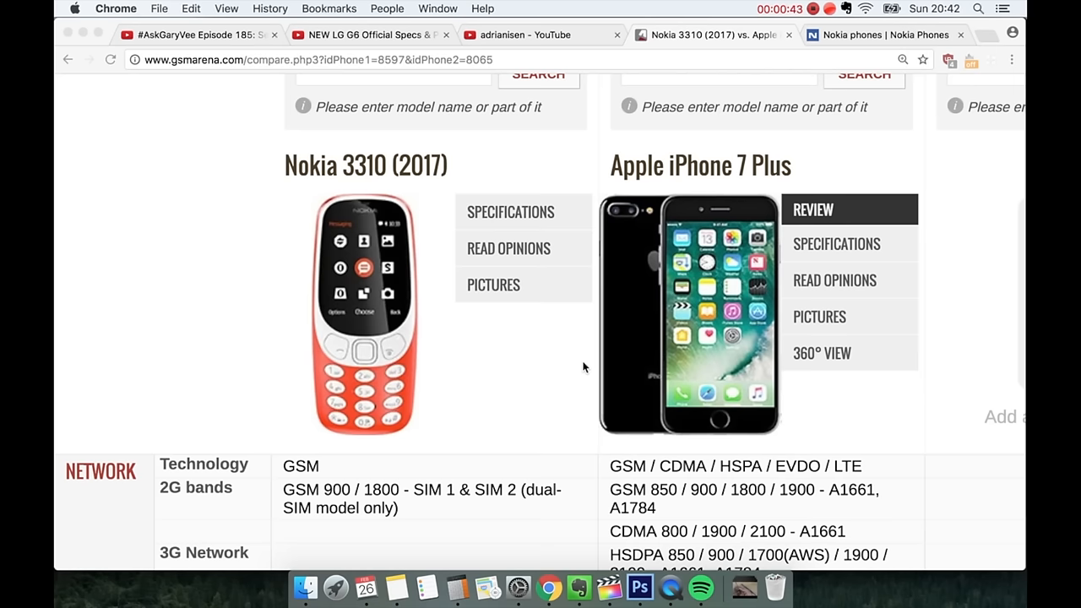
Step: Scroll past the phone images to the Network, Launch and Body rows
scroll(down, 3)
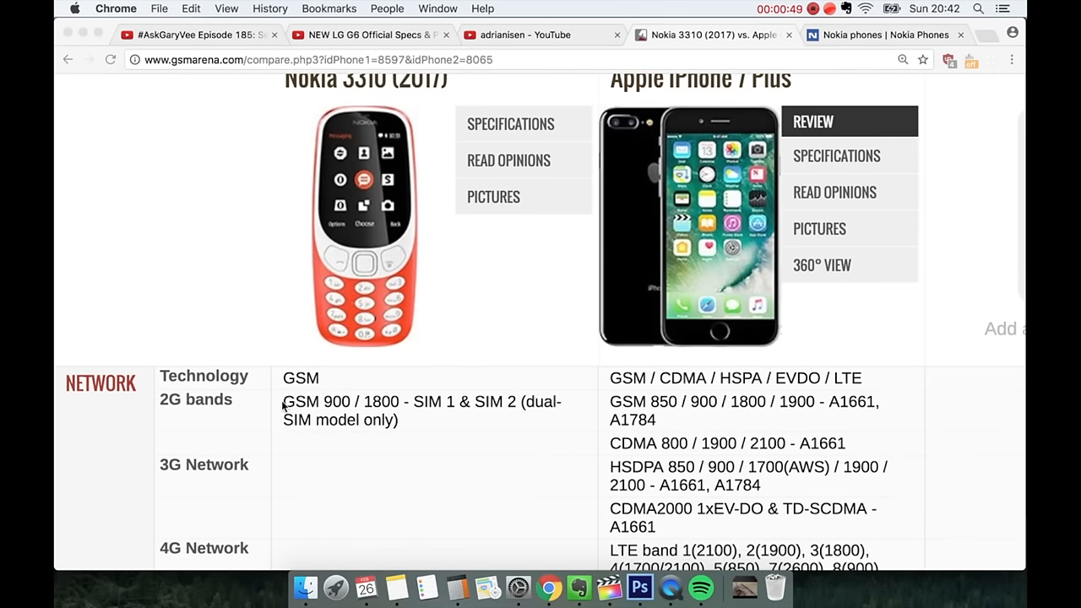
mouse_move(396, 412)
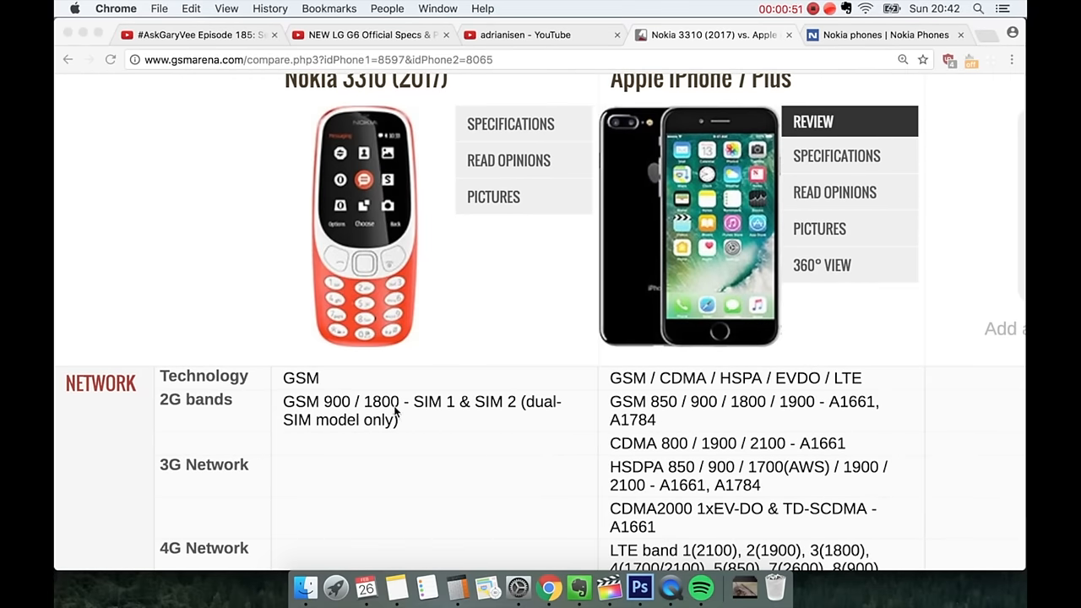
mouse_move(497, 416)
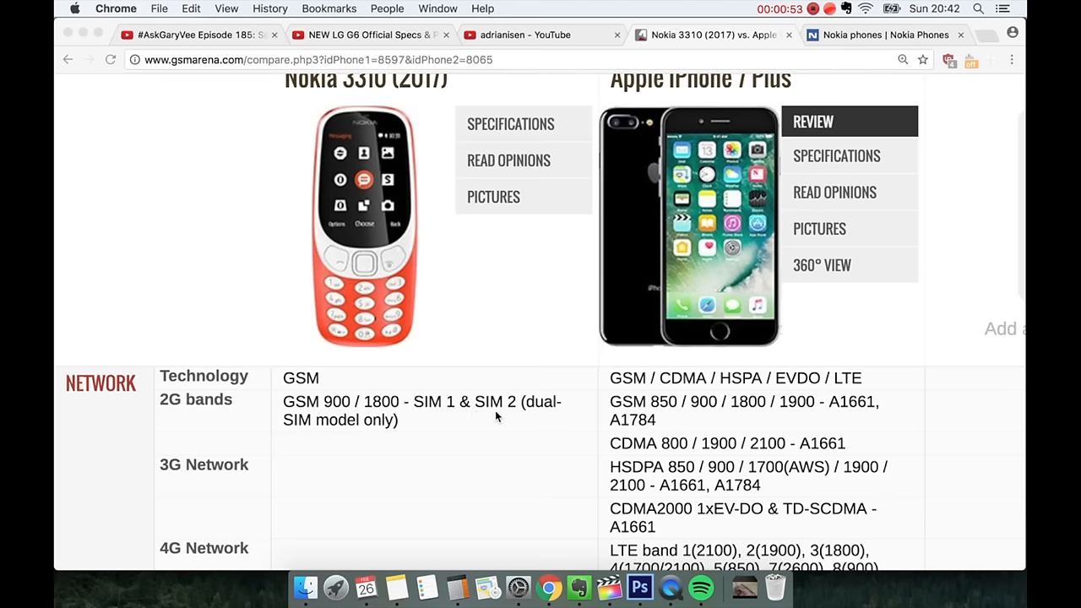
mouse_move(448, 416)
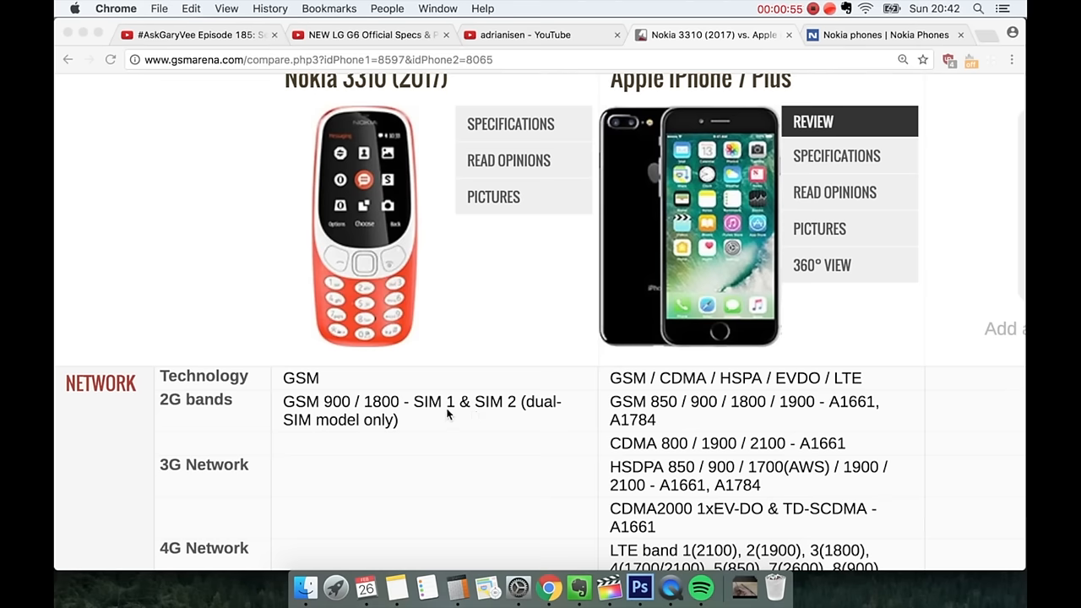
scroll(down, 3)
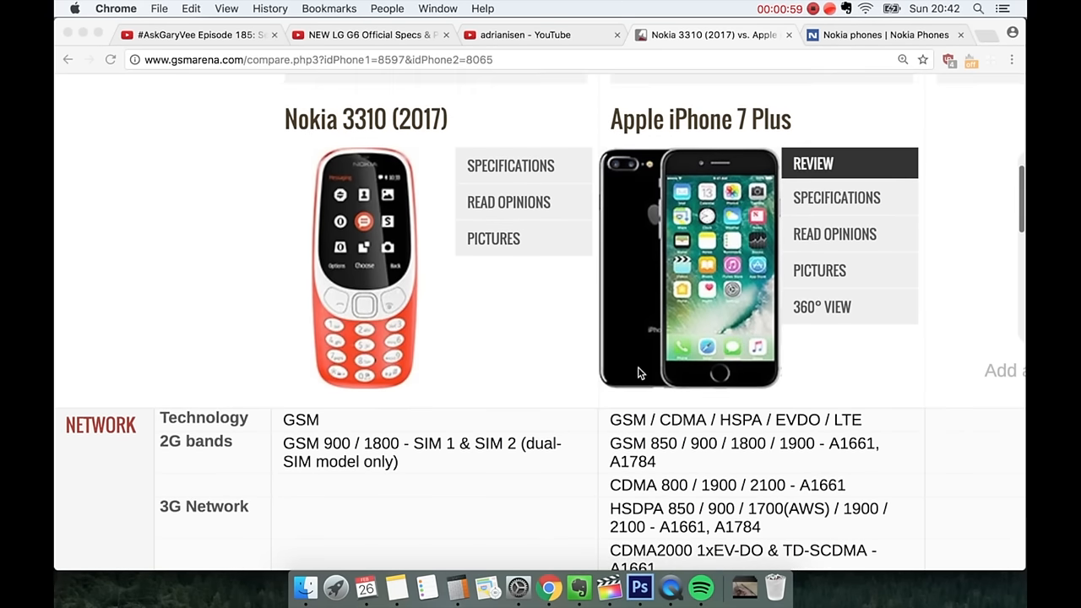
scroll(down, 3)
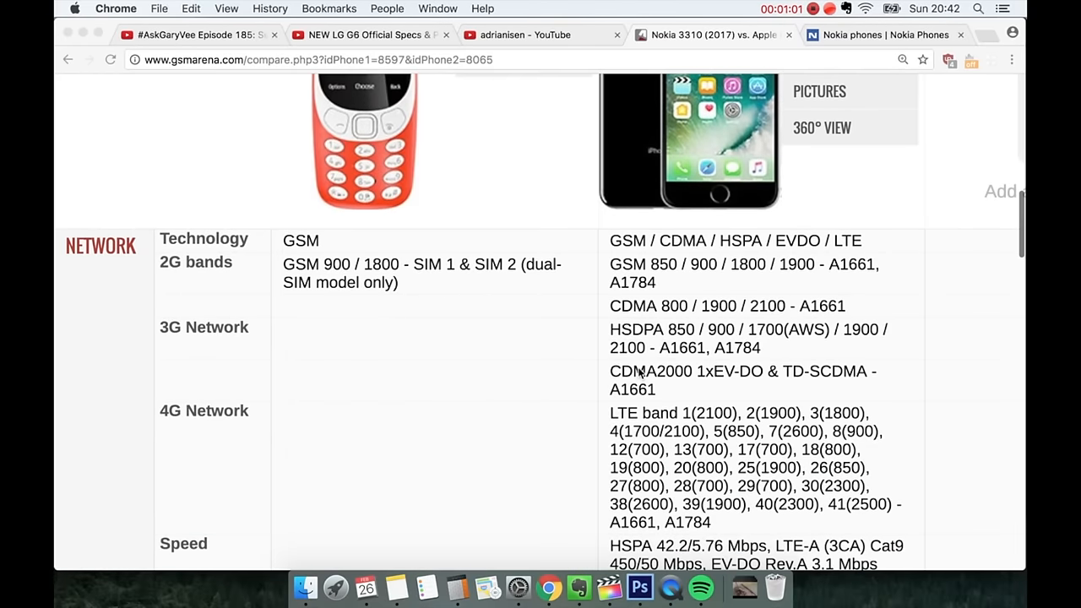
scroll(down, 3)
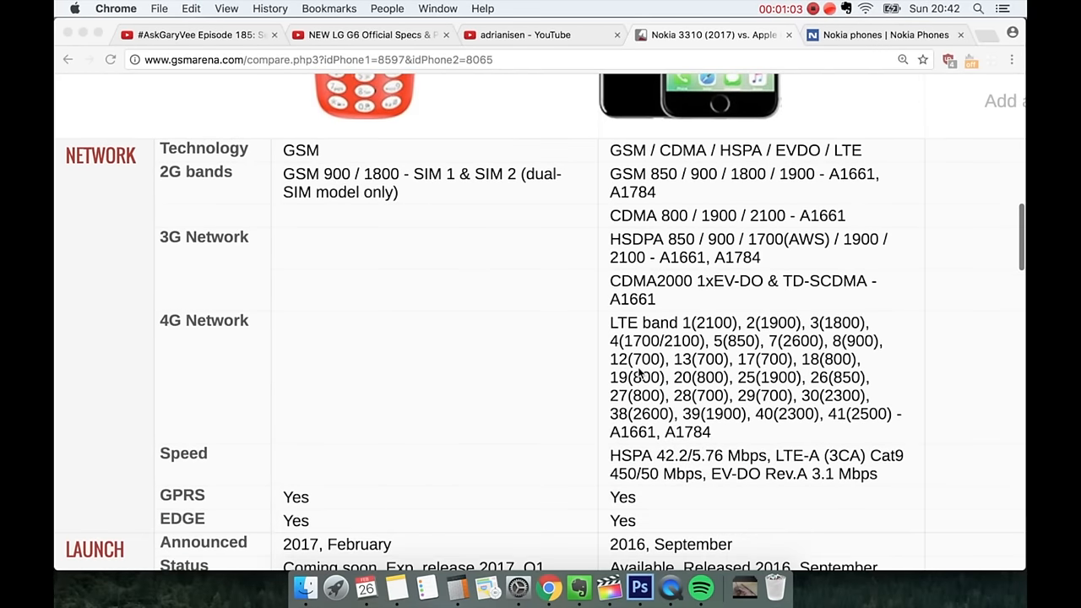
scroll(down, 3)
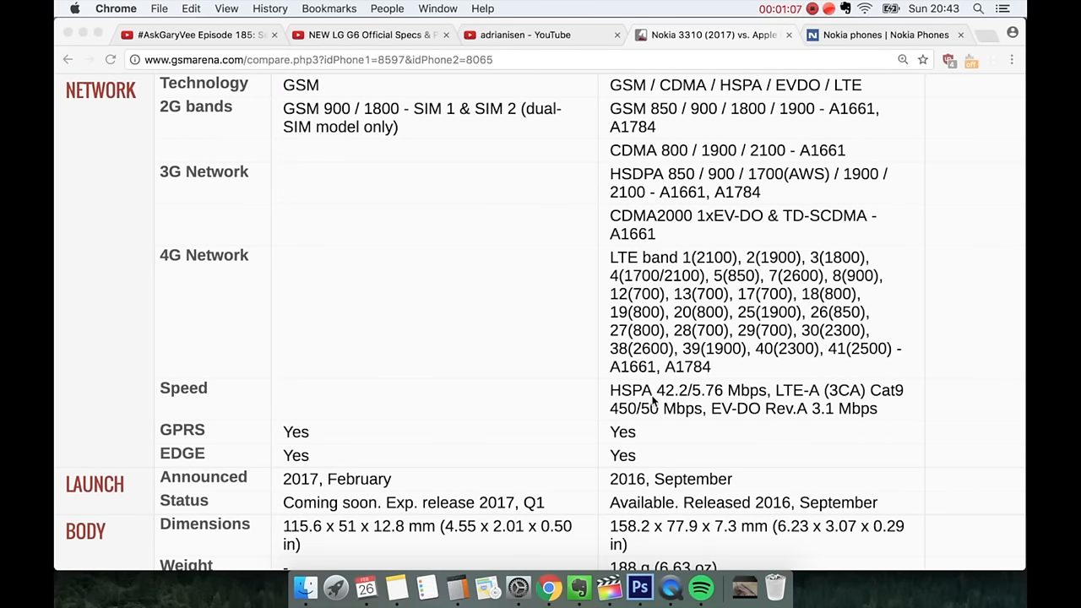
mouse_move(689, 401)
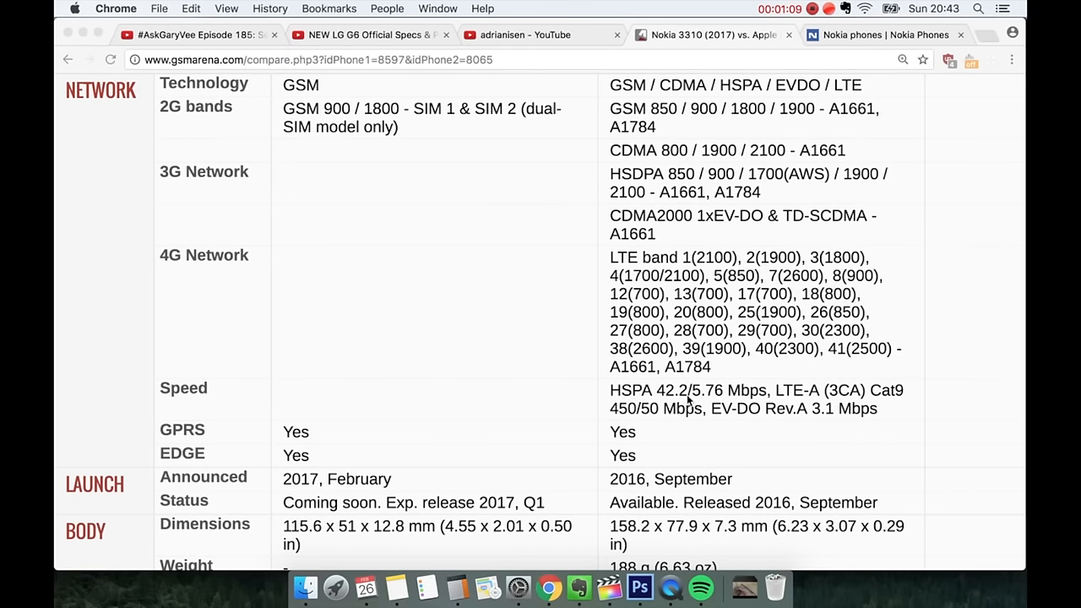
mouse_move(811, 409)
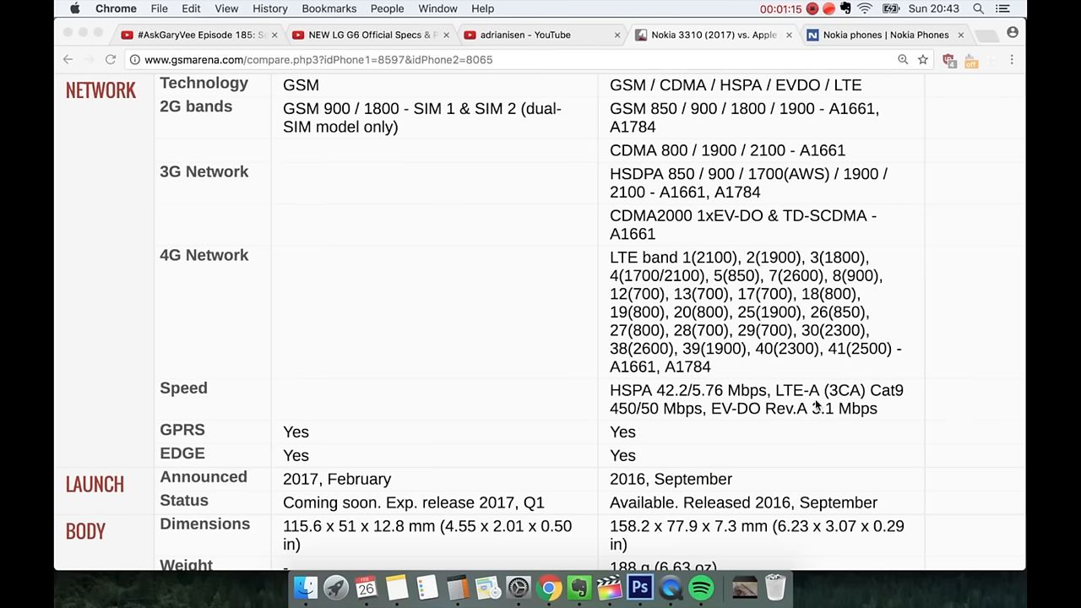
Step: Scroll further to the full Body rows and the start of the Display section
scroll(down, 3)
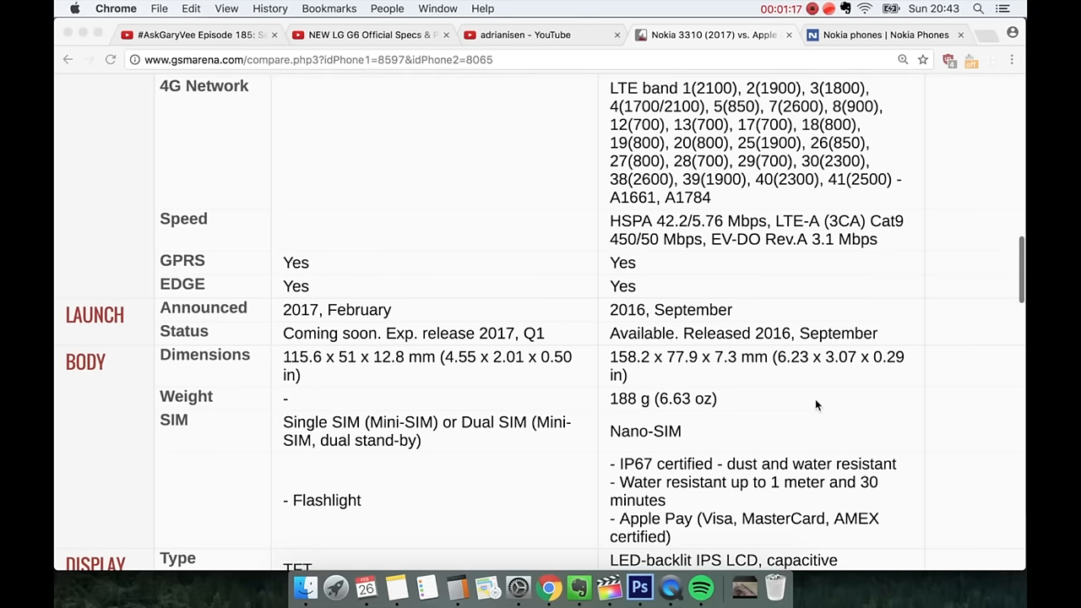
mouse_move(224, 267)
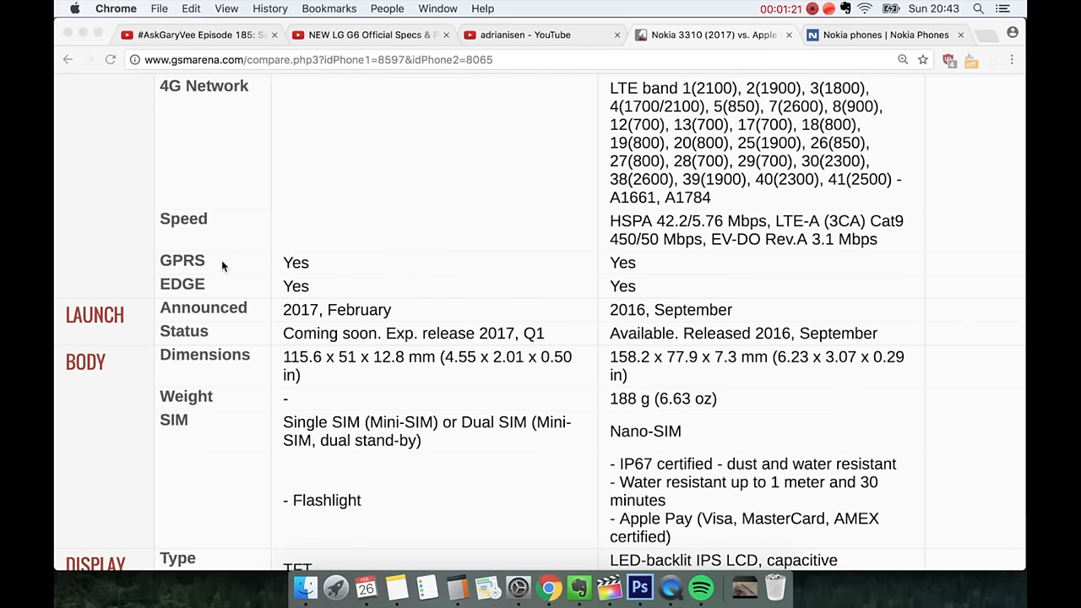
scroll(down, 3)
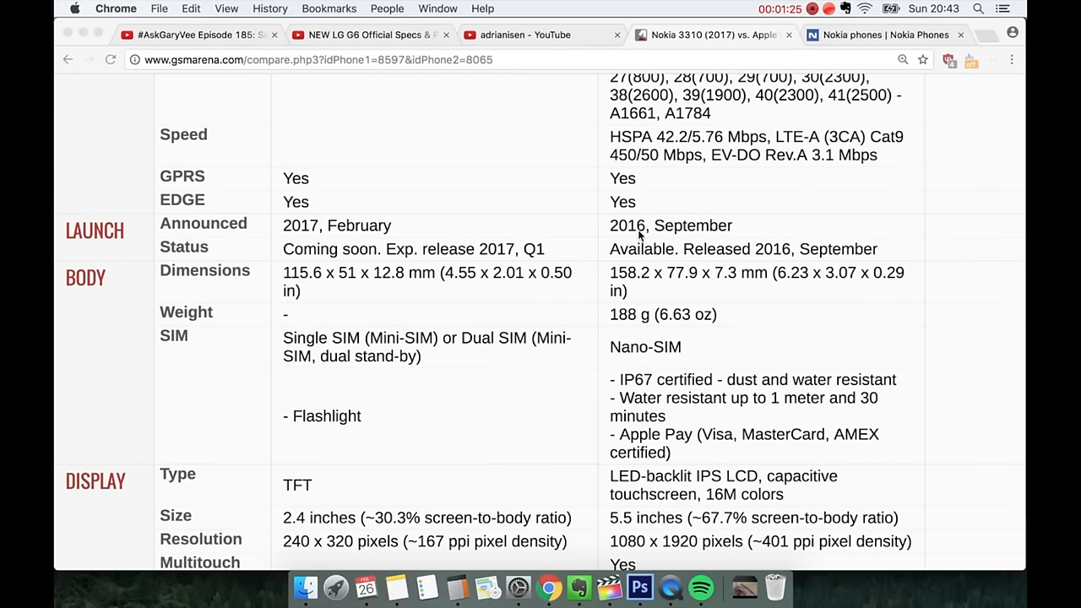
mouse_move(360, 228)
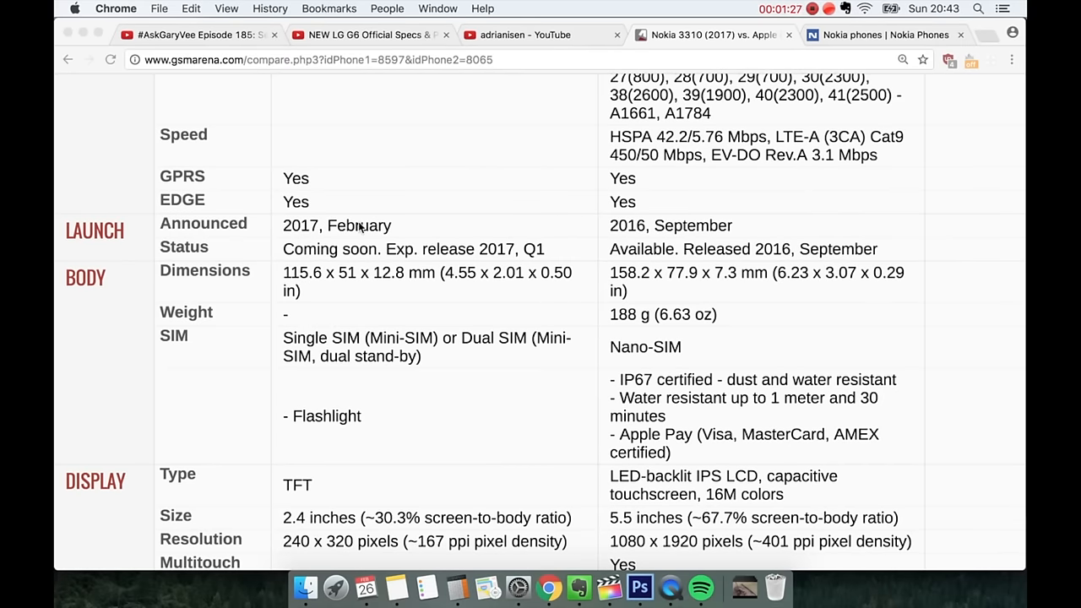
mouse_move(450, 273)
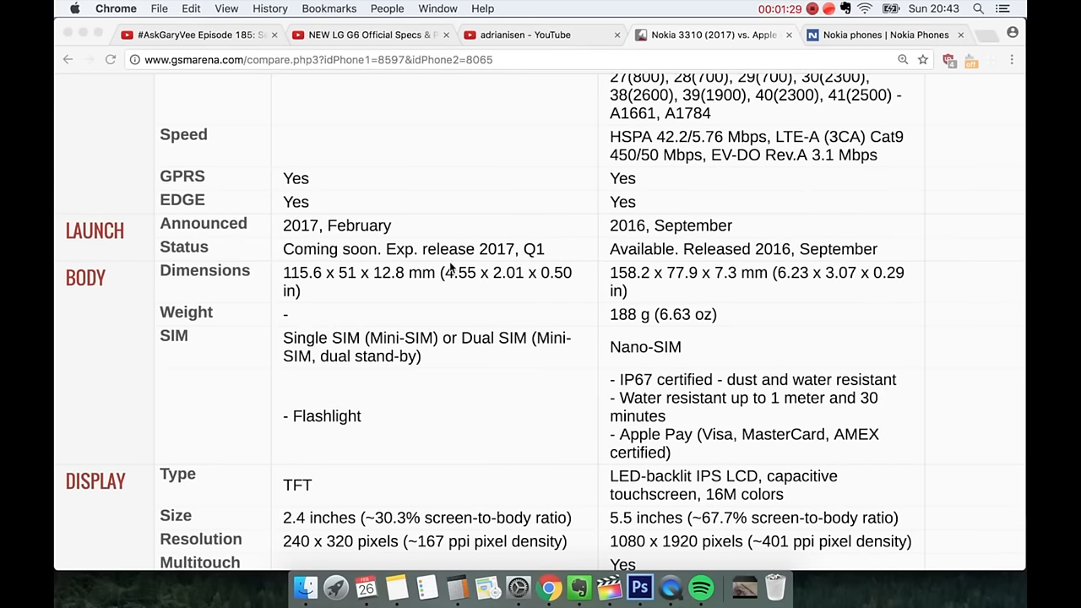
mouse_move(509, 260)
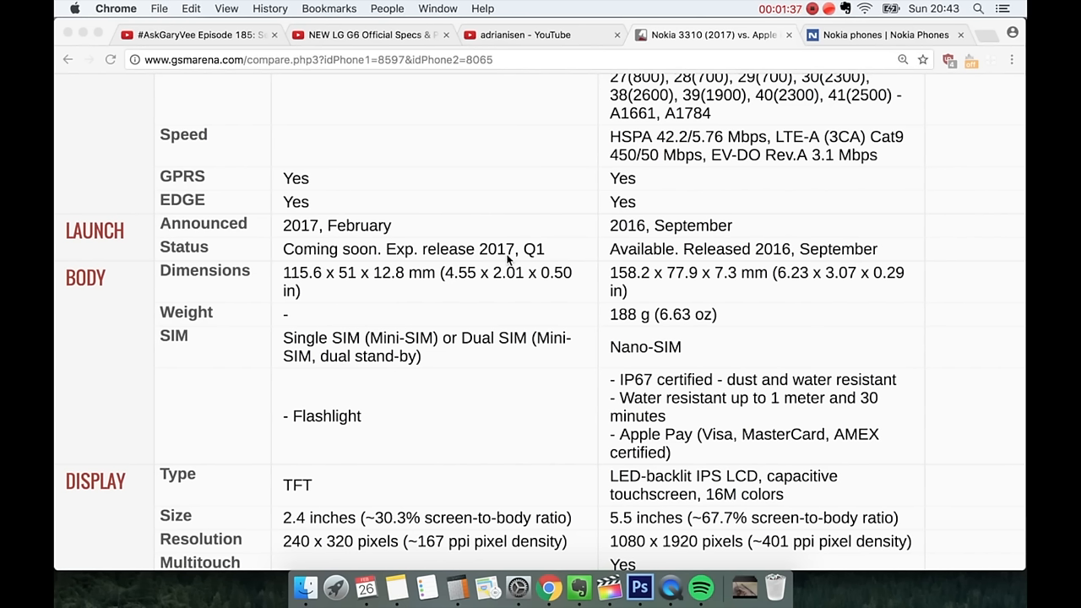
mouse_move(753, 252)
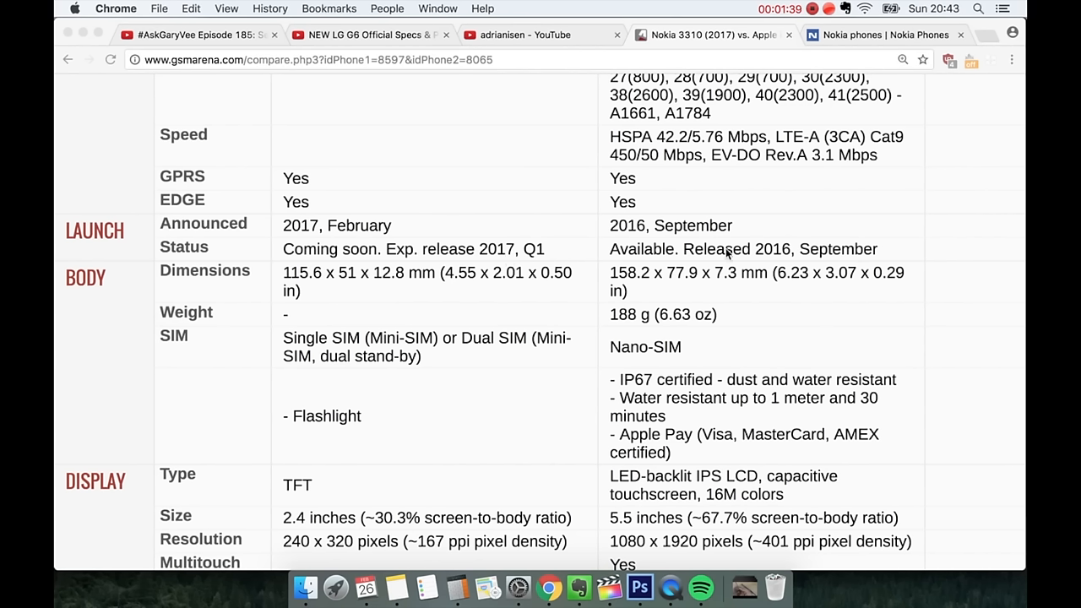
mouse_move(675, 291)
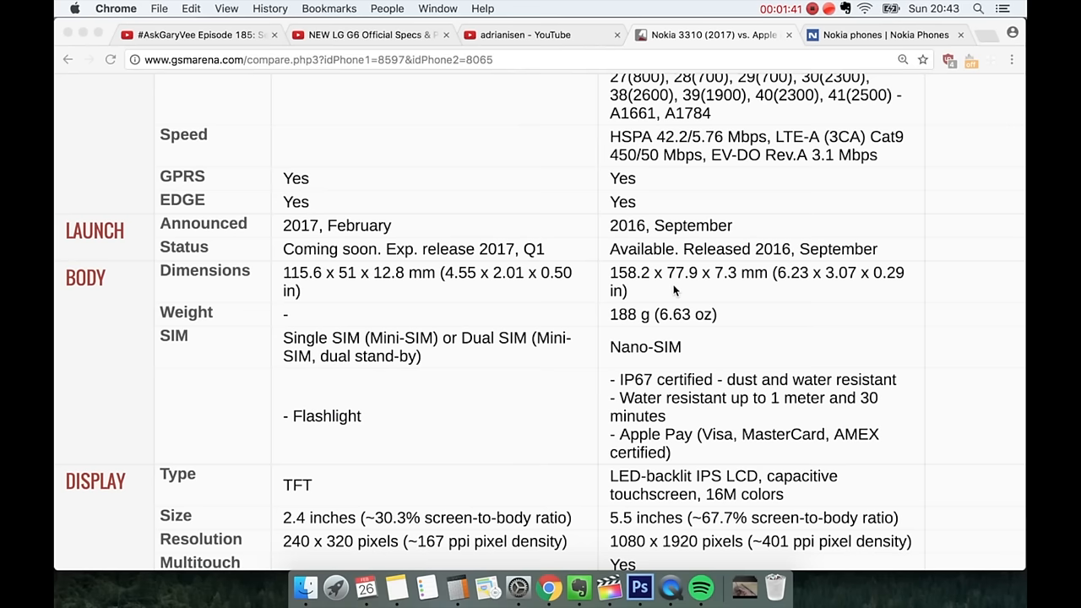
mouse_move(332, 293)
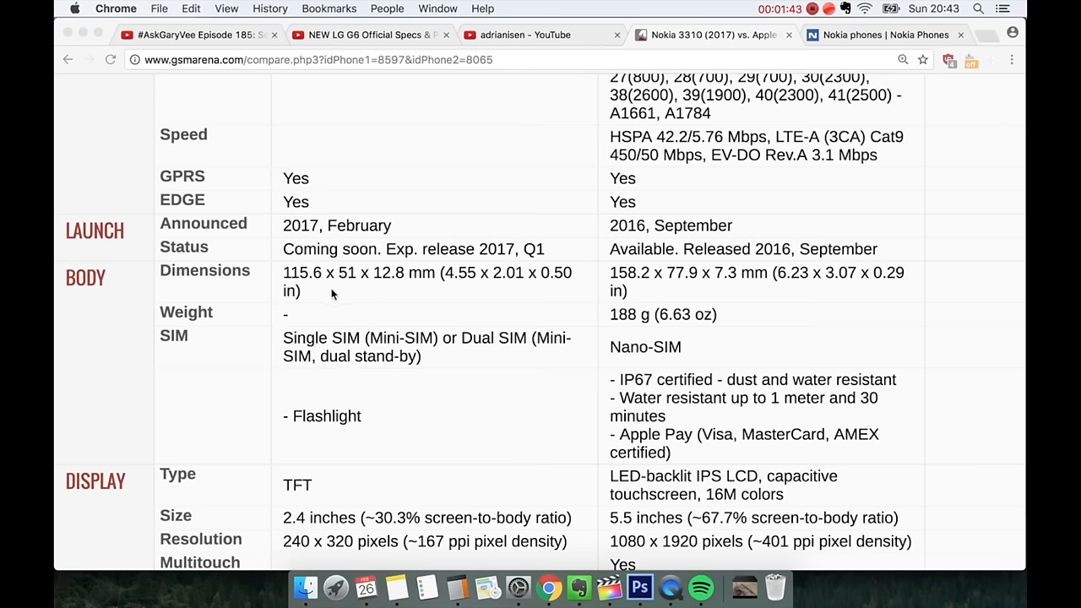
Step: Scroll slightly to the Multitouch and Protection rows of the Display section
scroll(down, 3)
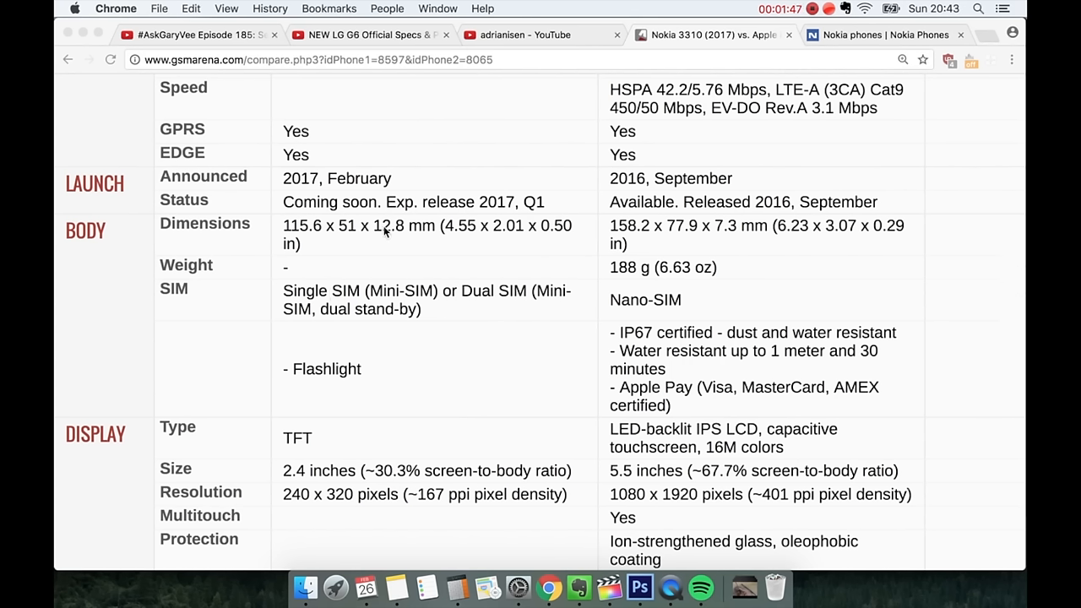
mouse_move(402, 242)
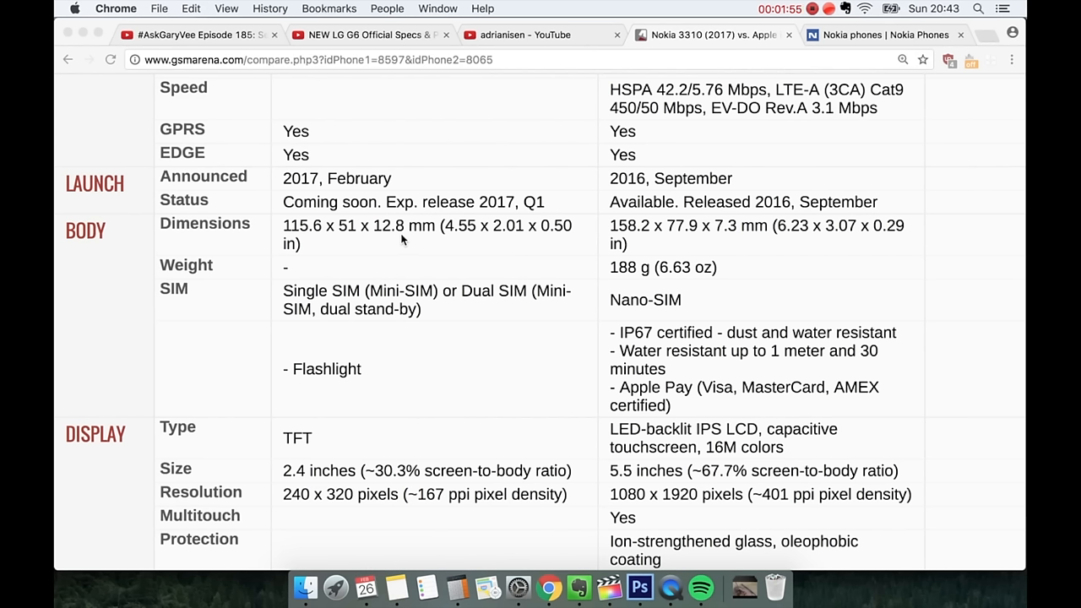
mouse_move(736, 234)
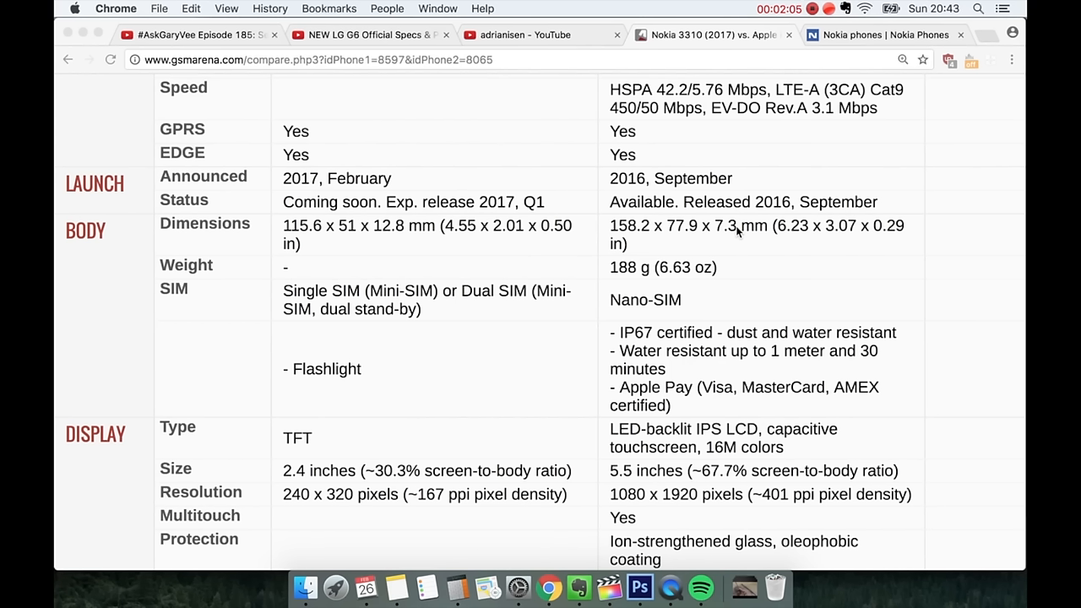
mouse_move(588, 267)
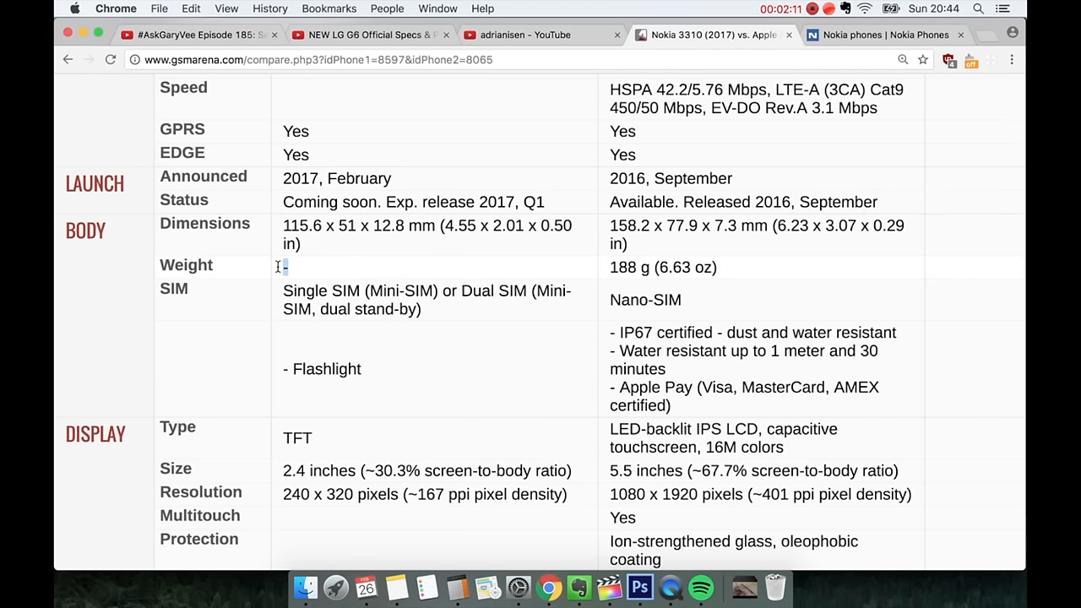
mouse_move(277, 270)
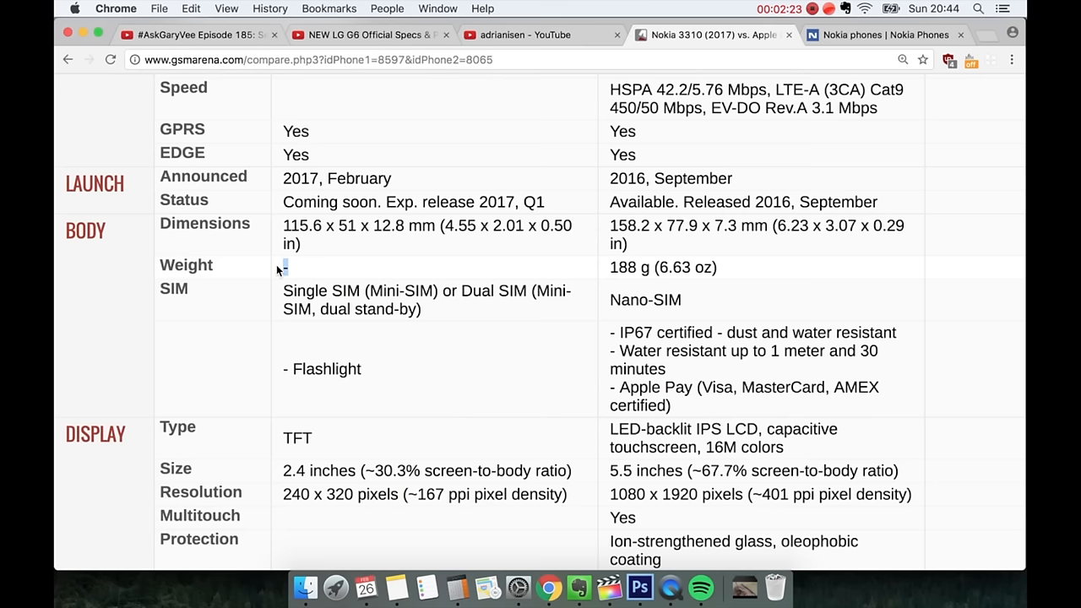
mouse_move(640, 275)
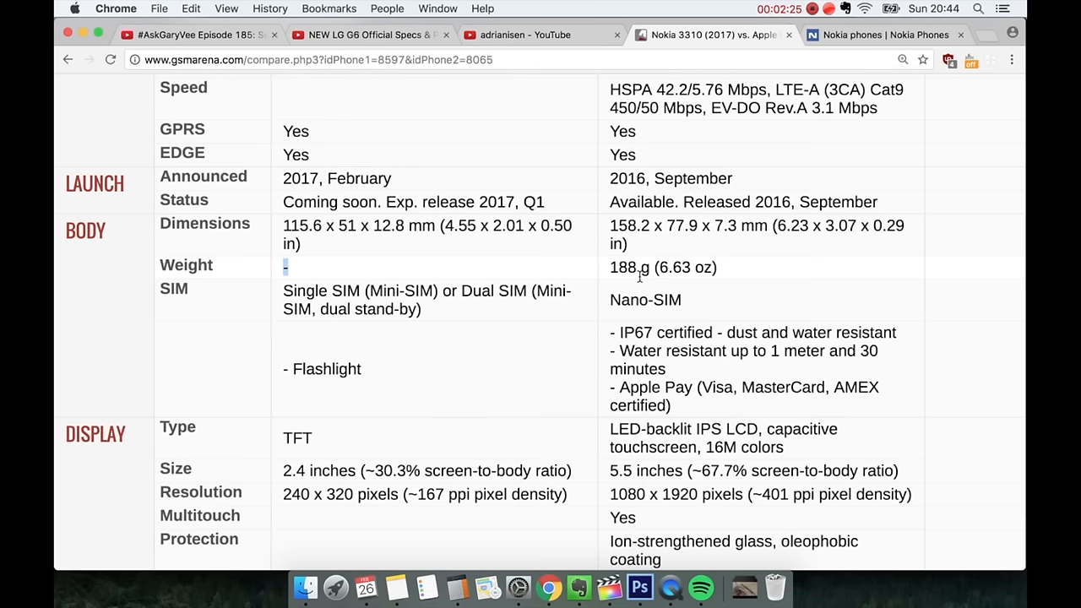
Step: Scroll to the iPhone's wide color gamut, 3D Touch and Display Zoom features
scroll(down, 3)
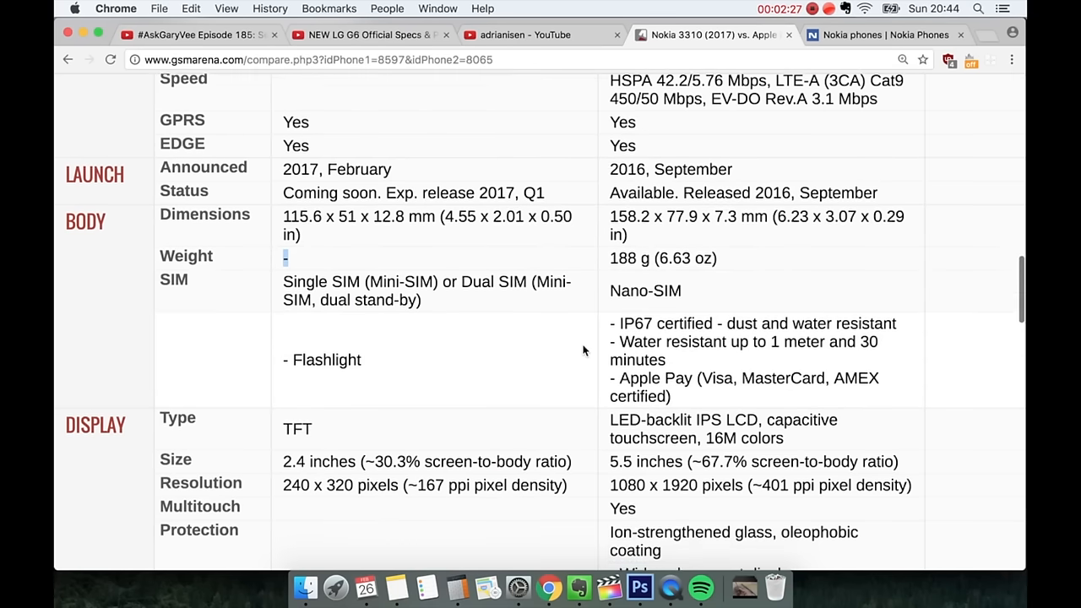
scroll(down, 3)
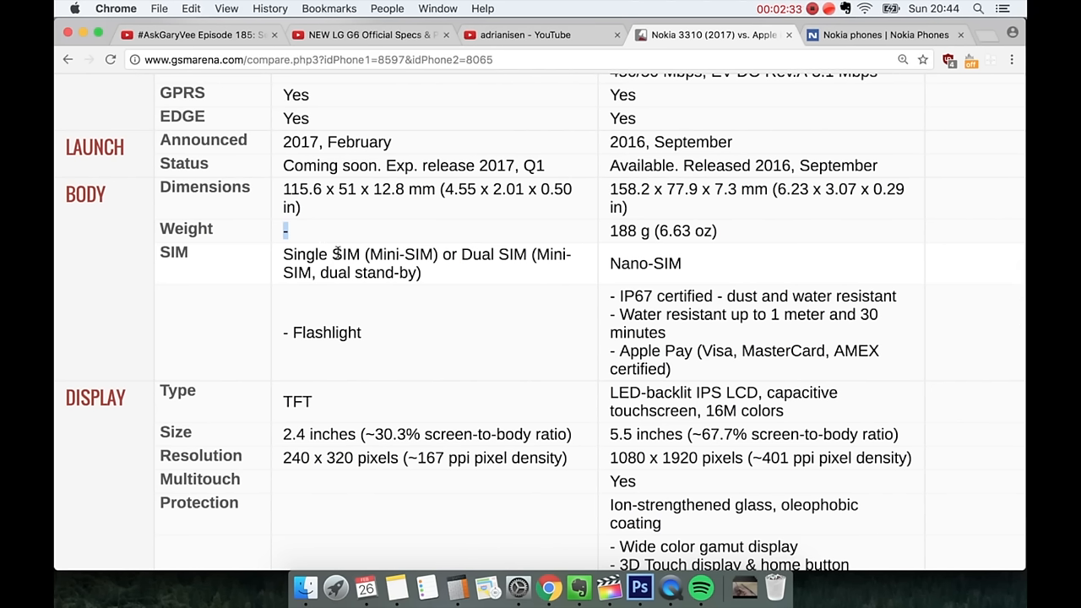
mouse_move(396, 253)
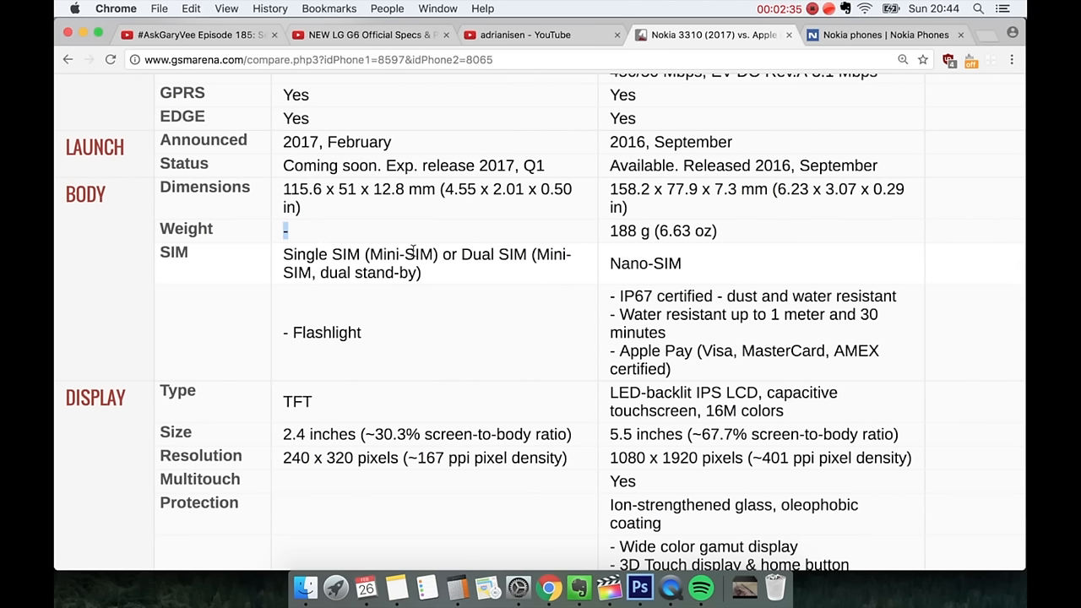
mouse_move(398, 255)
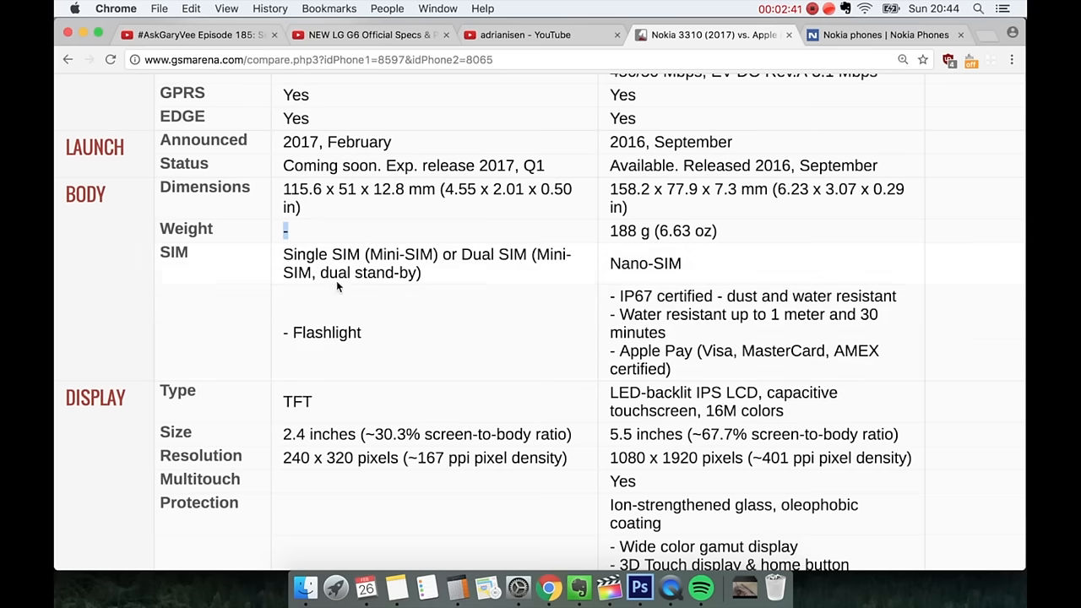
mouse_move(660, 281)
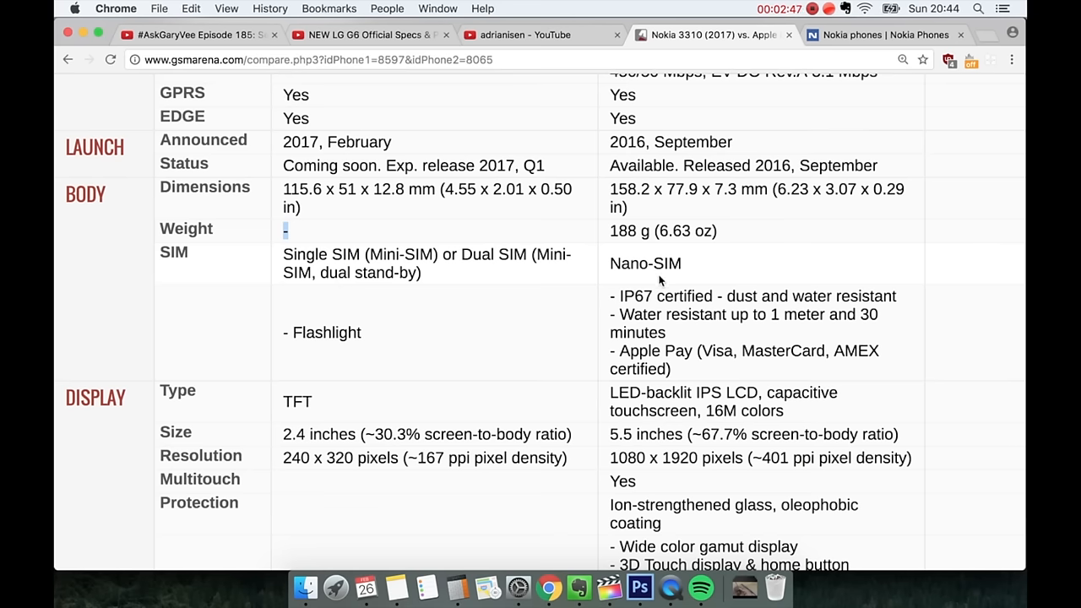
scroll(down, 3)
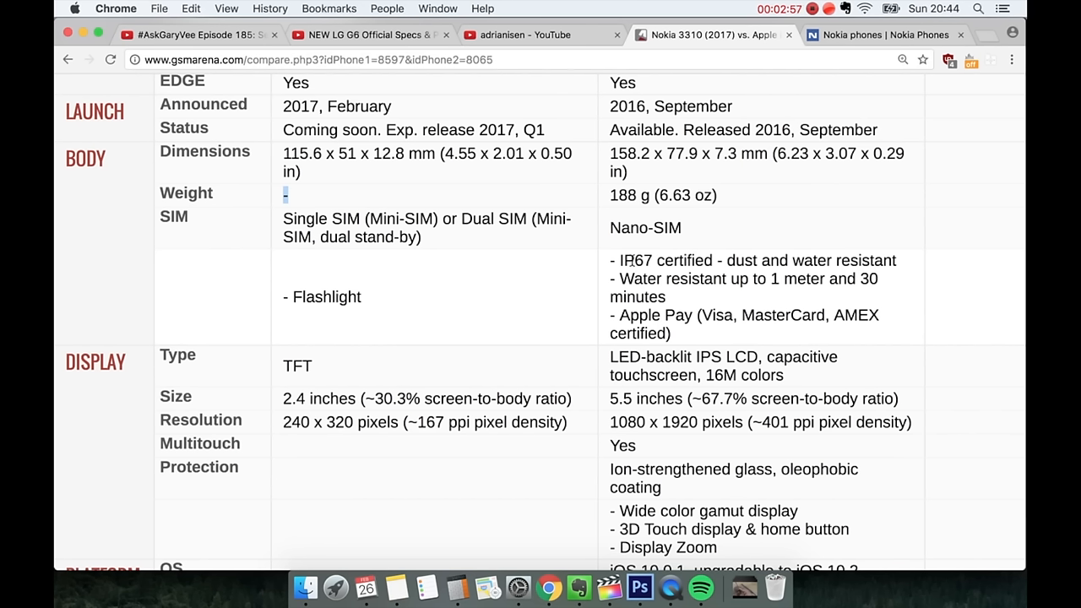
mouse_move(640, 259)
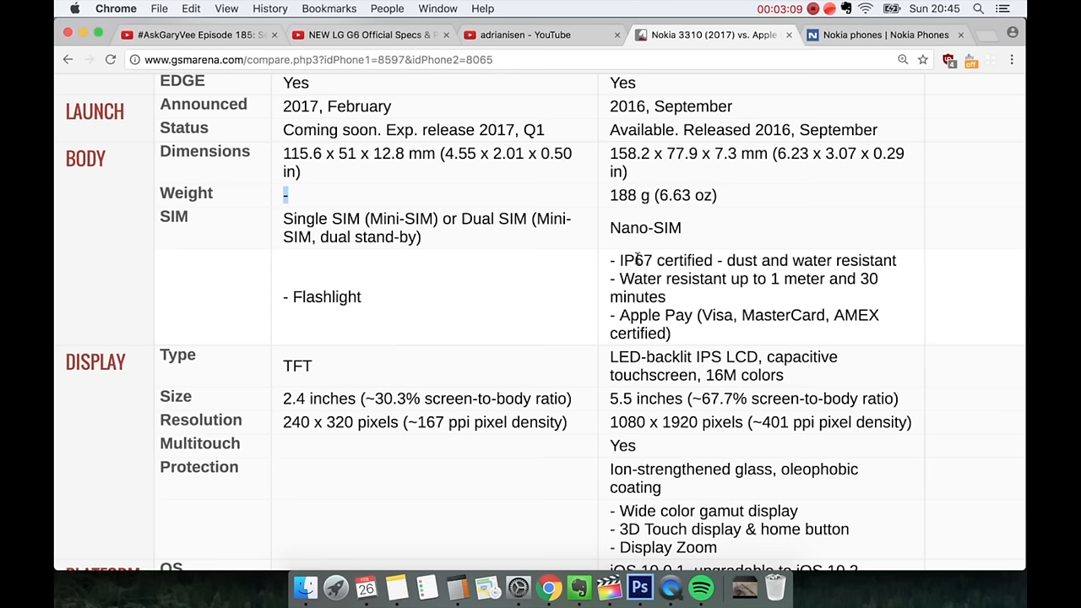
Step: Scroll to the Platform rows (OS, chipset, CPU, GPU) and double-click text there
scroll(down, 3)
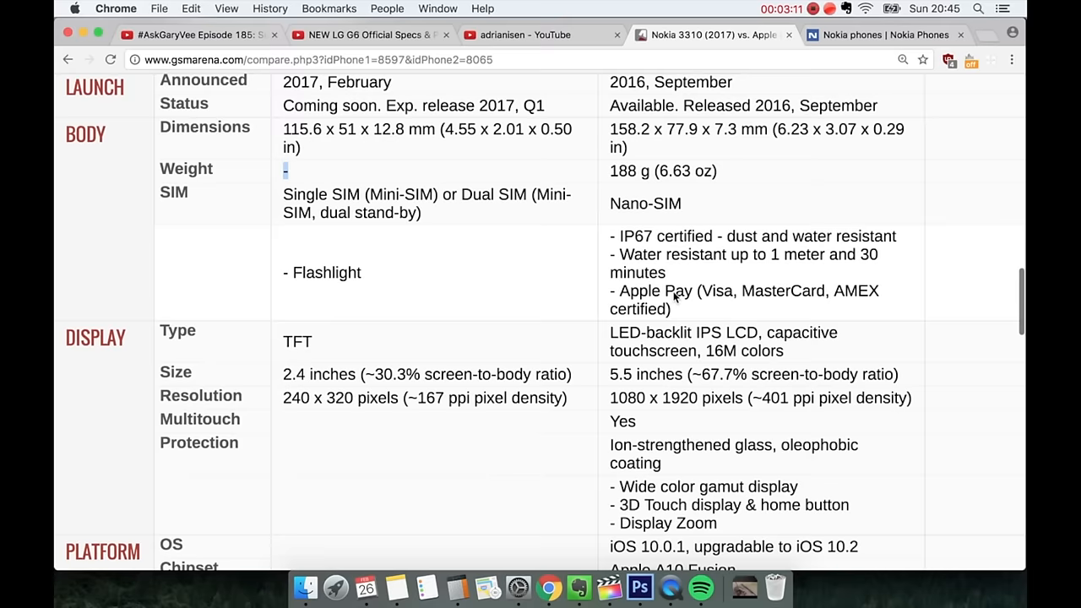
scroll(down, 3)
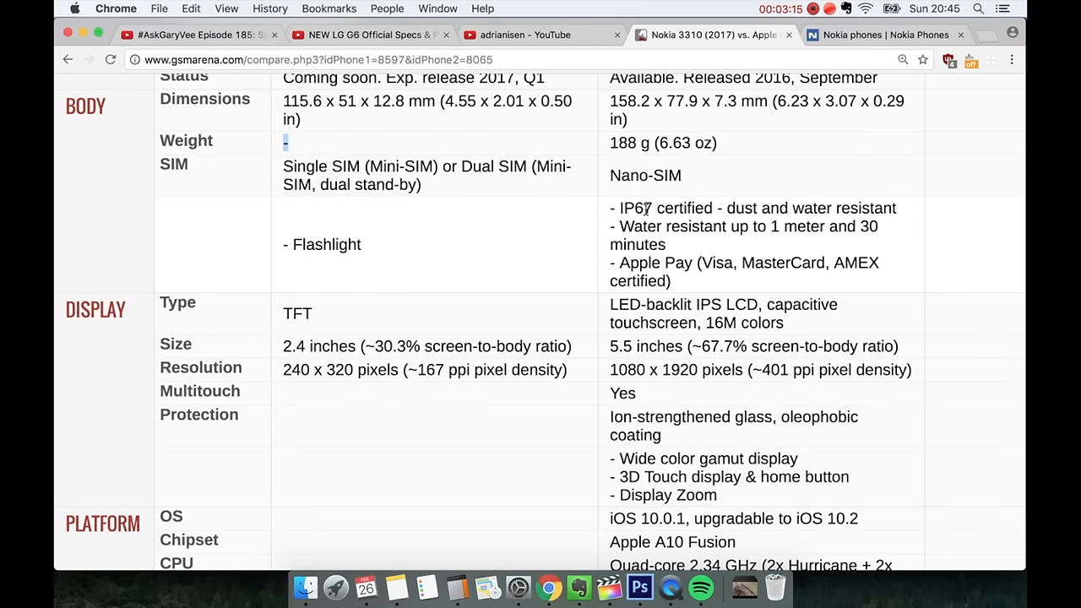
scroll(down, 3)
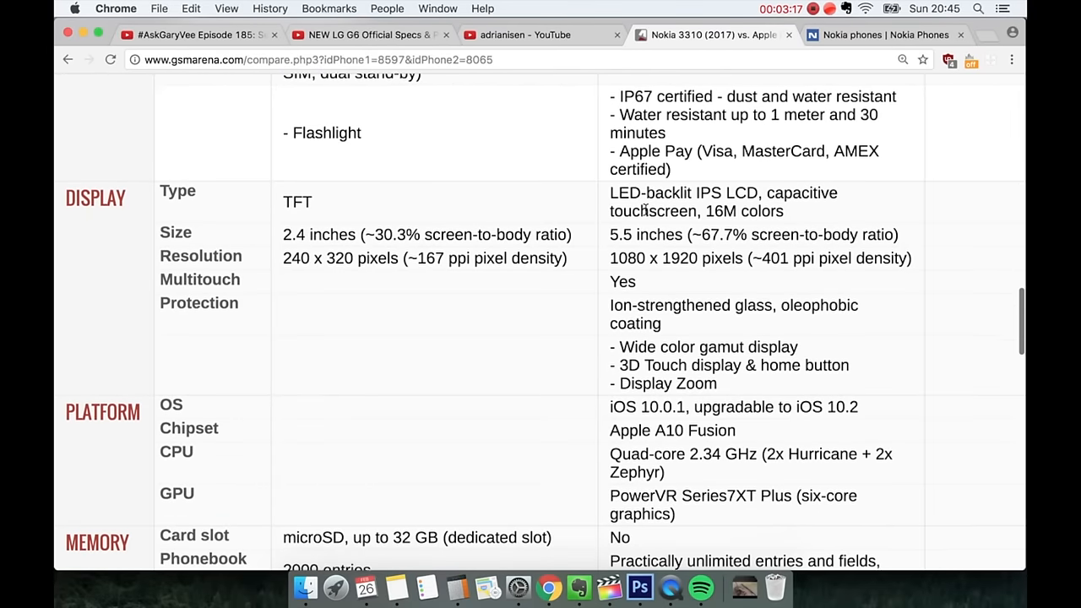
scroll(down, 3)
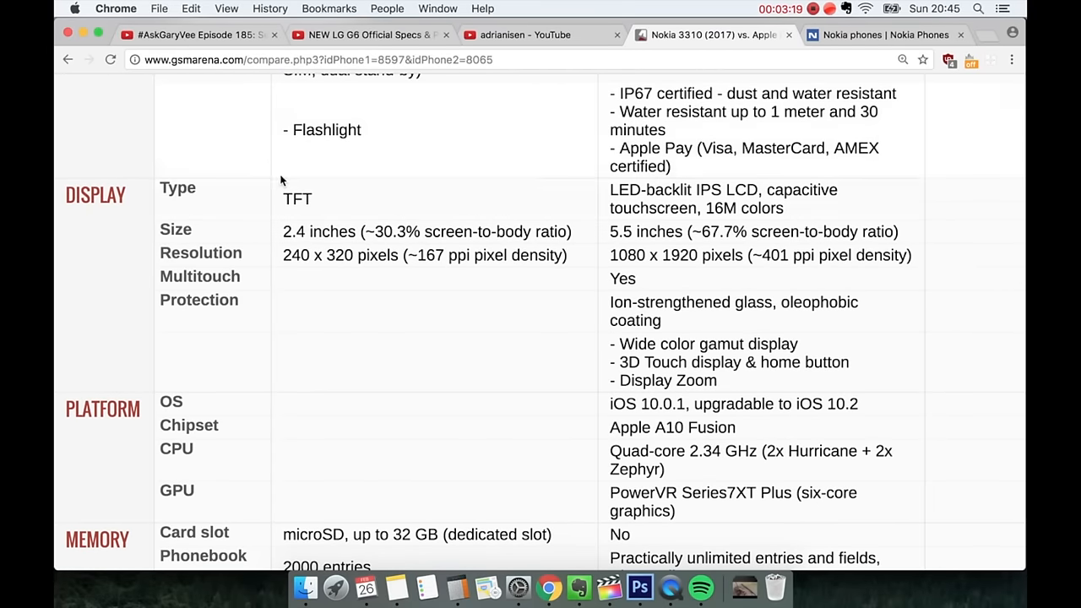
mouse_move(320, 204)
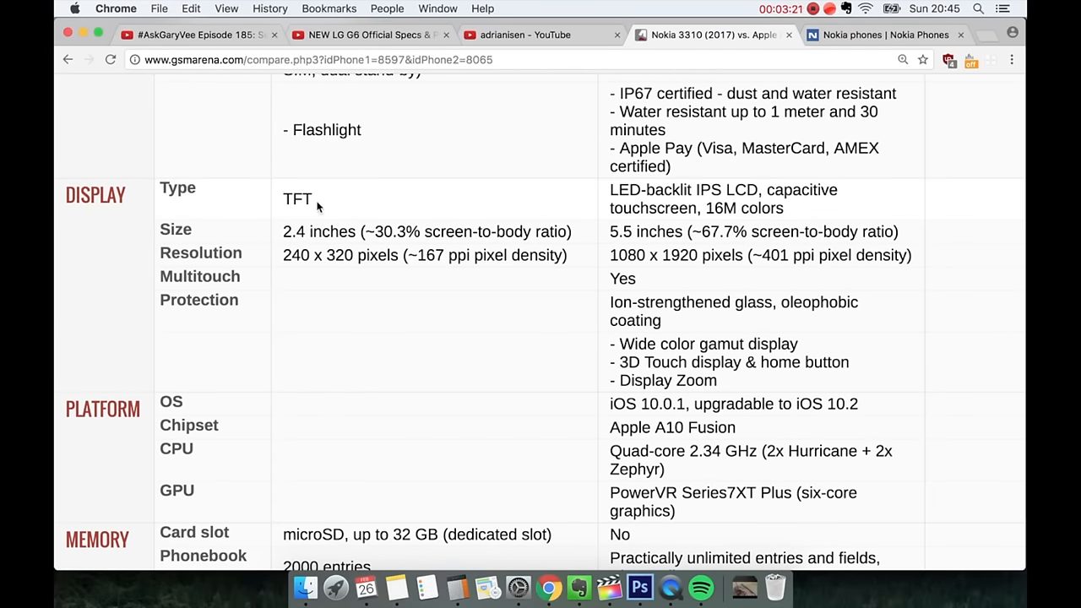
double_click(296, 199)
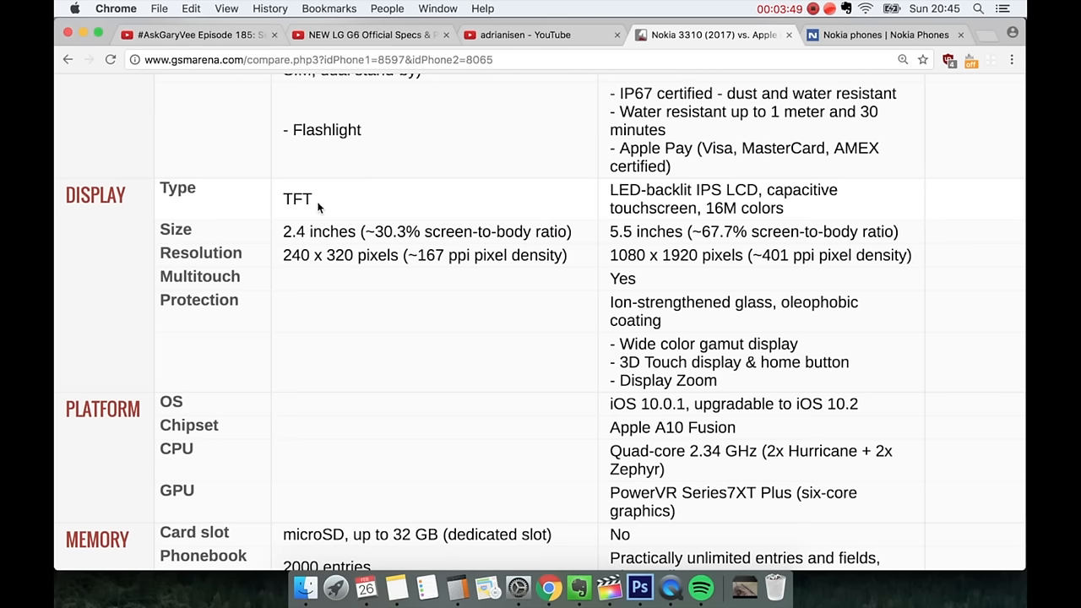
mouse_move(329, 232)
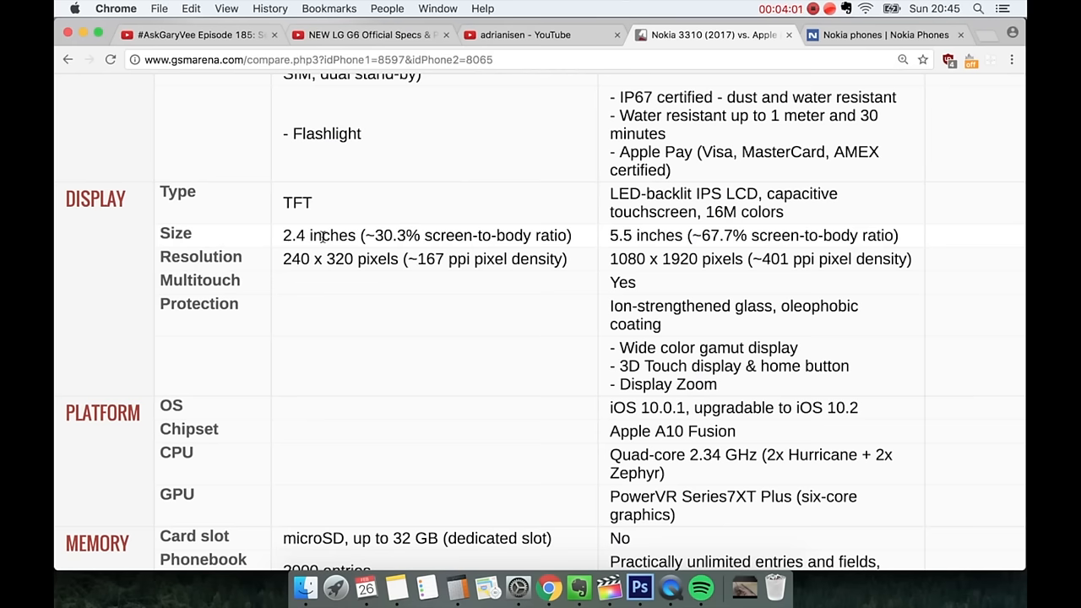
mouse_move(559, 233)
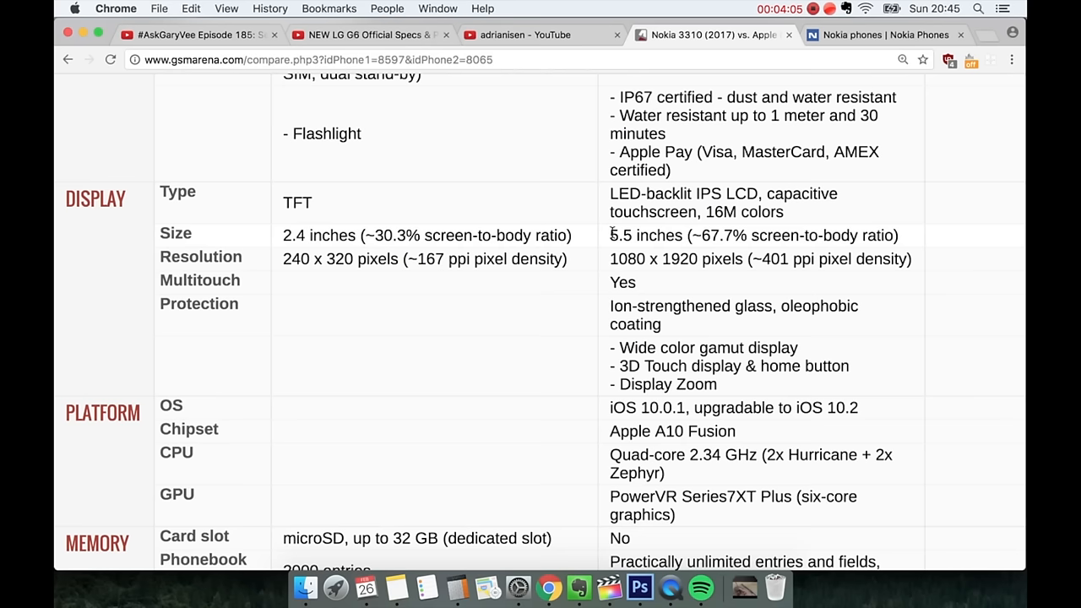
mouse_move(611, 251)
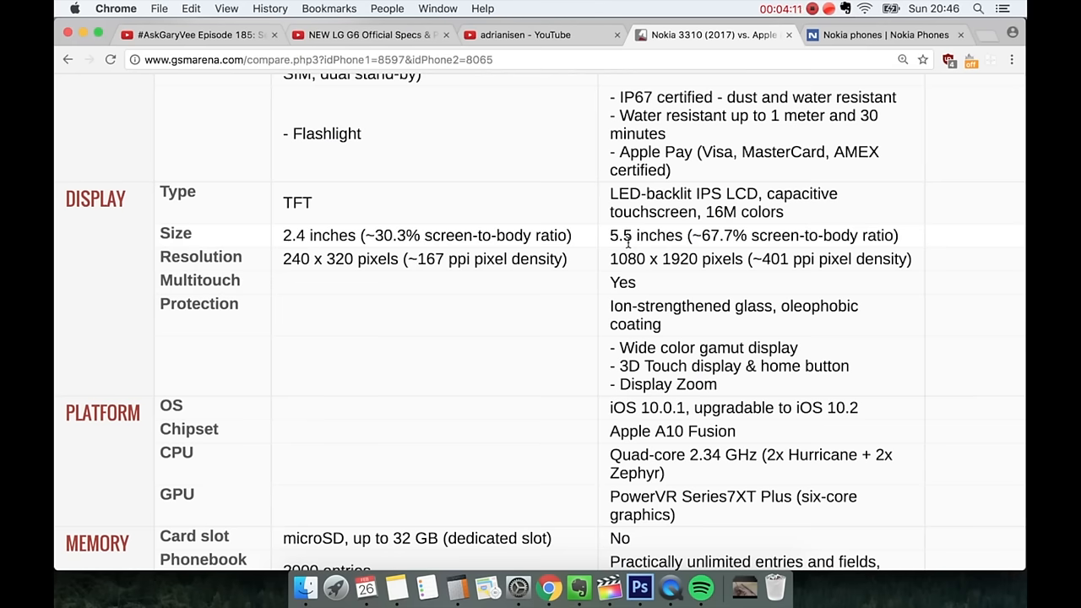
Step: Select the Nokia's 167 ppi figure, then scroll to the card slot and phonebook rows
scroll(down, 3)
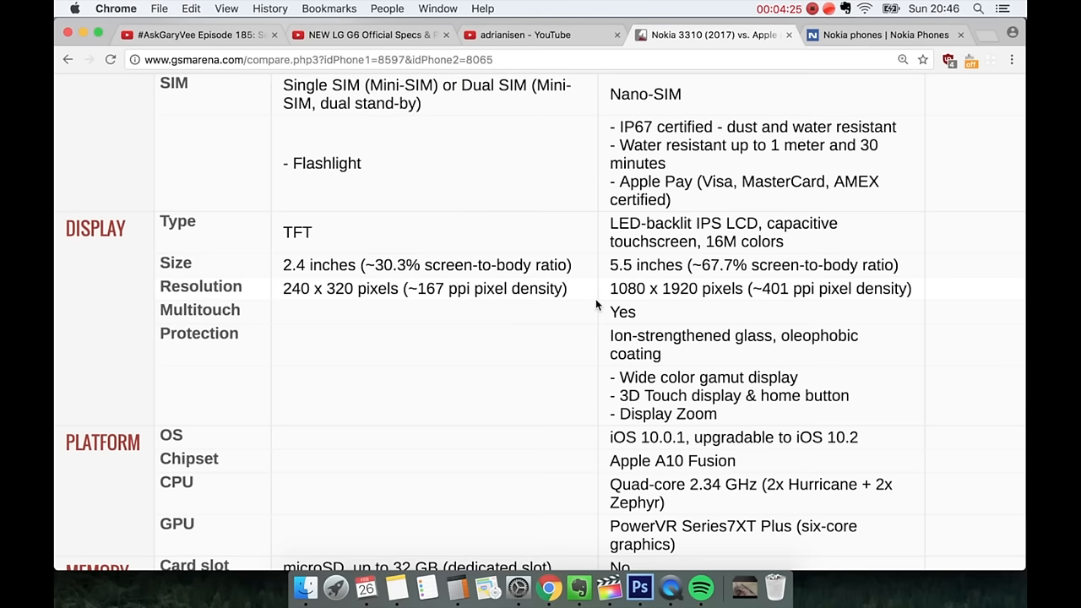
mouse_move(403, 314)
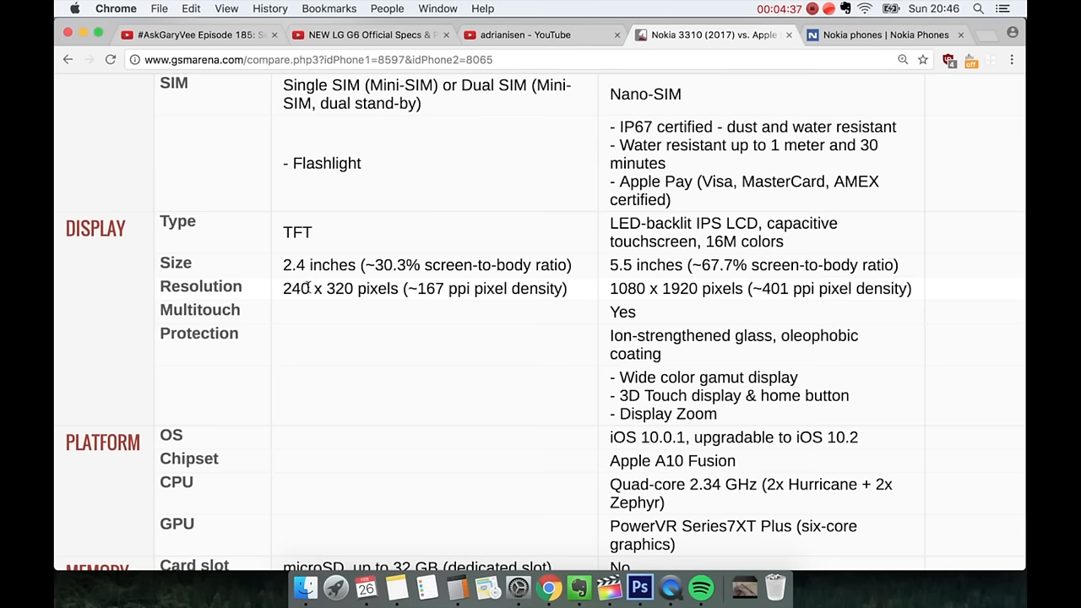
mouse_move(661, 290)
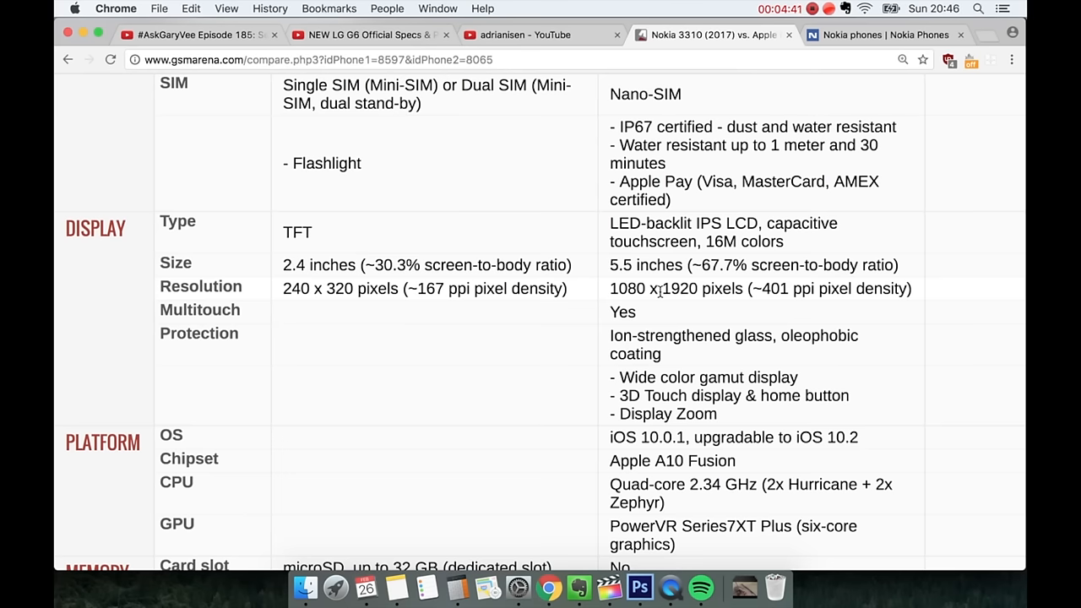
mouse_move(782, 289)
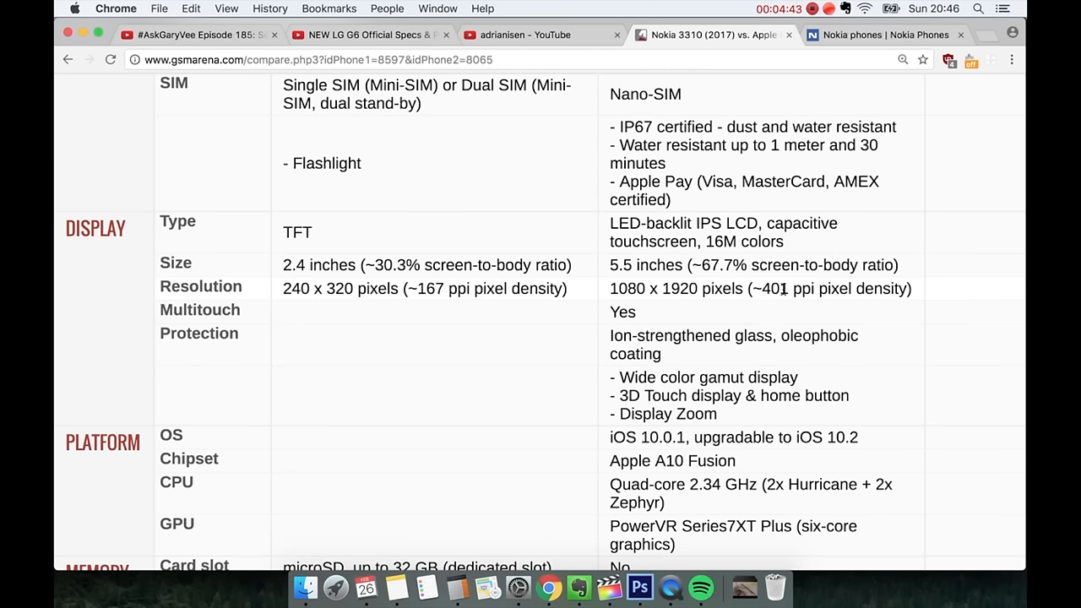
mouse_move(783, 294)
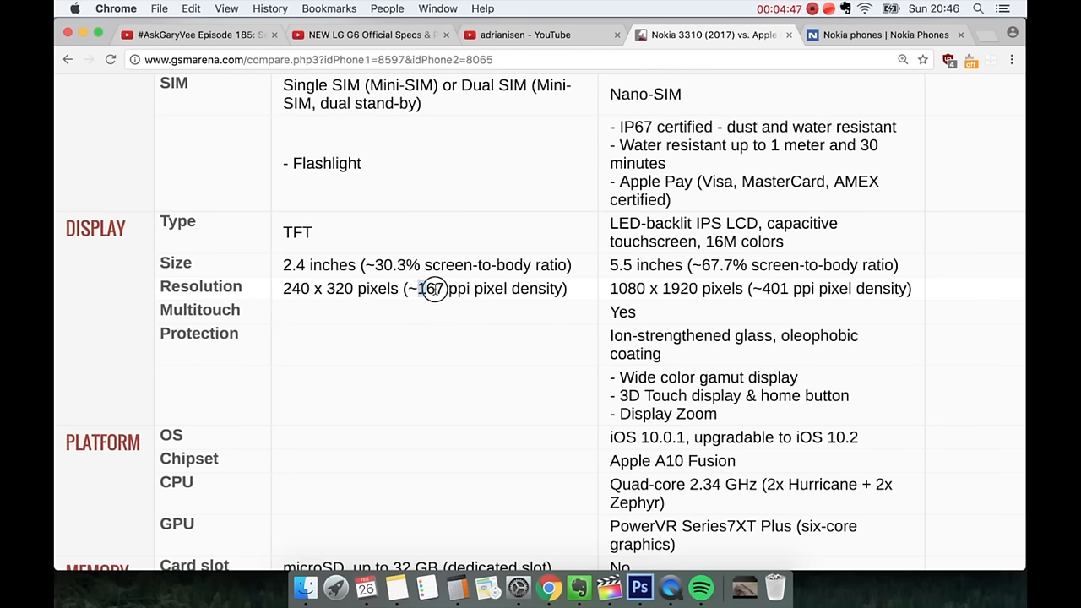
double_click(433, 288)
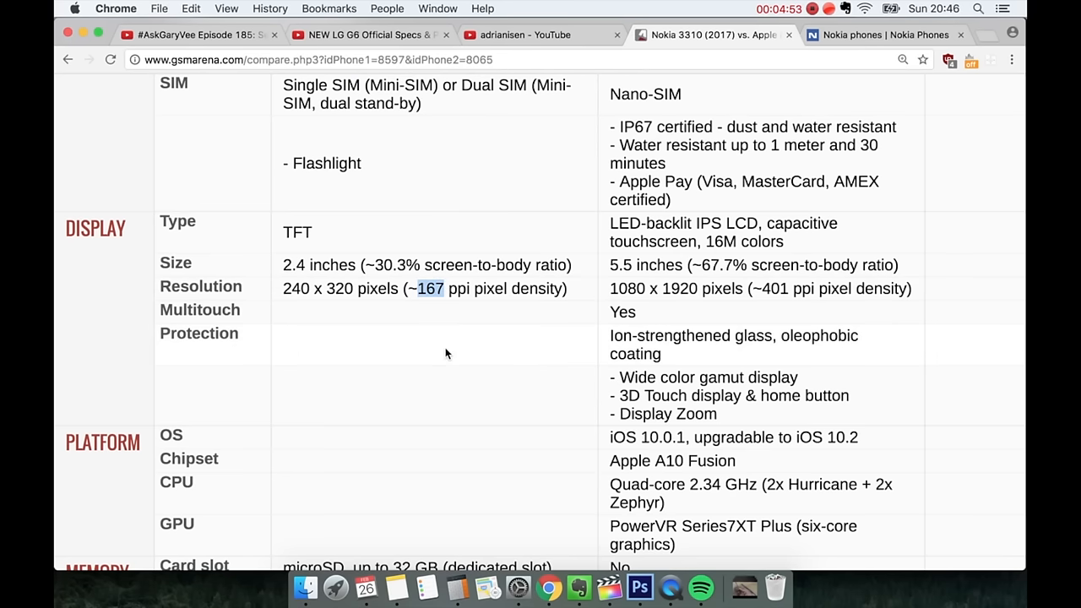
scroll(down, 3)
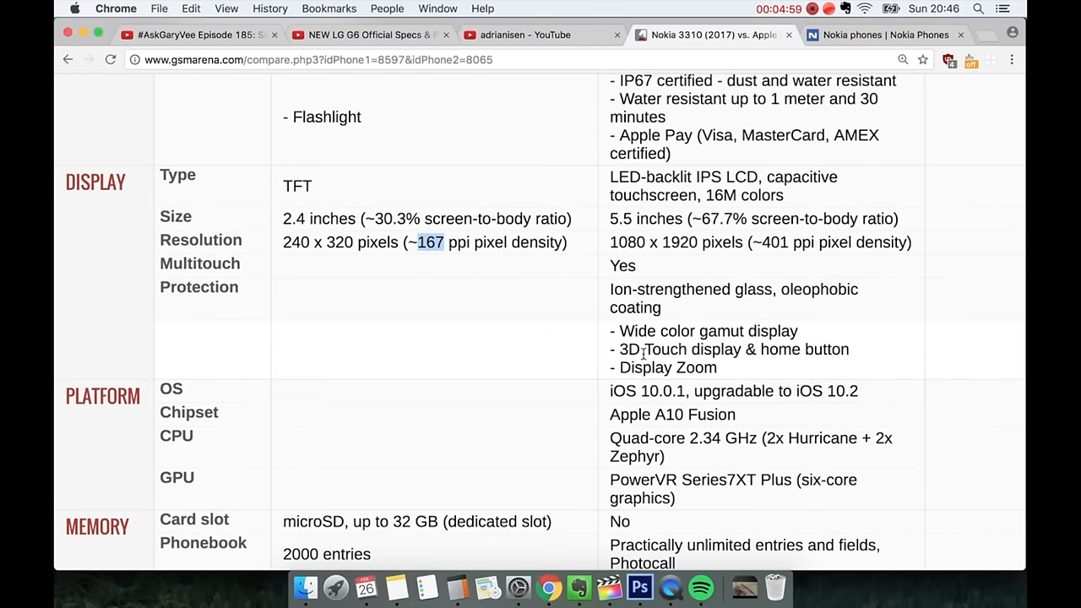
mouse_move(635, 349)
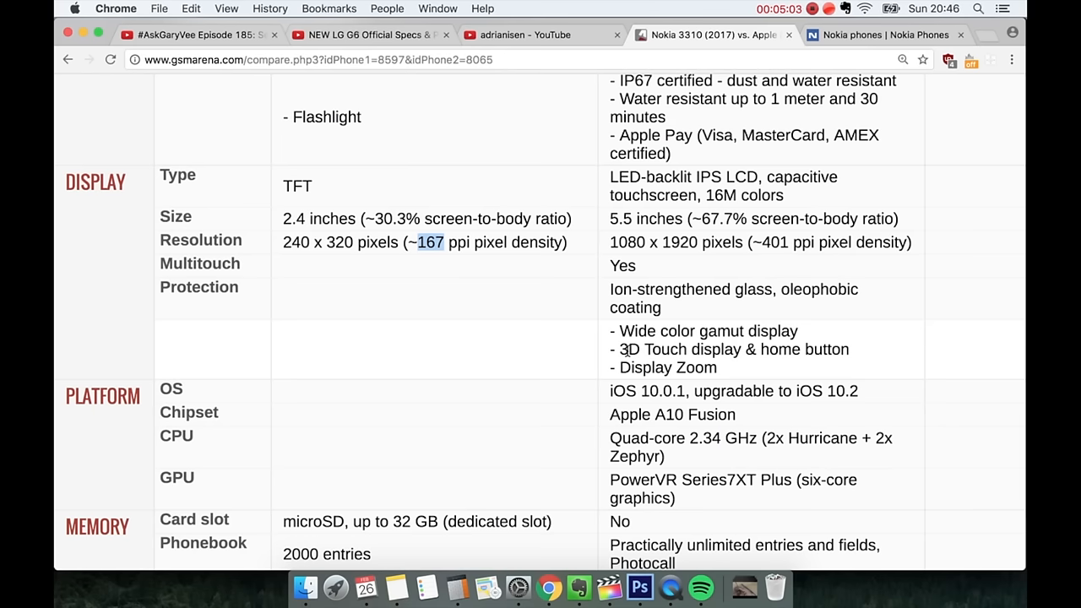
Step: Scroll to the internal storage rows and deselect the marked OS and Chipset text
scroll(down, 3)
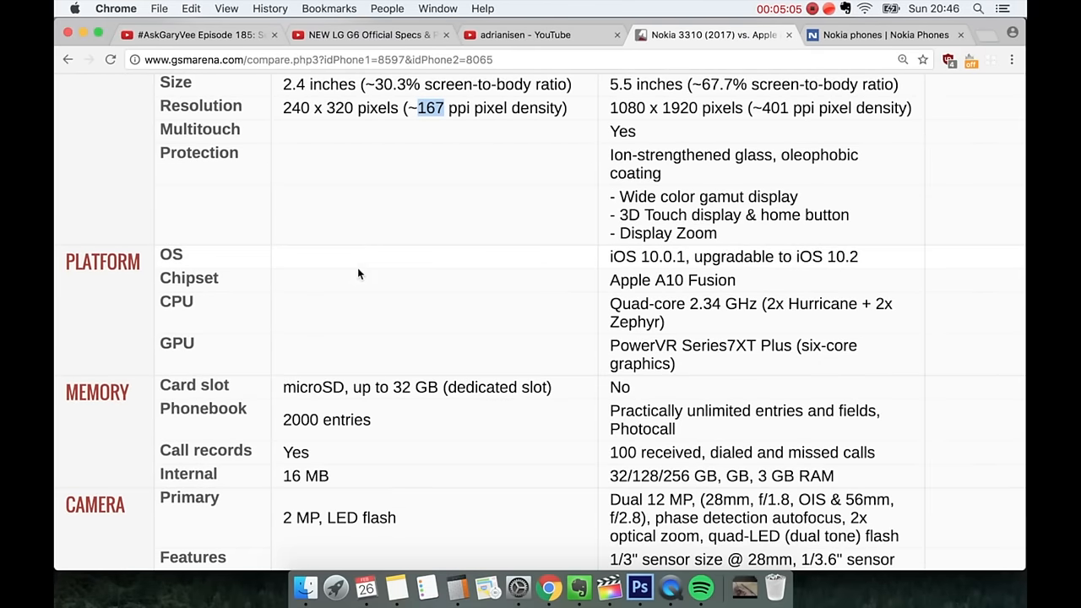
mouse_move(268, 271)
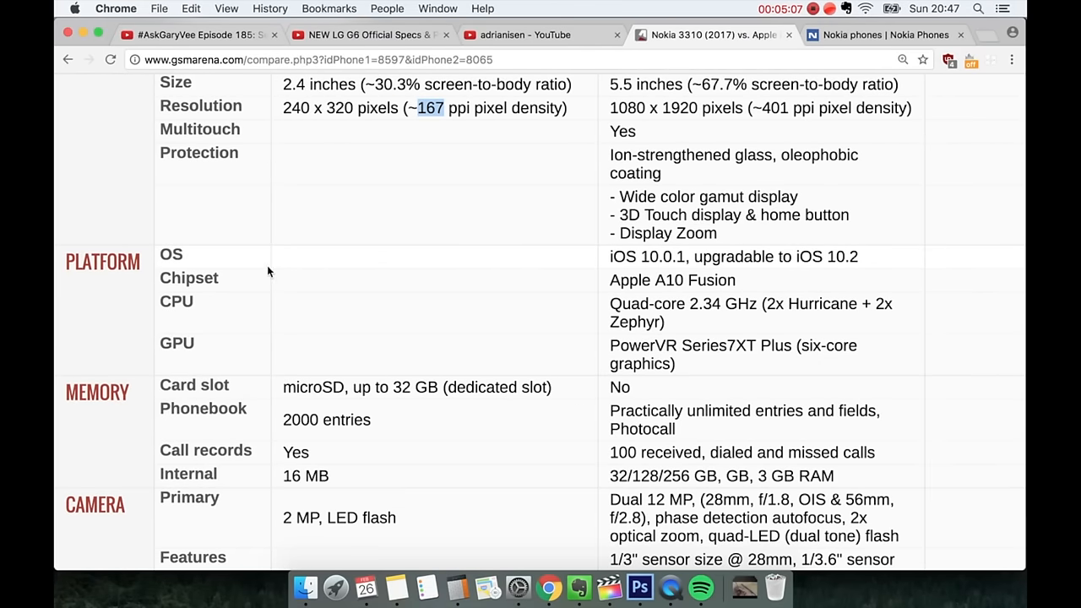
mouse_move(307, 263)
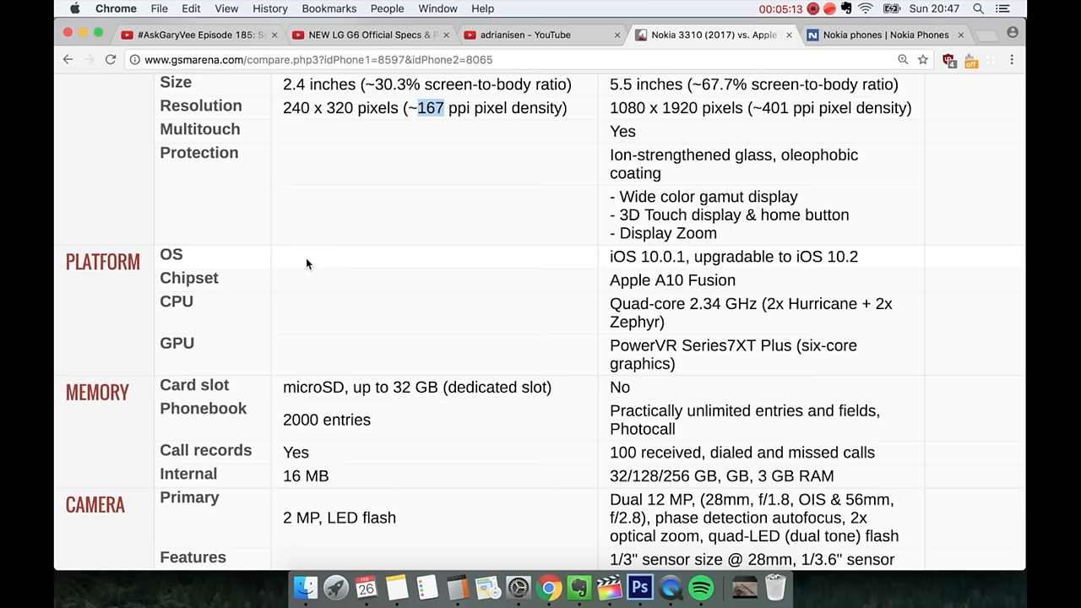
mouse_move(364, 279)
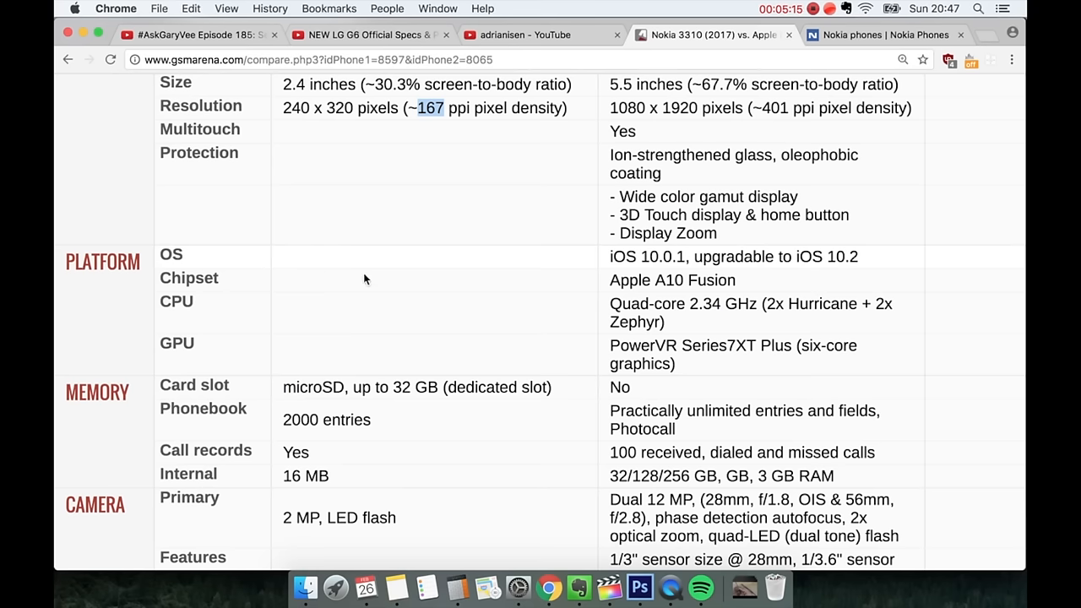
mouse_move(332, 265)
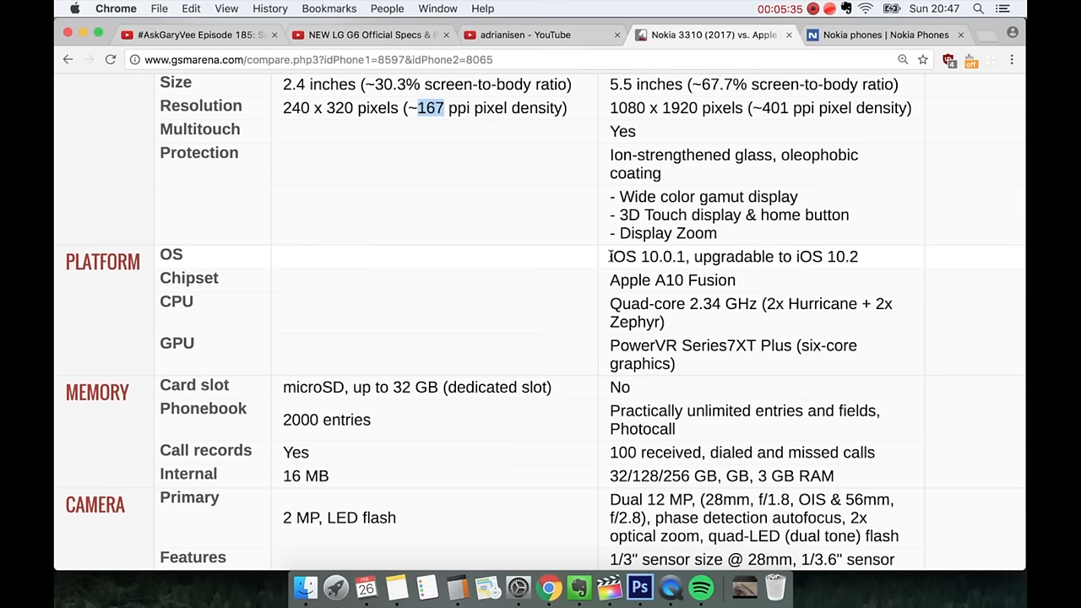
mouse_move(485, 323)
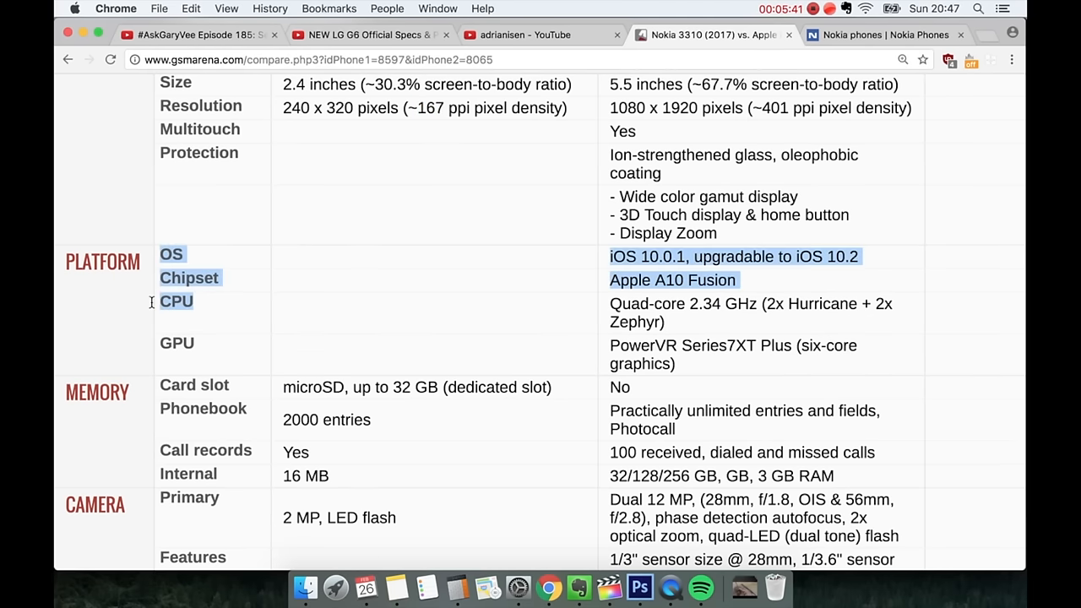
click(395, 316)
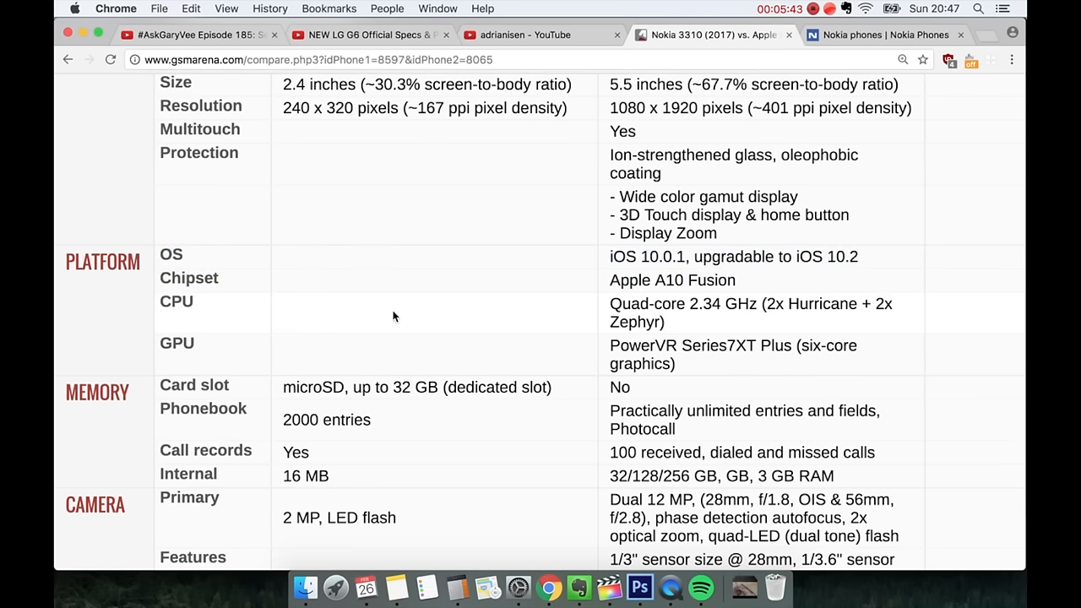
mouse_move(665, 308)
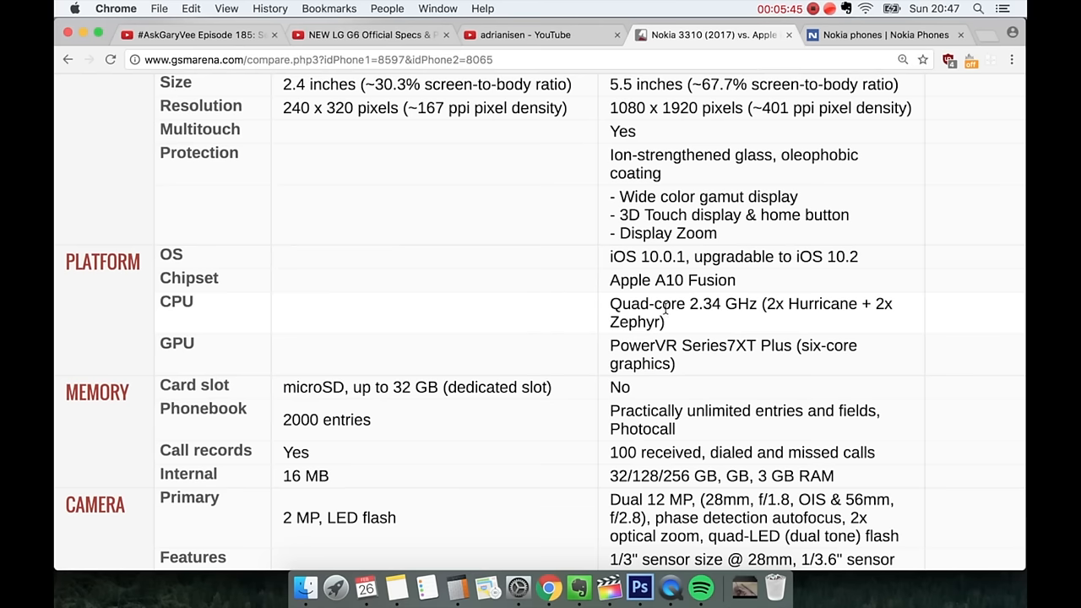
mouse_move(720, 314)
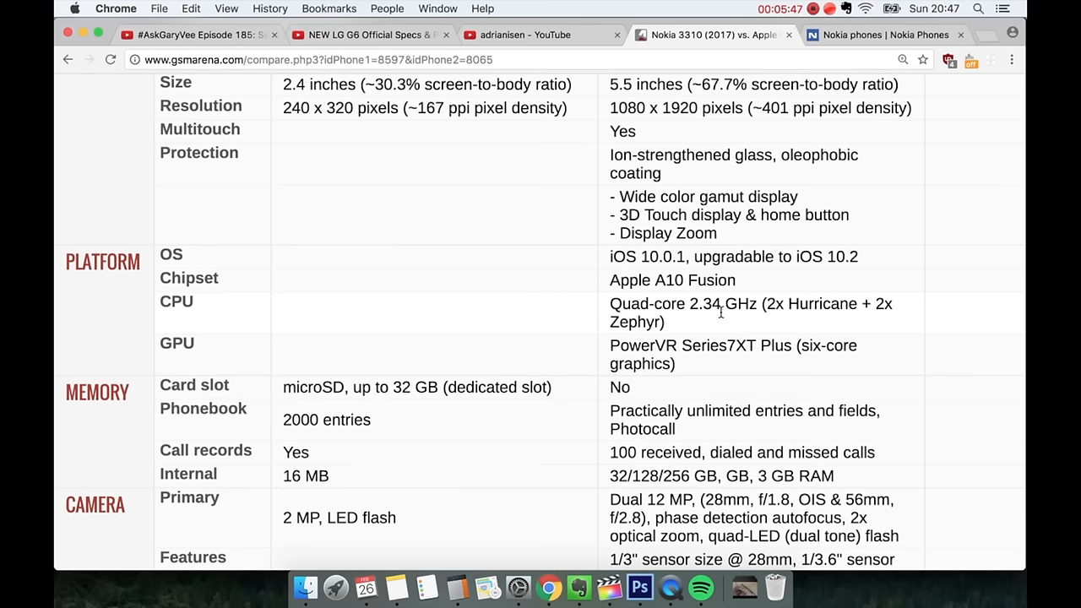
Step: Scroll through Memory and Camera down to the video and secondary camera rows
scroll(down, 3)
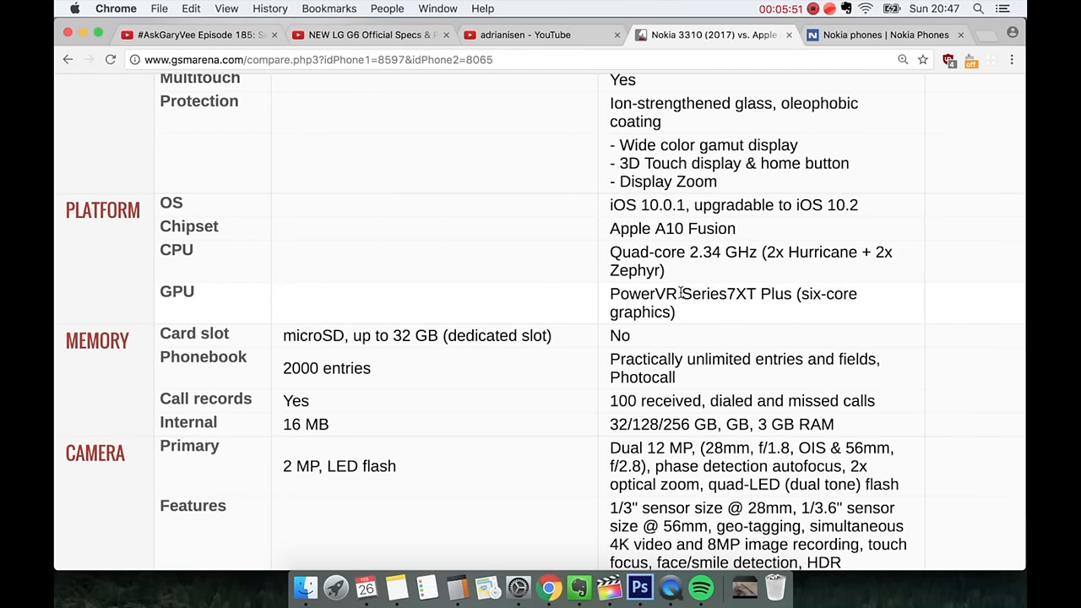
scroll(down, 3)
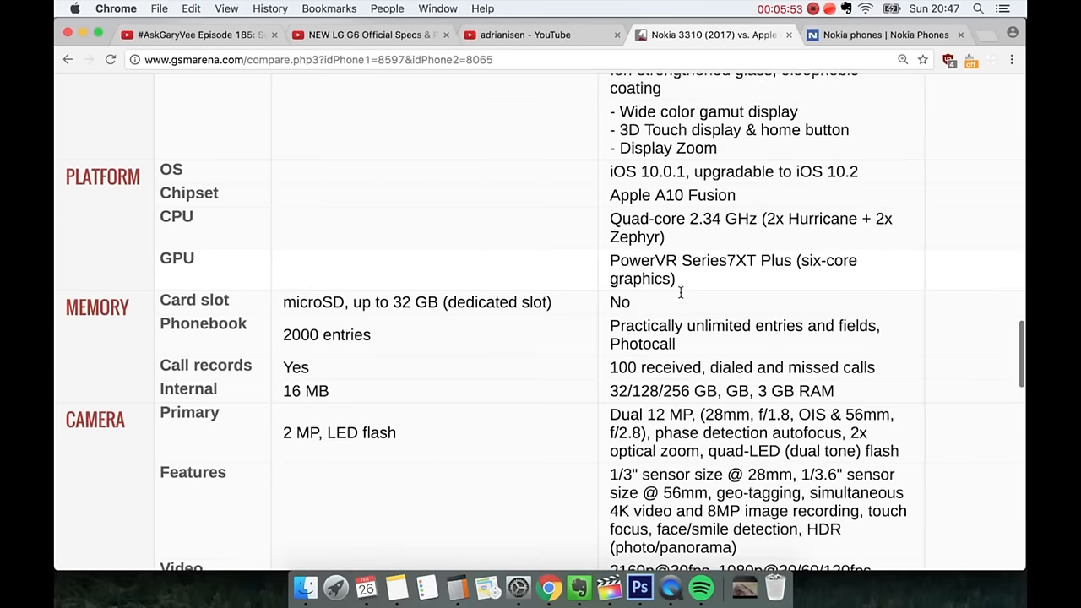
scroll(down, 3)
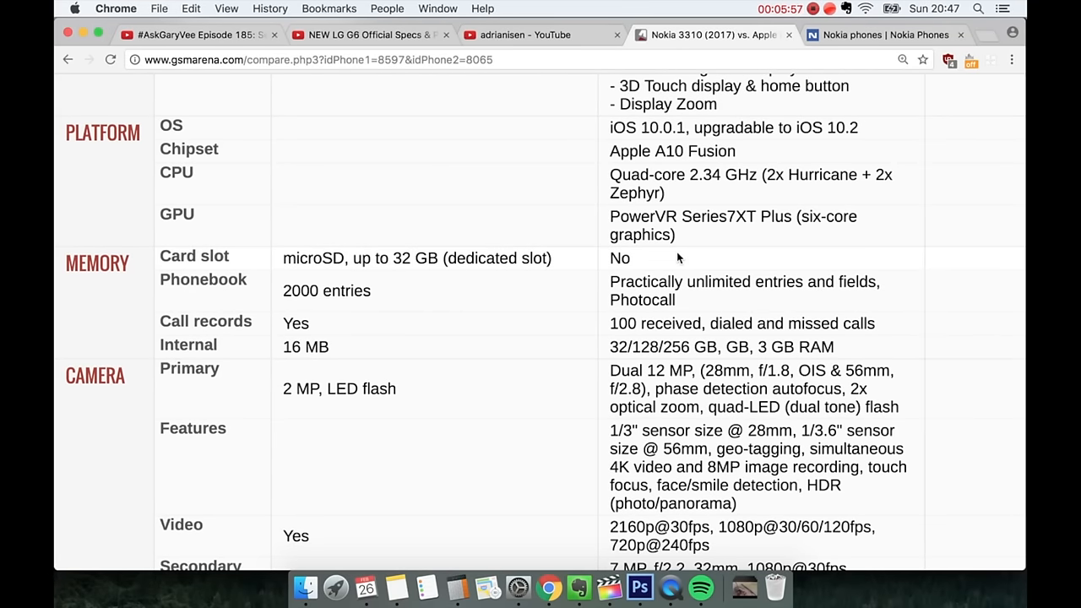
scroll(down, 3)
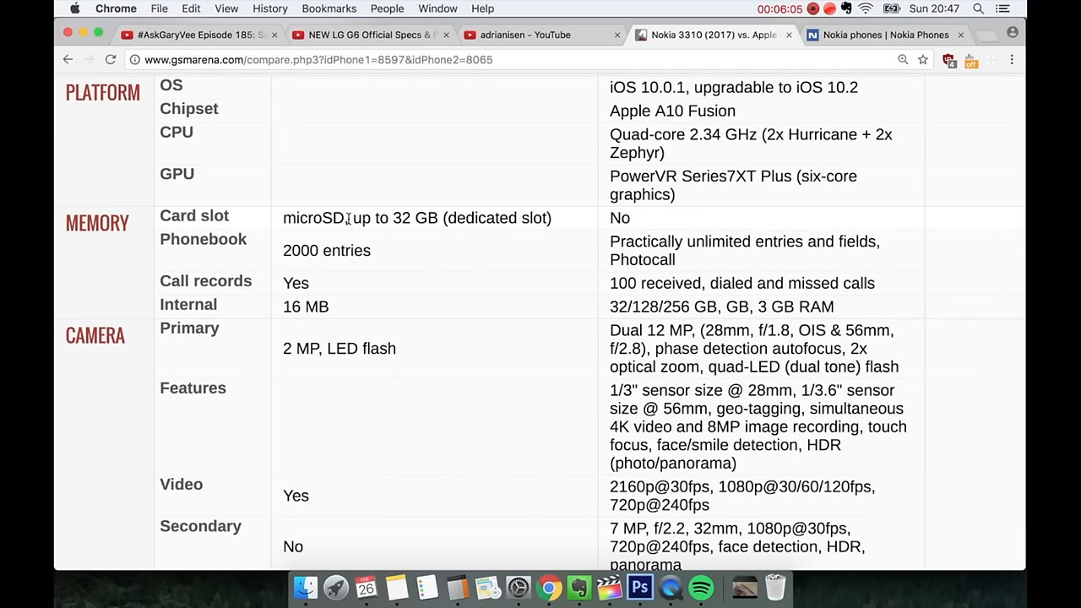
mouse_move(410, 217)
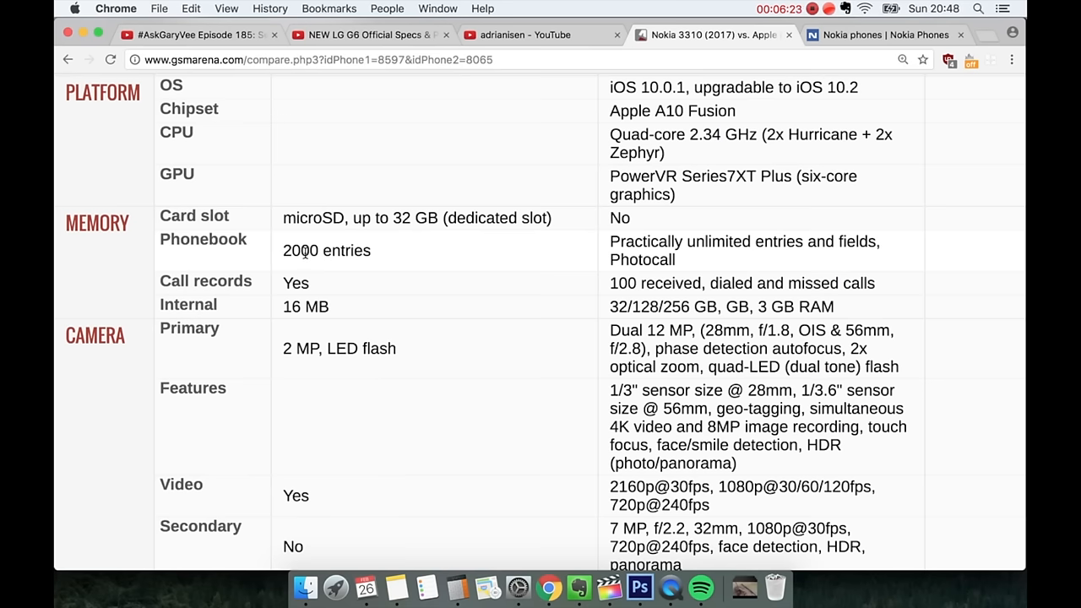
mouse_move(662, 221)
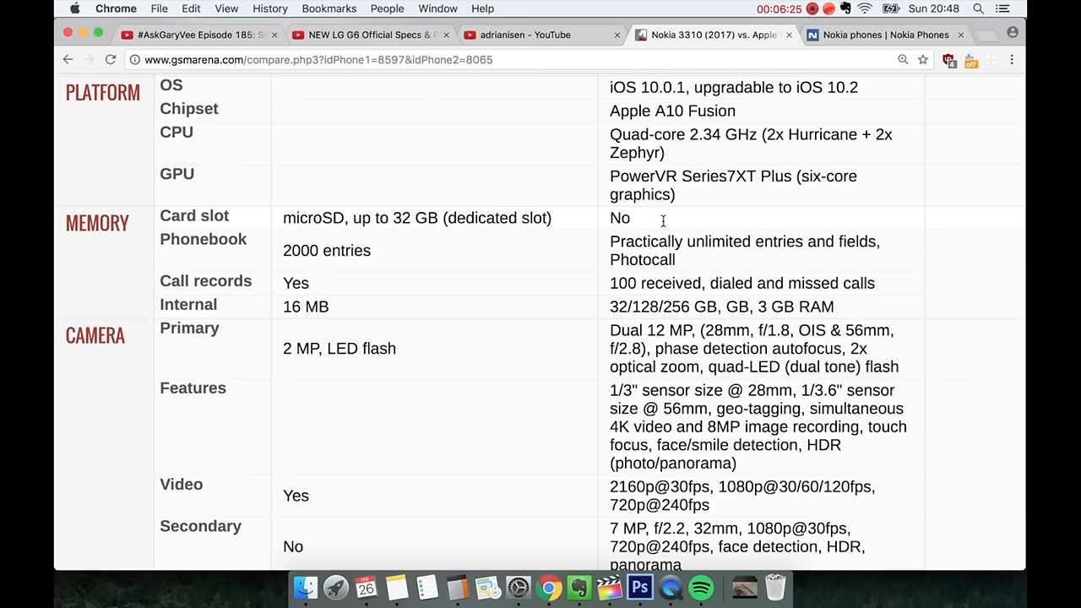
mouse_move(723, 242)
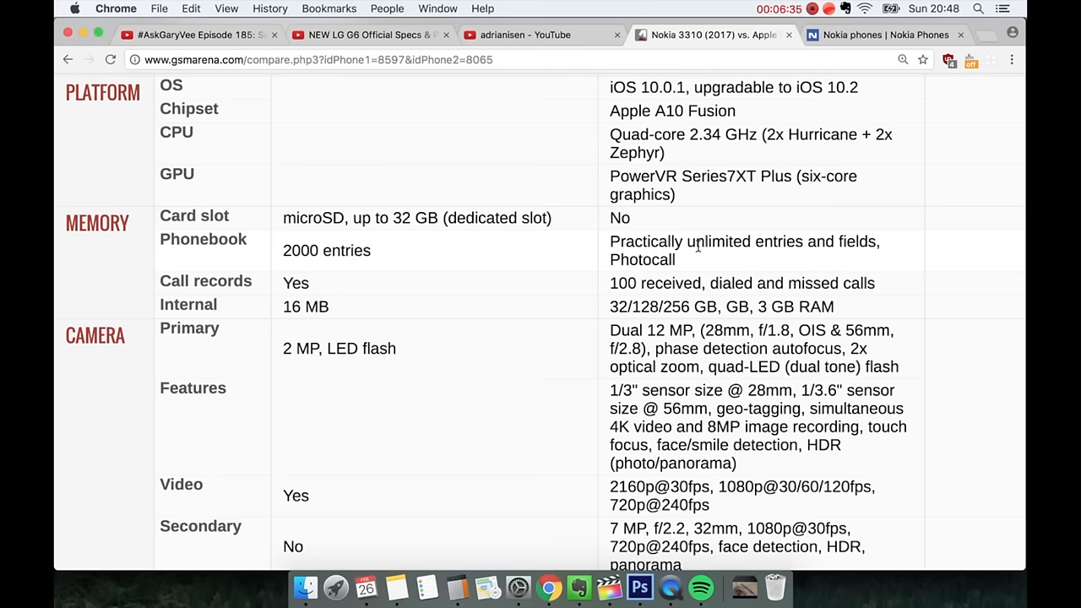
Step: Scroll slightly and select the Nokia's '16 MB' value in the Internal row
scroll(down, 3)
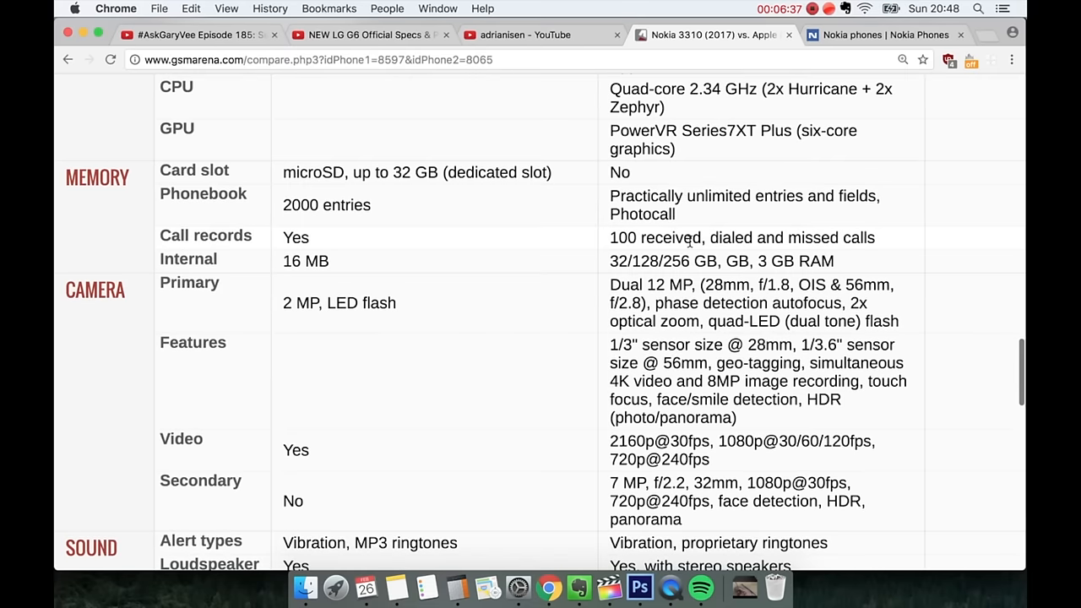
mouse_move(582, 248)
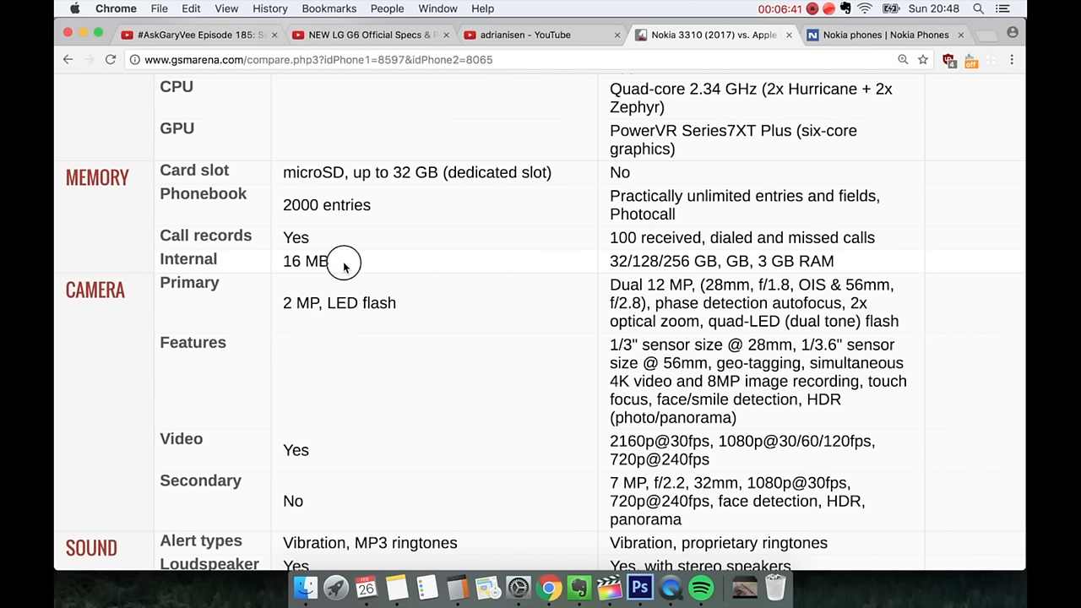
mouse_move(275, 263)
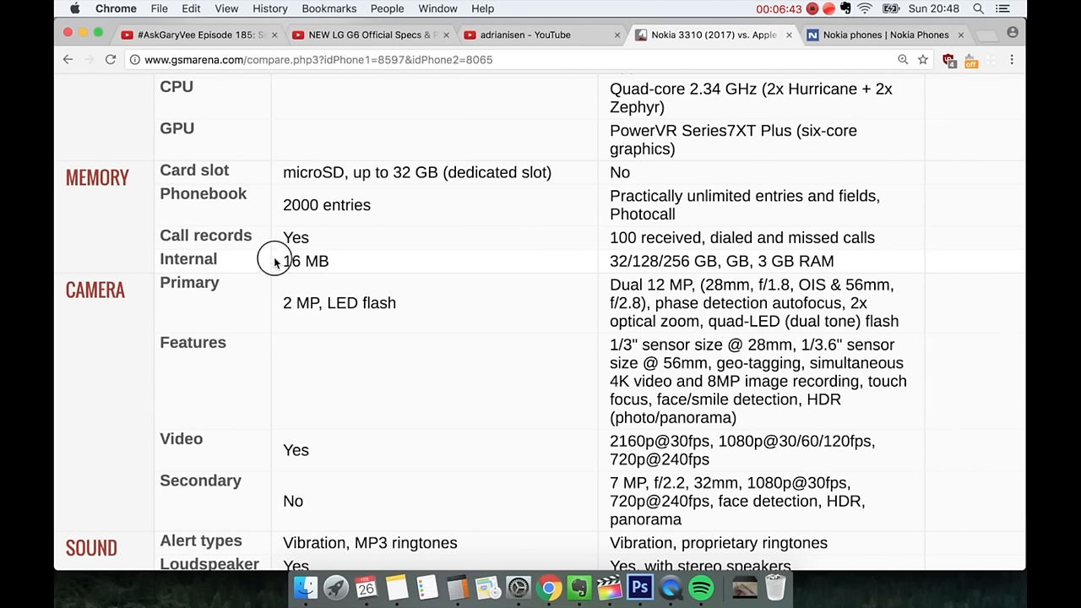
double_click(305, 260)
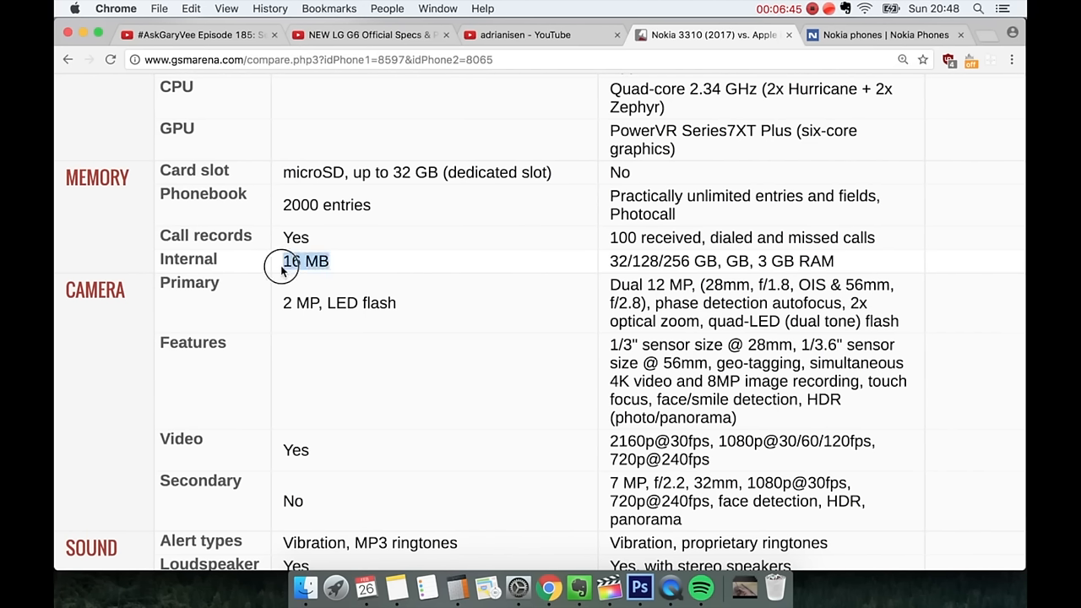
double_click(304, 260)
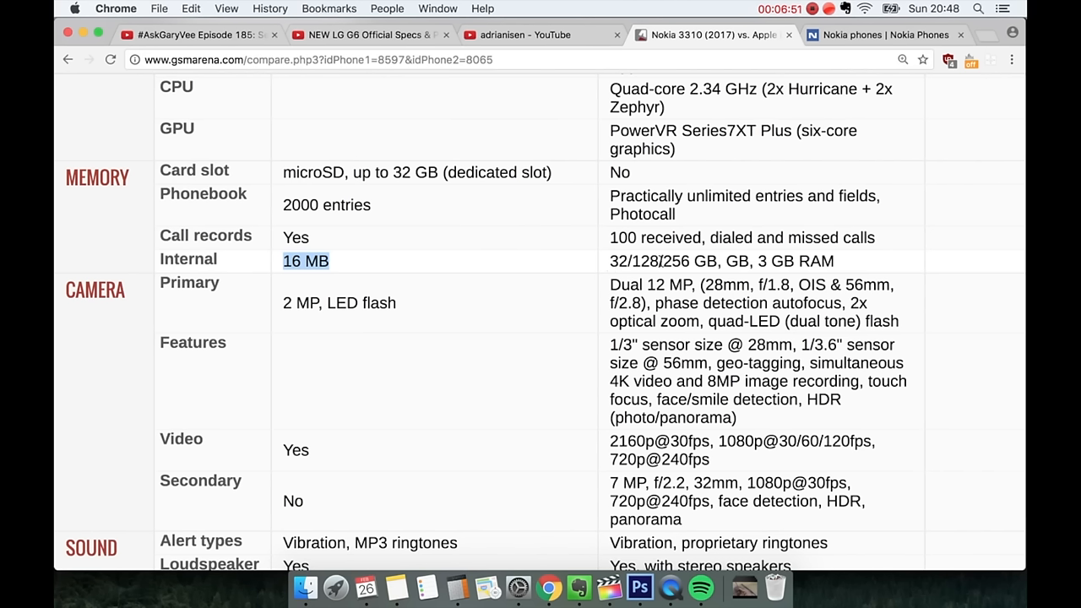
mouse_move(698, 261)
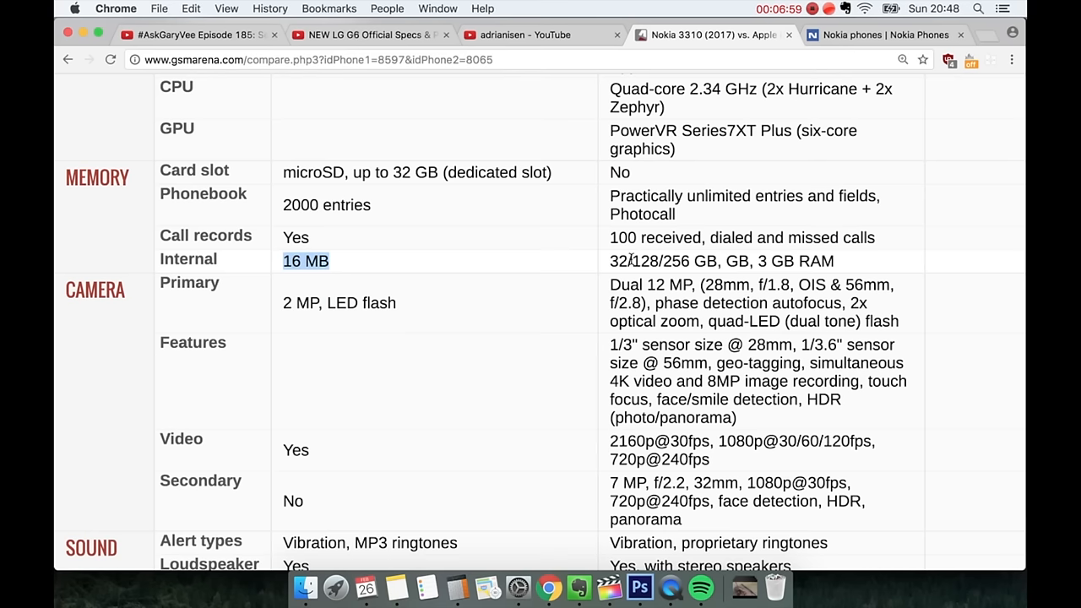
mouse_move(760, 260)
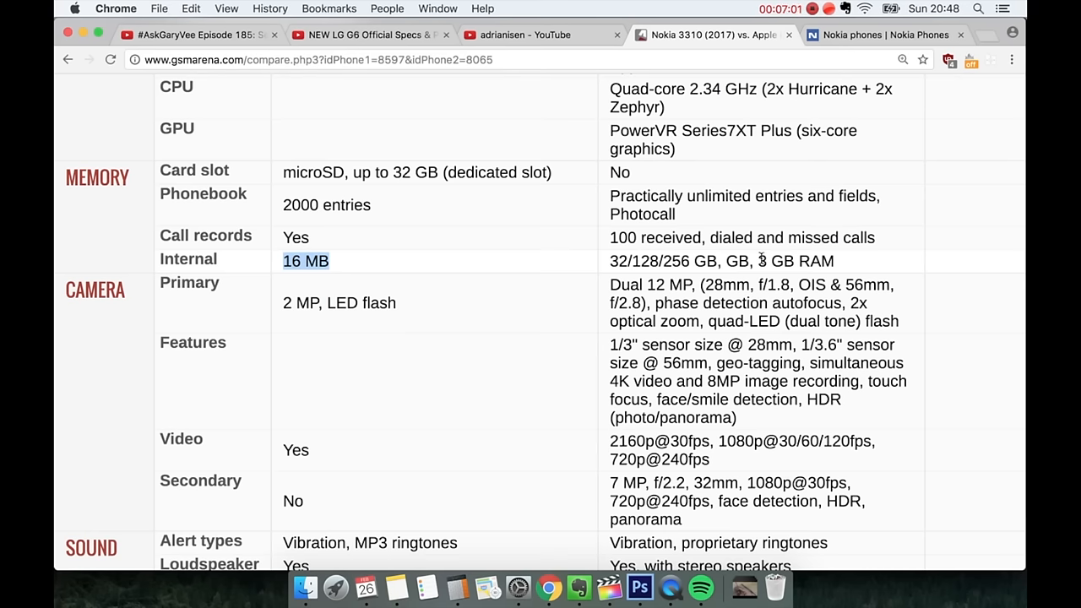
Step: Scroll to the Sound rows and the Comms section listing WLAN, GPS and NFC
scroll(down, 3)
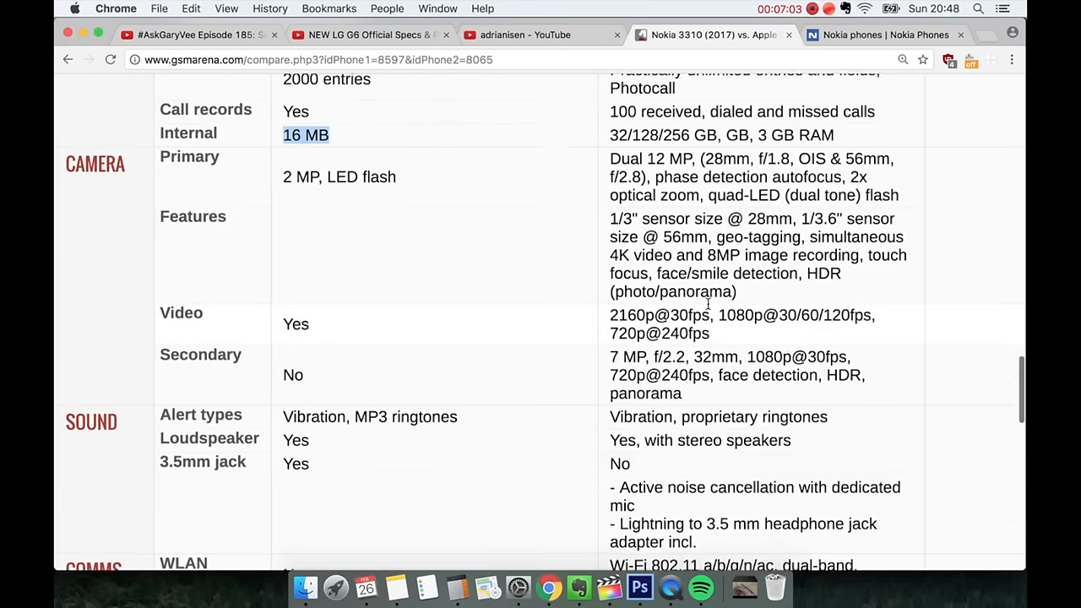
scroll(up, 3)
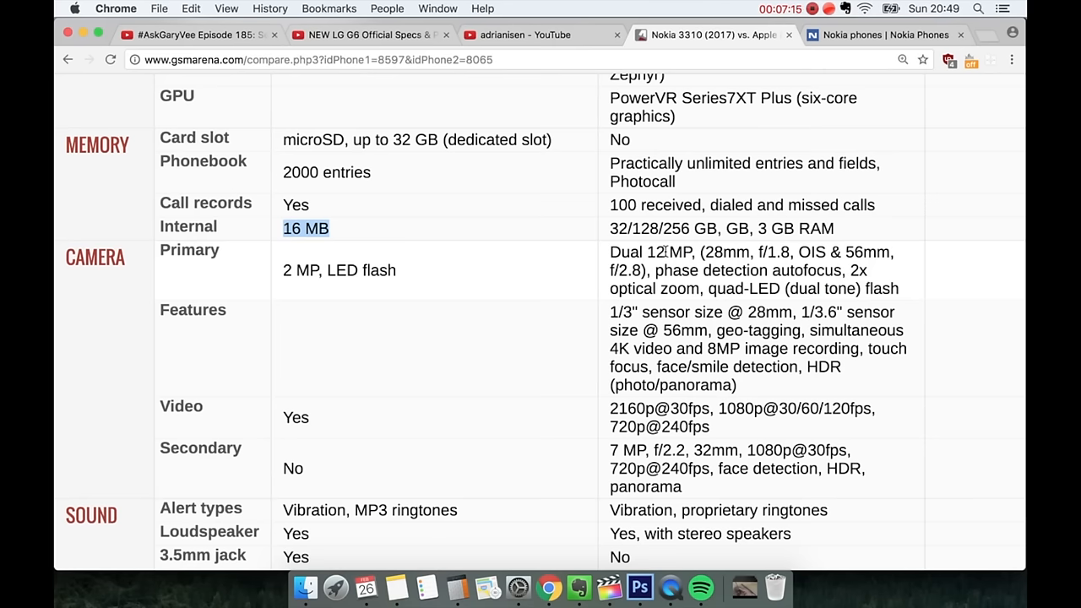
scroll(down, 3)
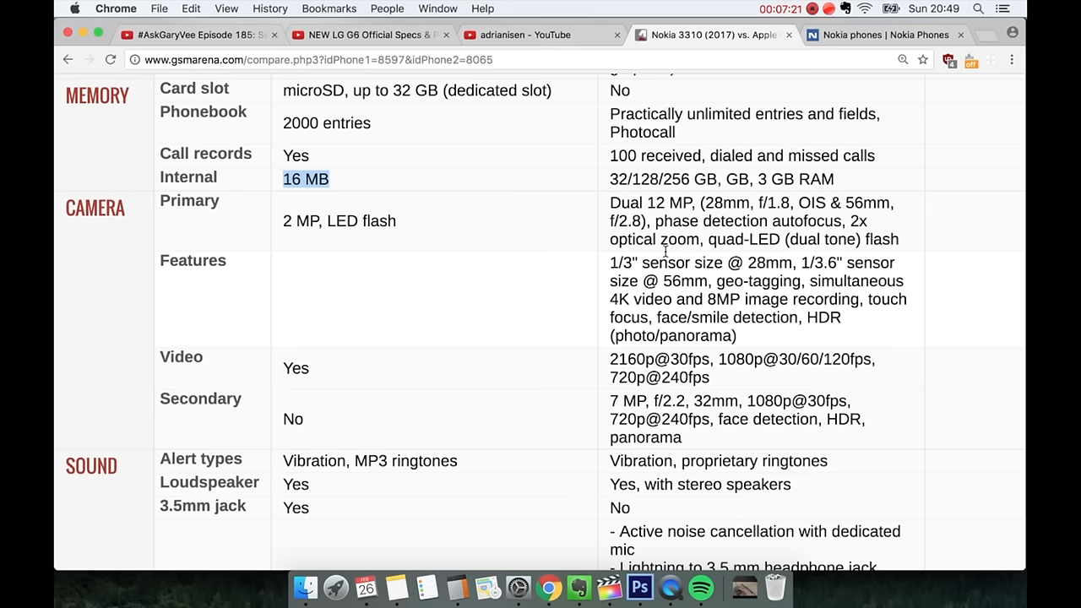
scroll(down, 3)
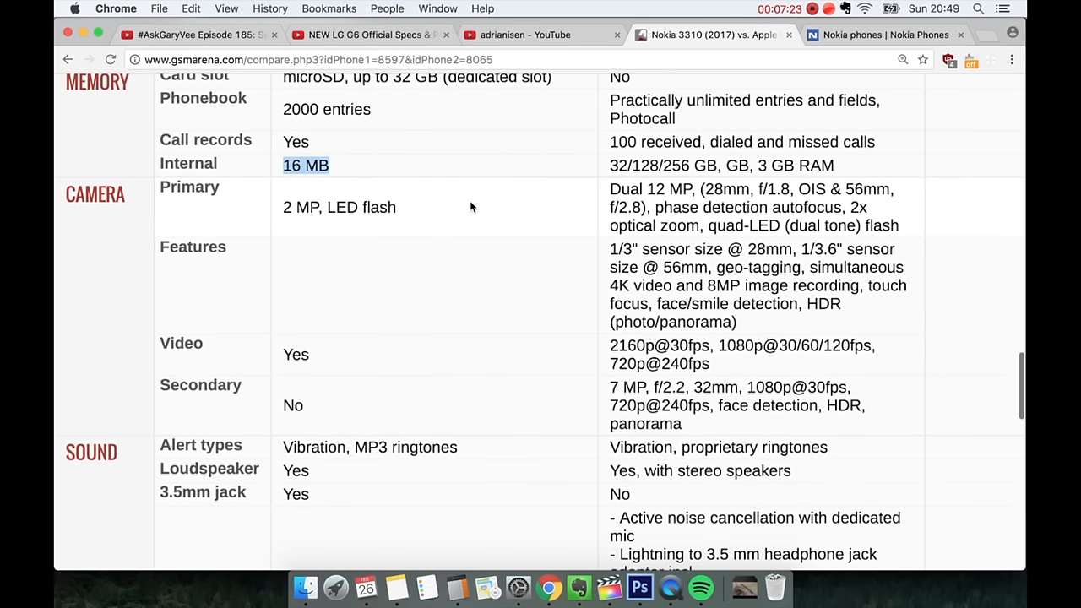
scroll(down, 3)
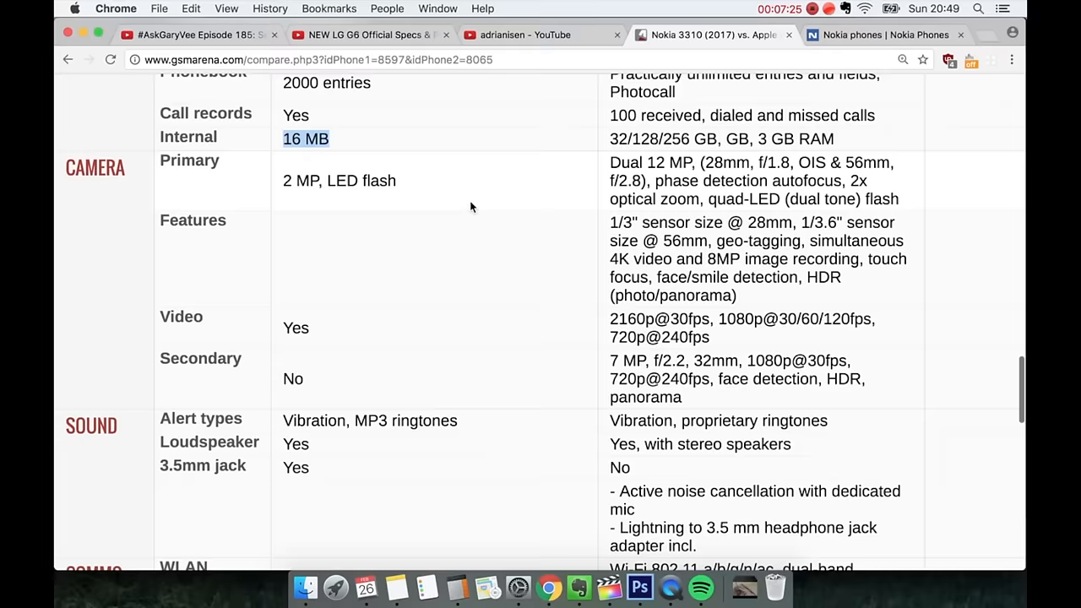
scroll(down, 3)
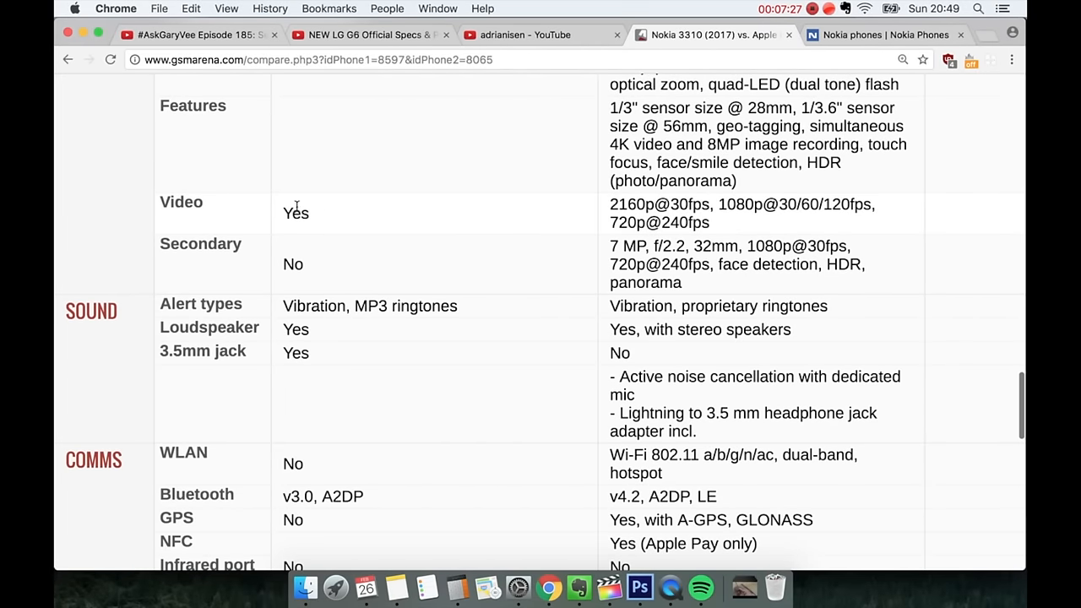
mouse_move(315, 213)
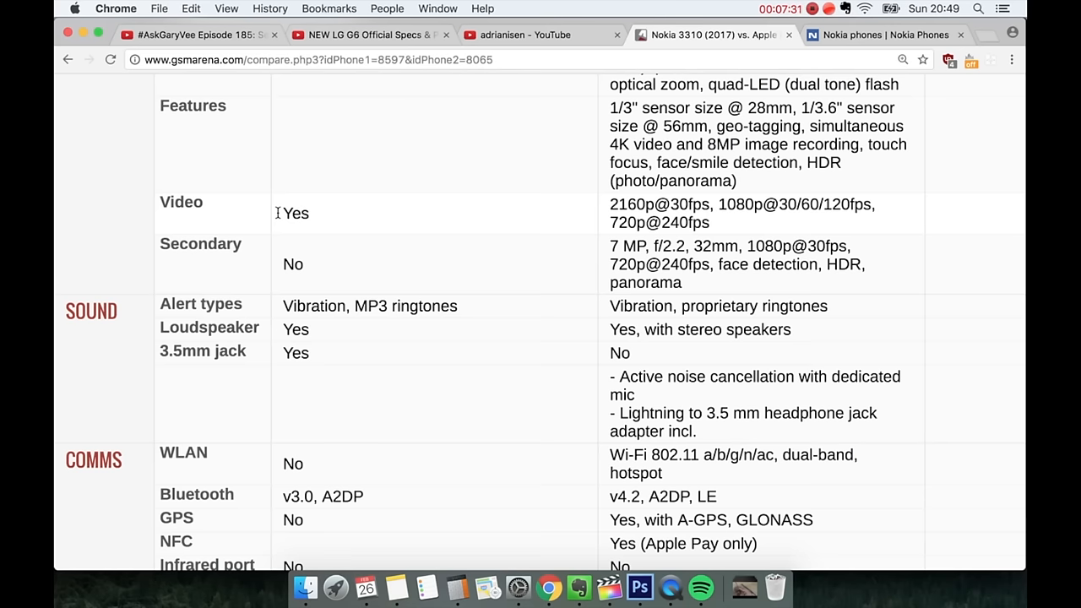
Step: Mark the Nokia's video recording 'Yes', then scroll down to the infrared and FM radio rows
double_click(295, 213)
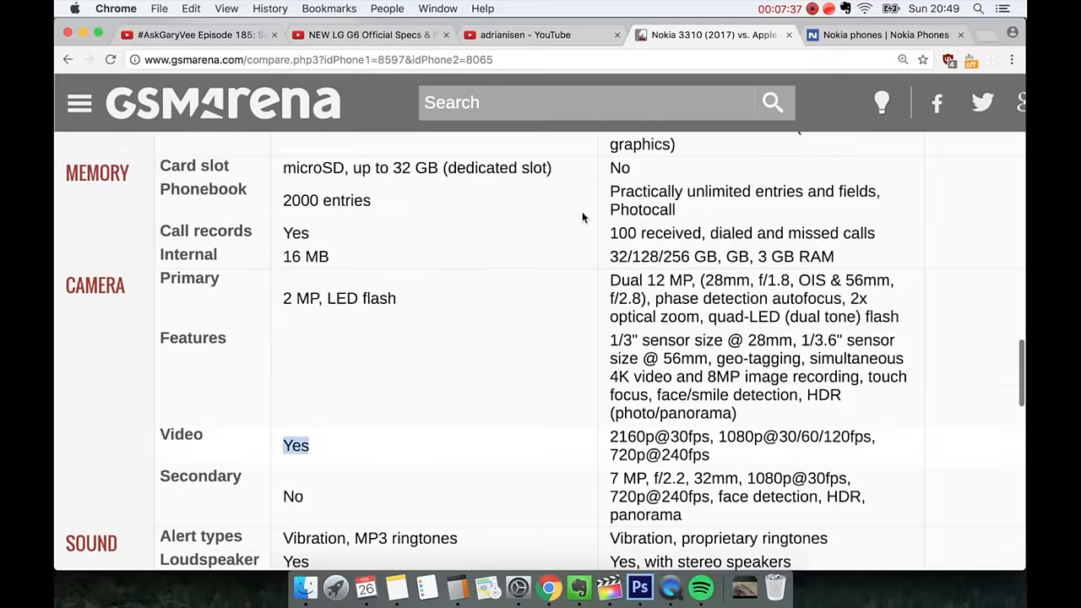
scroll(down, 3)
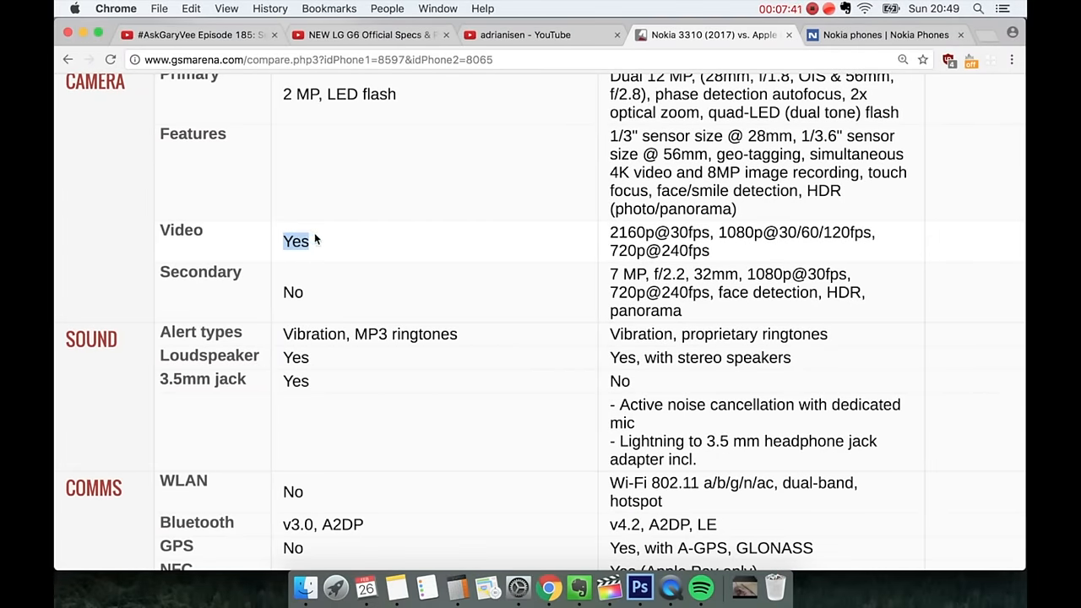
click(295, 242)
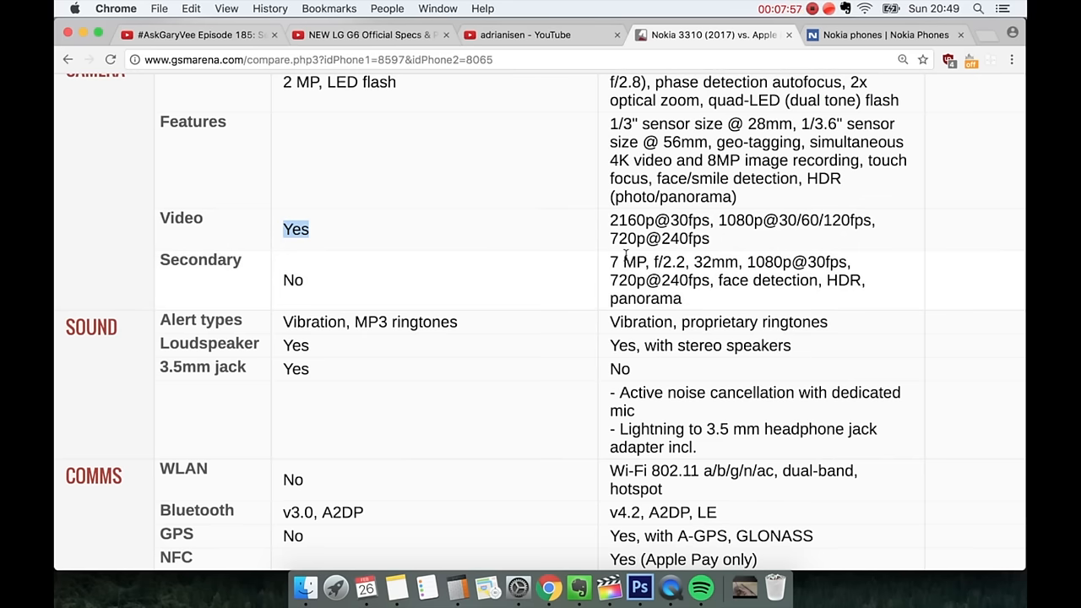
scroll(down, 3)
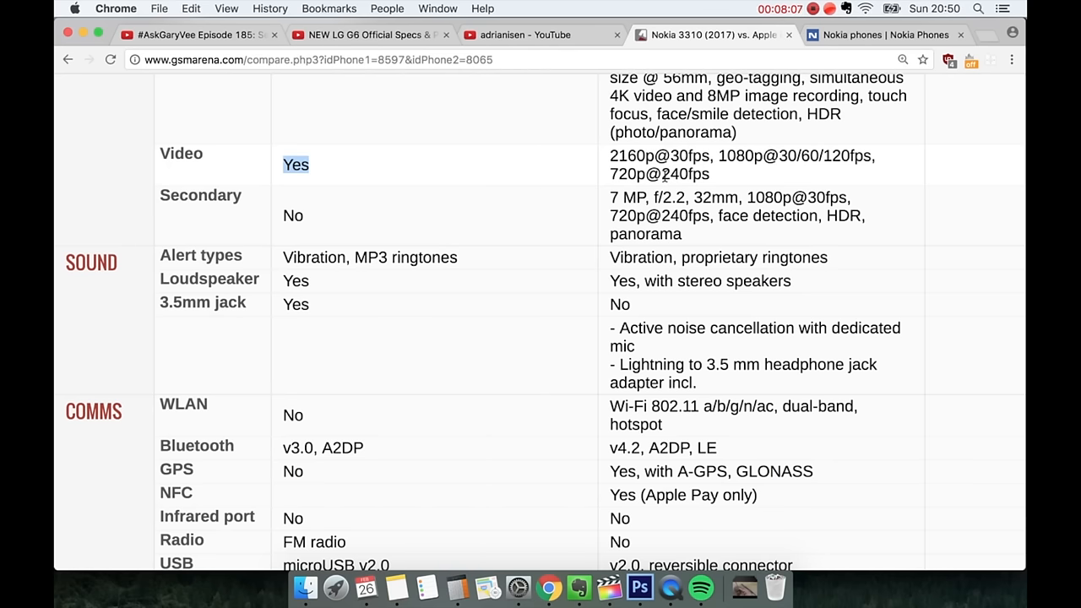
scroll(down, 3)
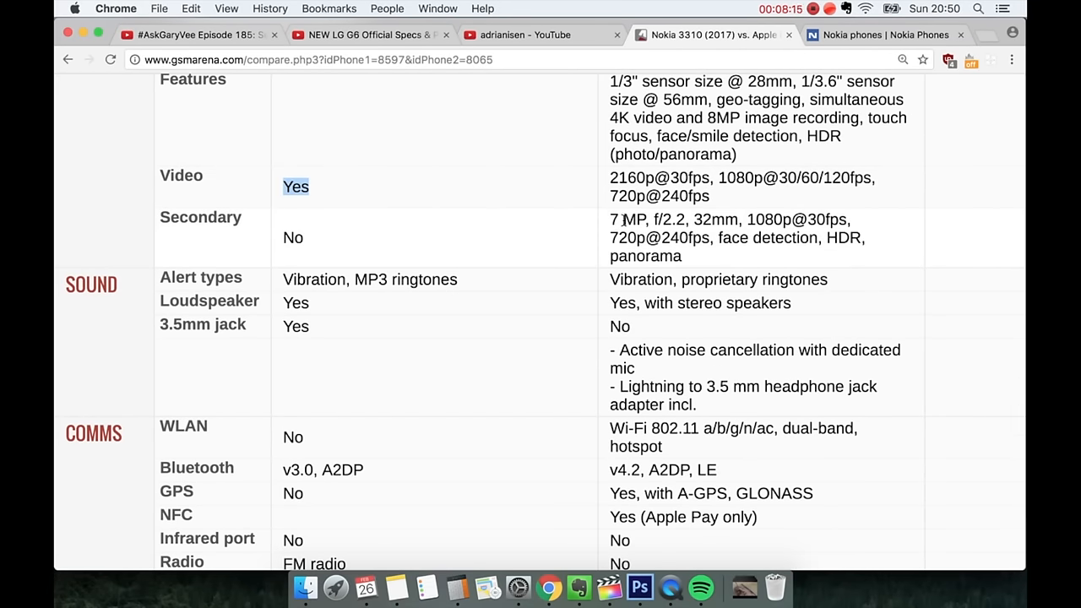
Step: Highlight the Nokia's Loudspeaker 'Yes' and scroll on to the SMS/WAP versus iMessage/Safari rows
scroll(down, 3)
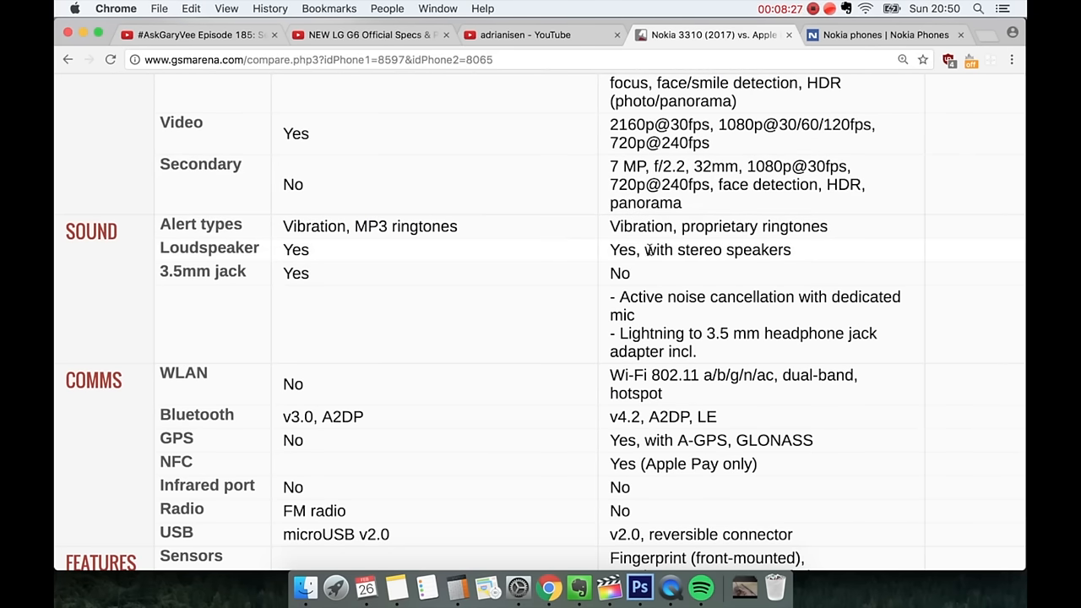
scroll(down, 3)
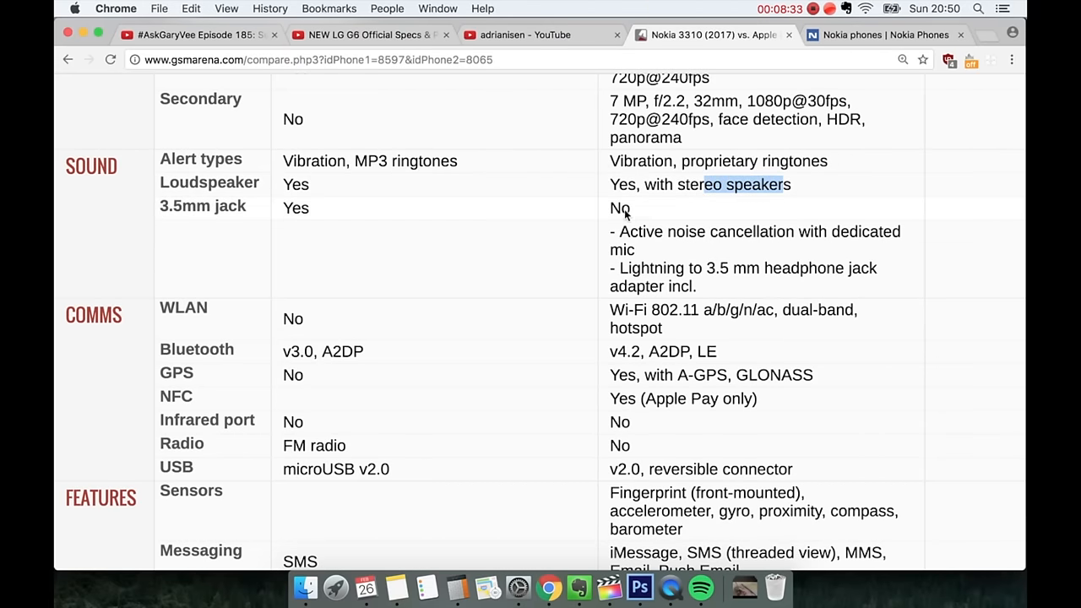
double_click(295, 184)
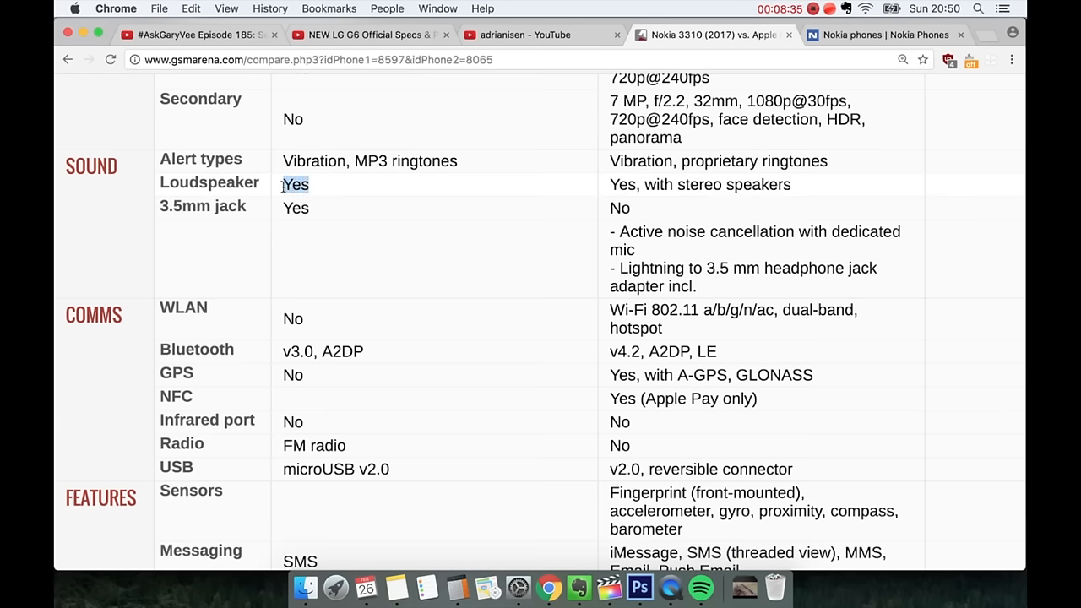
scroll(down, 3)
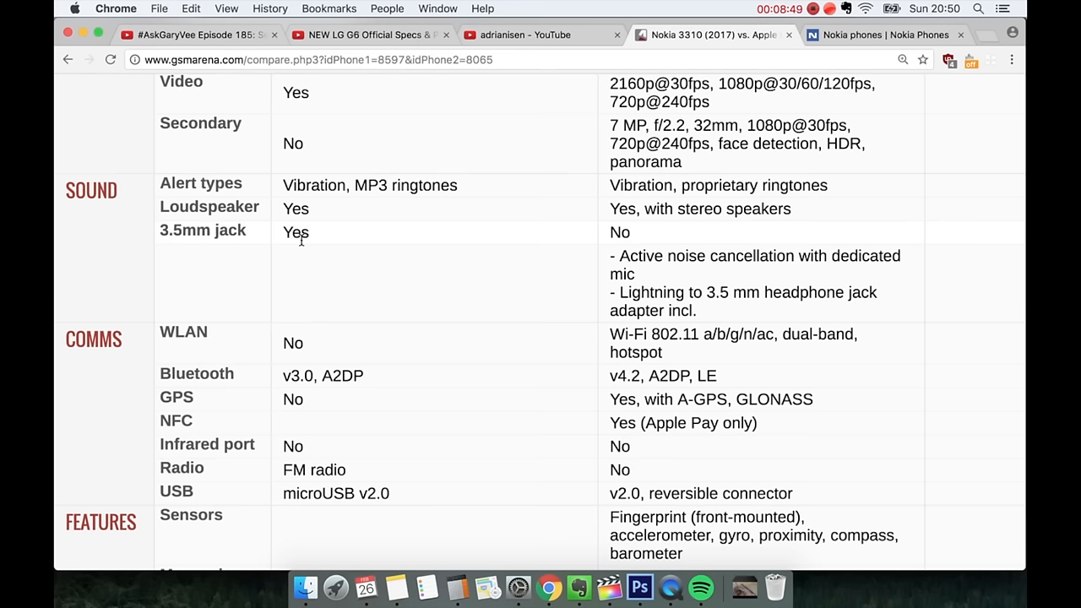
mouse_move(634, 234)
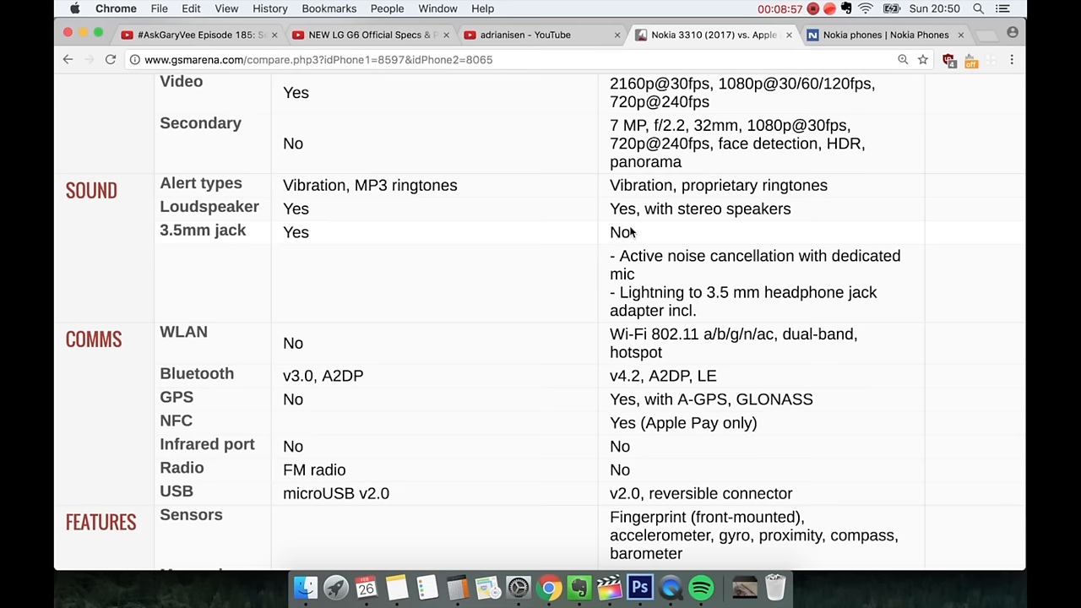
scroll(down, 3)
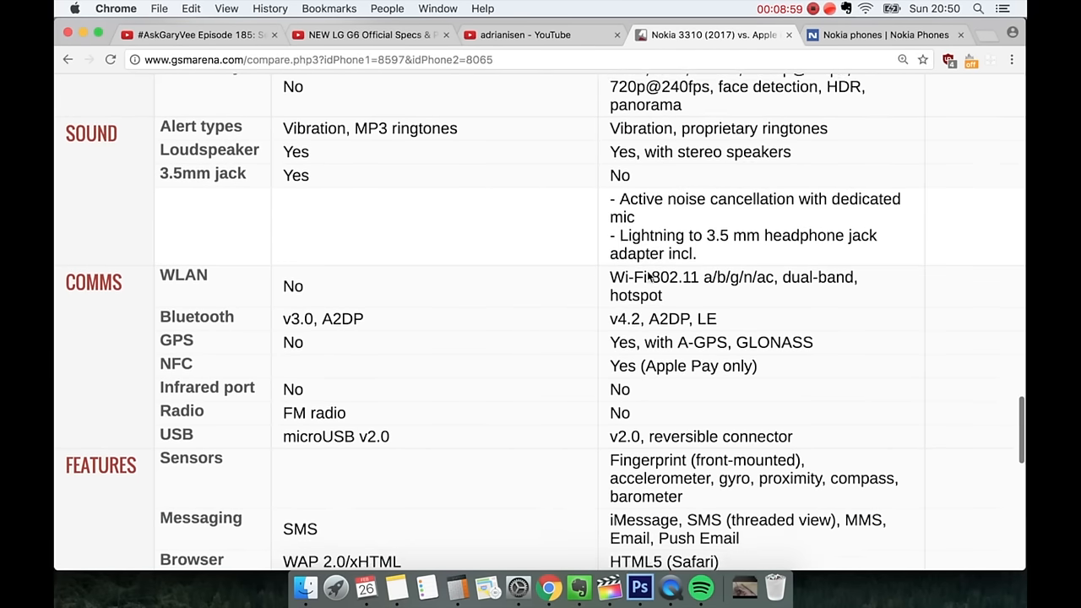
Step: Highlight 'hotspot' in the iPhone's WLAN cell and scroll down to the Games and Java rows
scroll(down, 3)
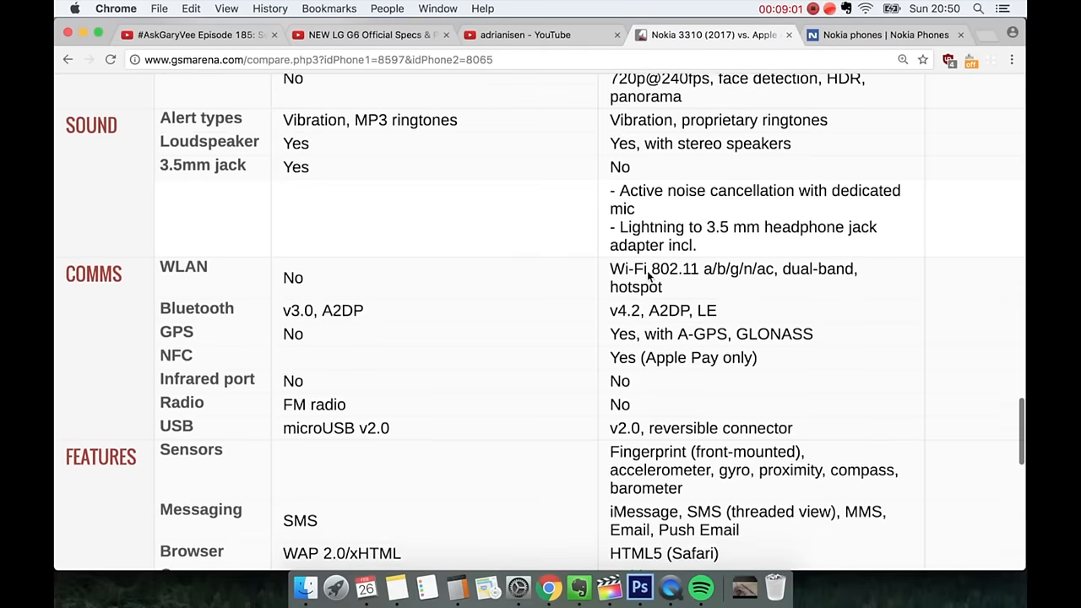
scroll(down, 3)
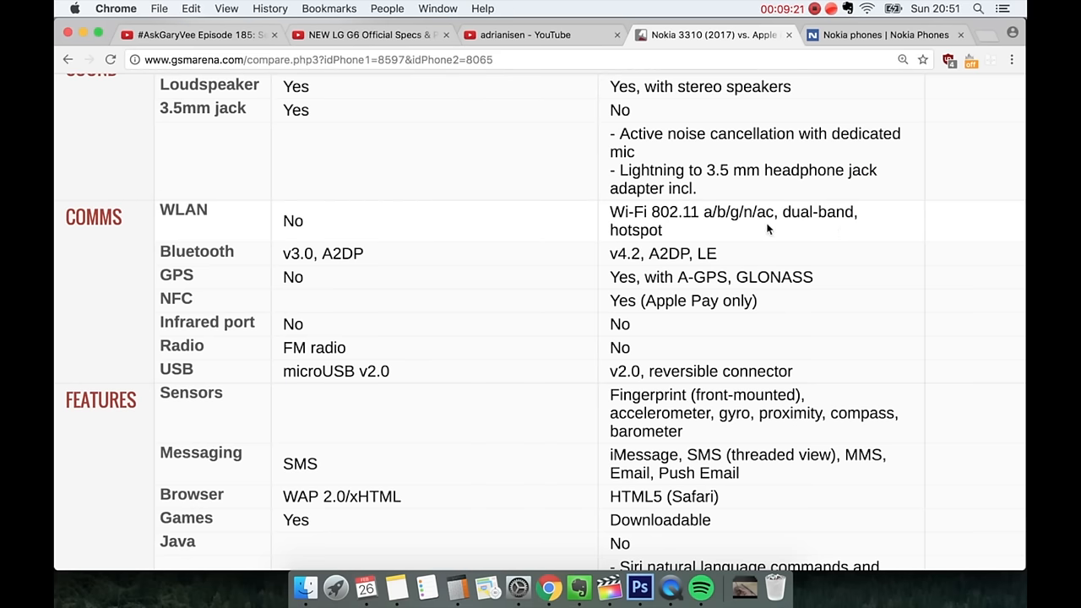
double_click(635, 230)
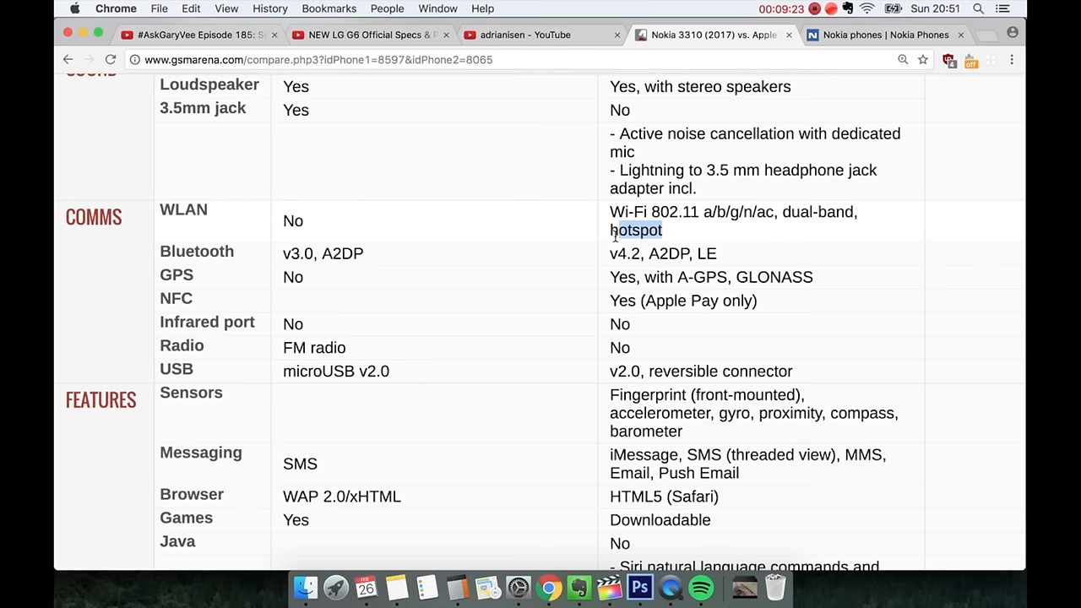
scroll(down, 3)
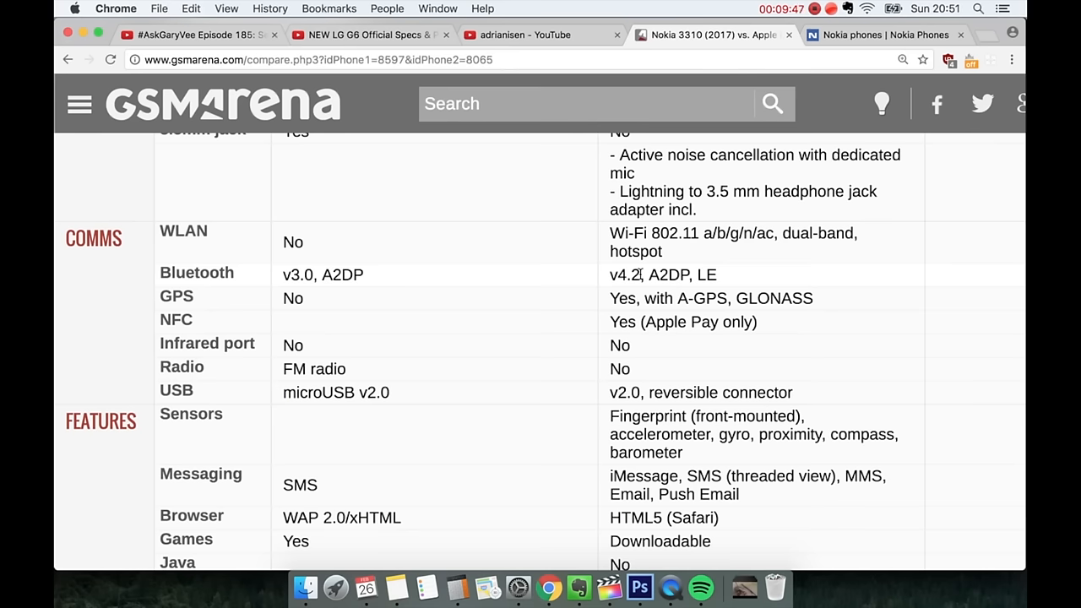
scroll(down, 3)
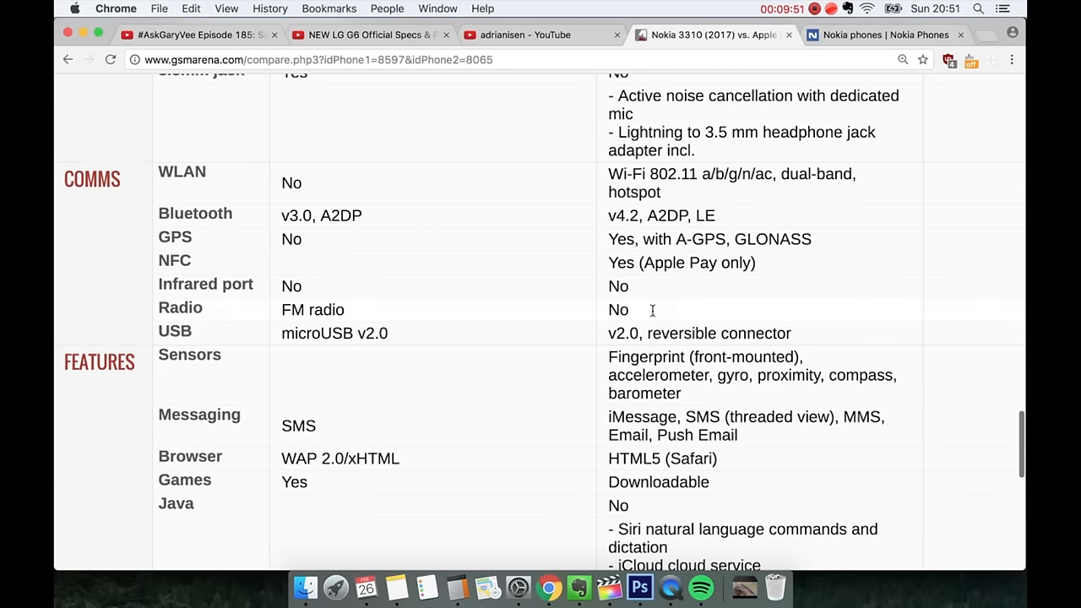
mouse_move(355, 314)
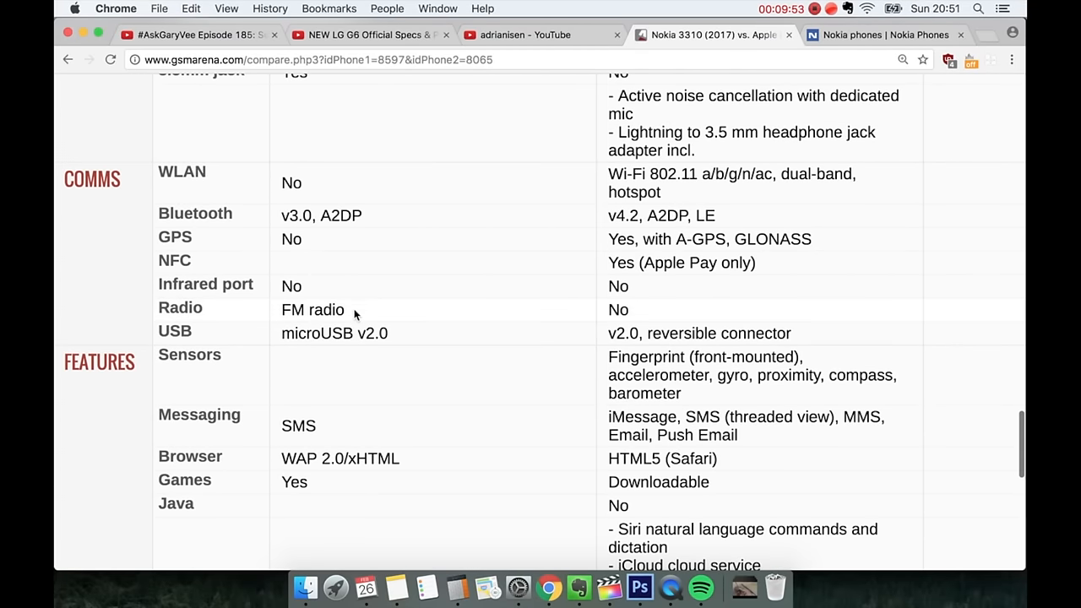
mouse_move(281, 309)
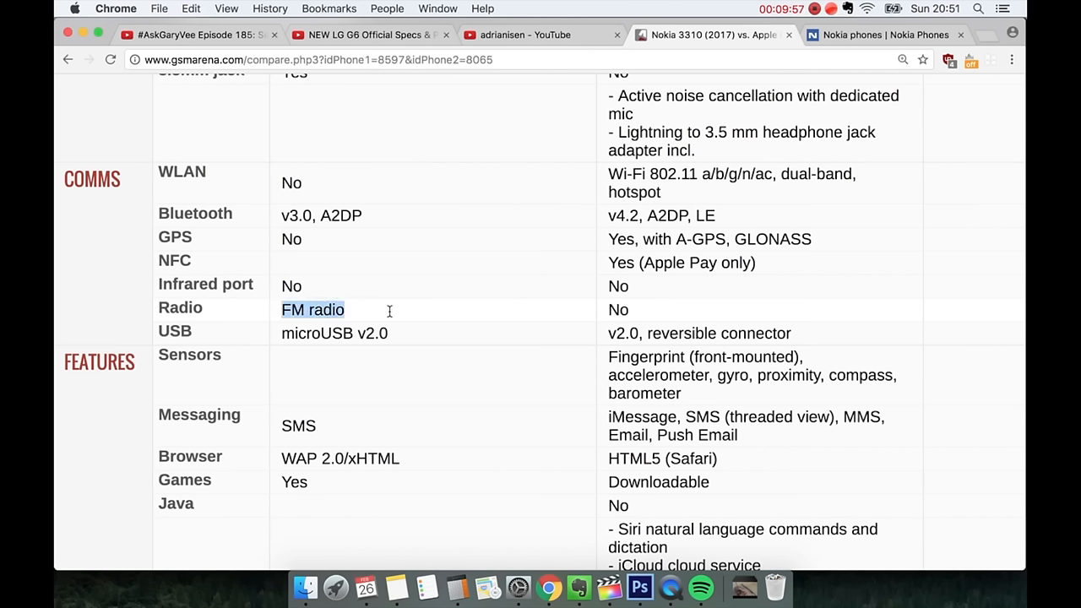
mouse_move(392, 305)
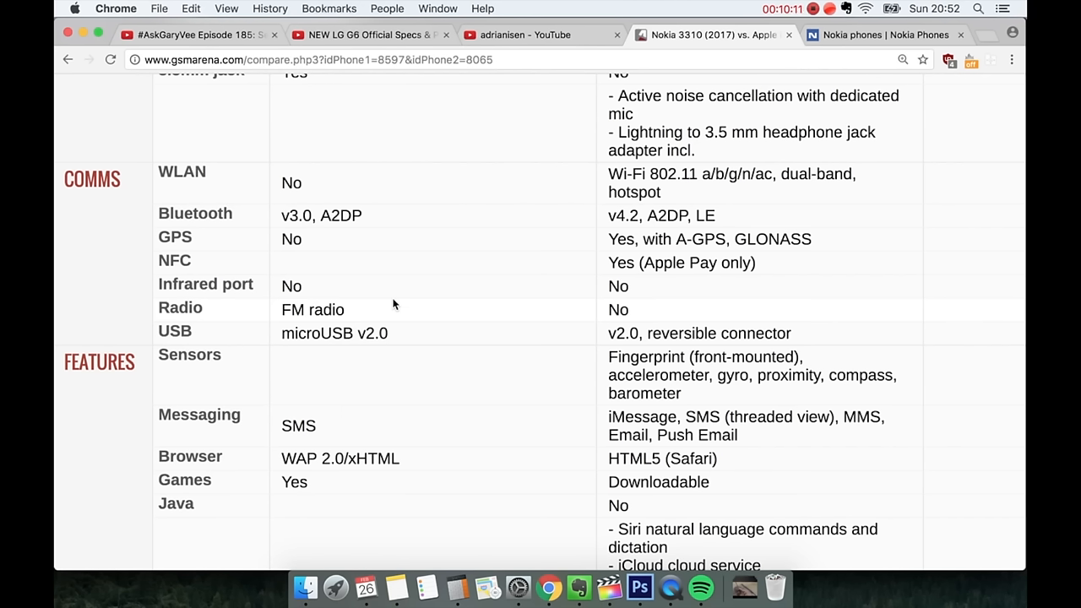
Step: Mark the Nokia's 'FM radio' and the iPhone's 'No', then scroll slightly to the player rows
double_click(311, 310)
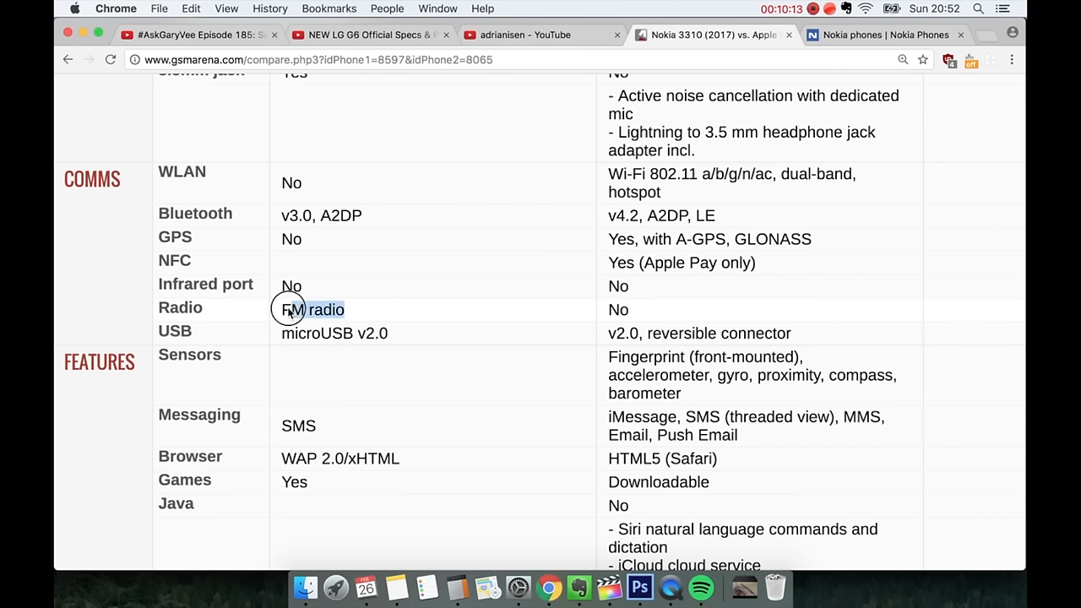
double_click(292, 309)
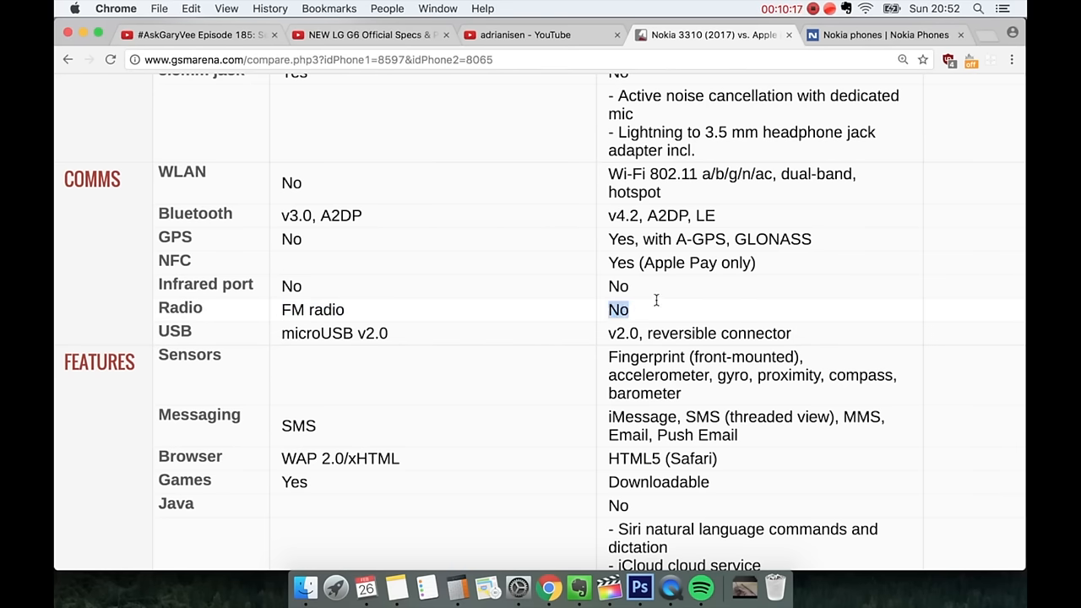
mouse_move(654, 309)
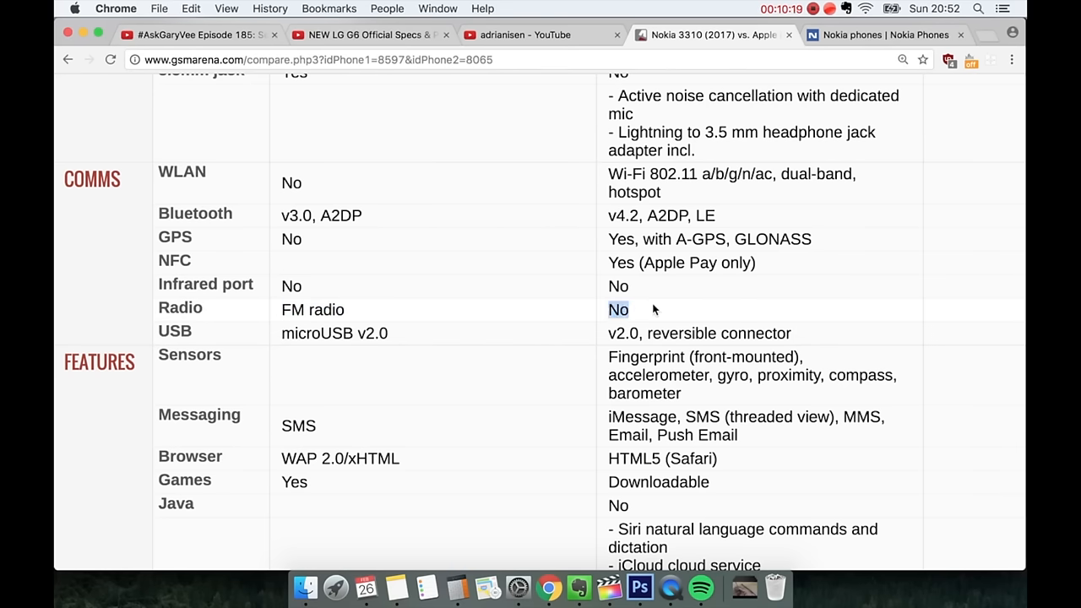
scroll(down, 3)
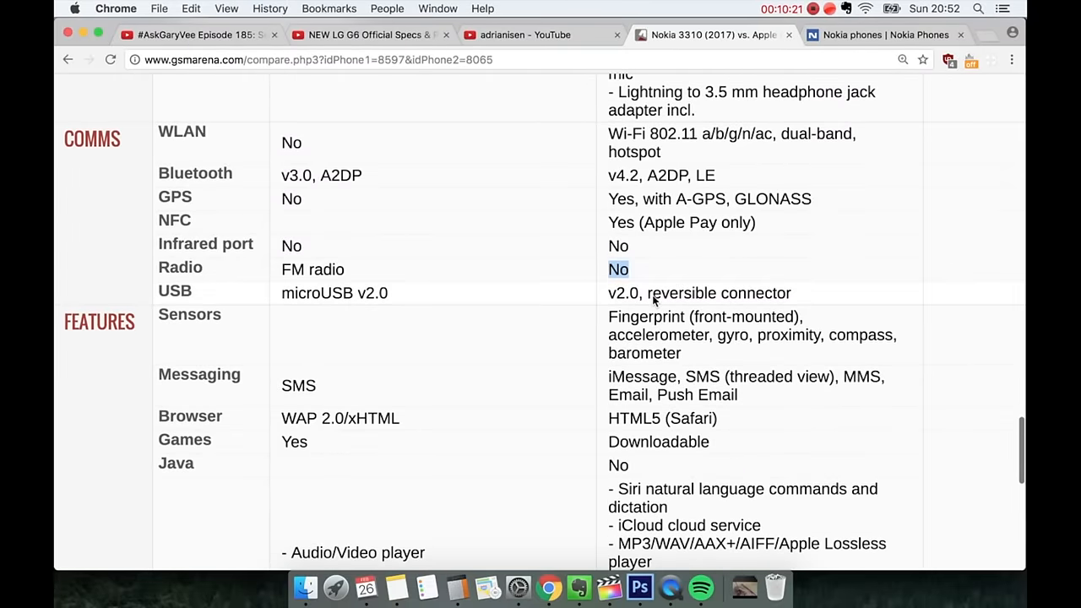
Step: Scroll to the iPhone's MP4/H.264 player, audio/video/photo editor and document editor entries
scroll(down, 3)
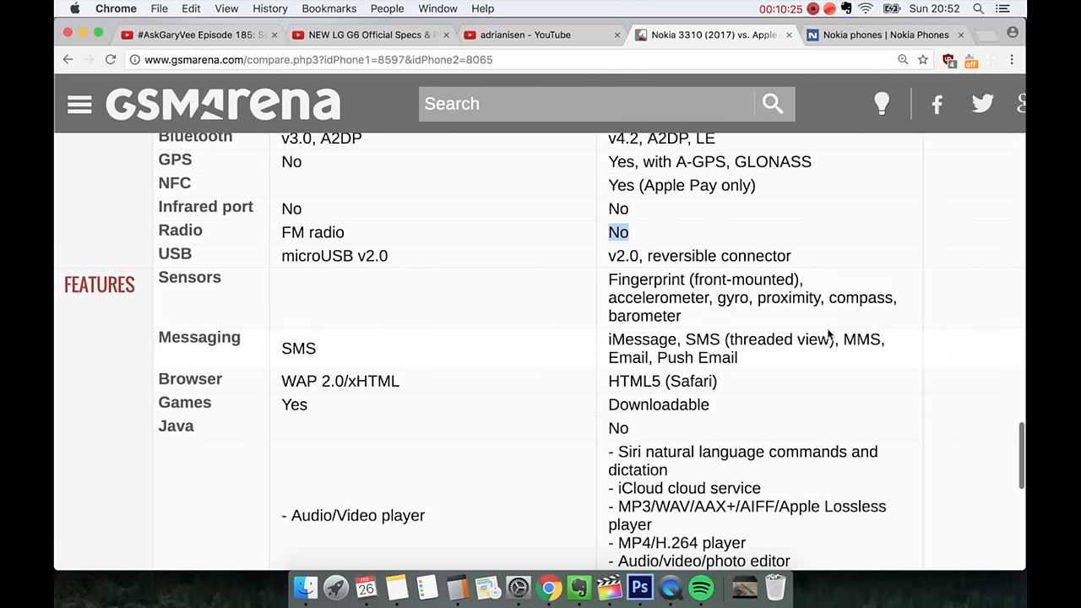
mouse_move(662, 279)
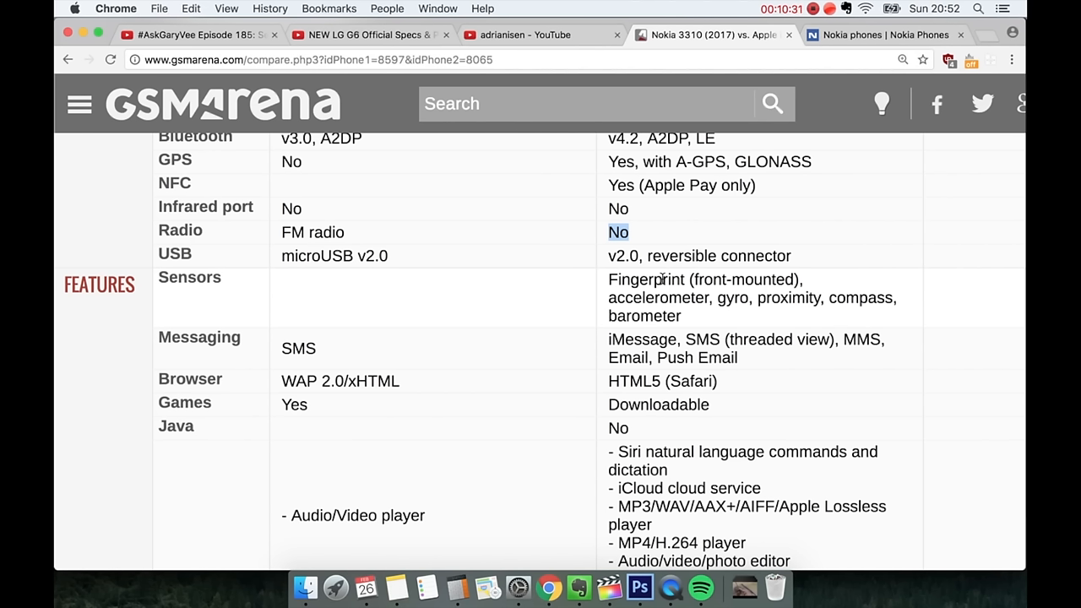
mouse_move(695, 296)
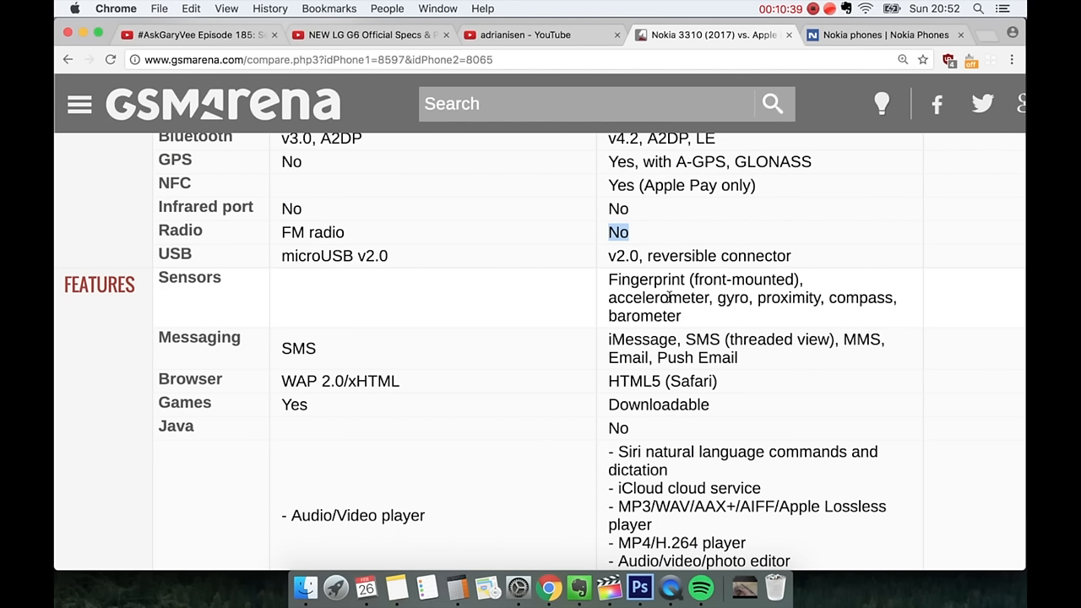
mouse_move(674, 321)
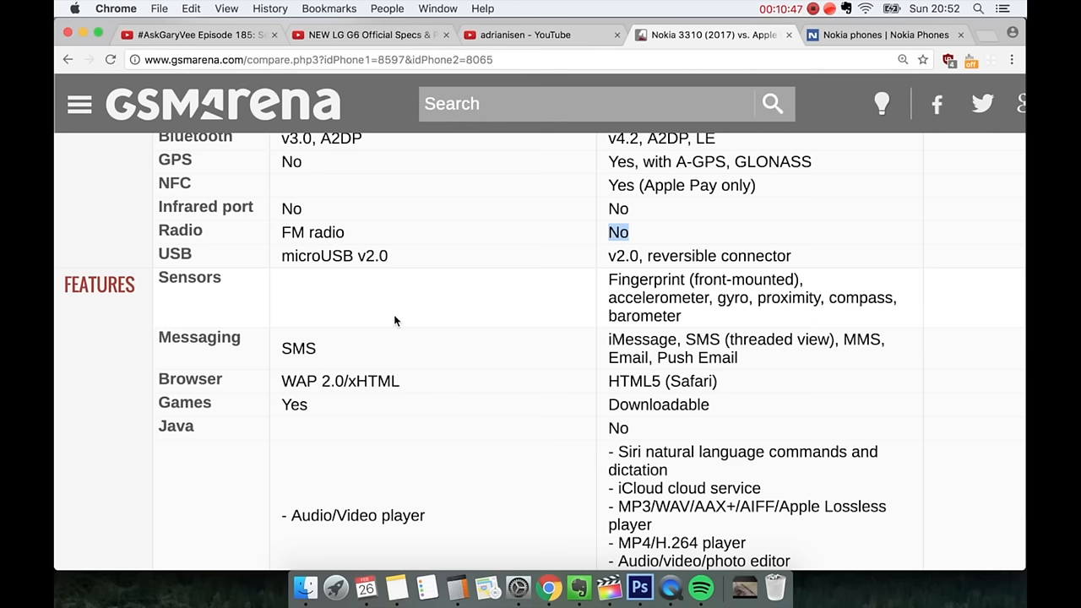
scroll(down, 3)
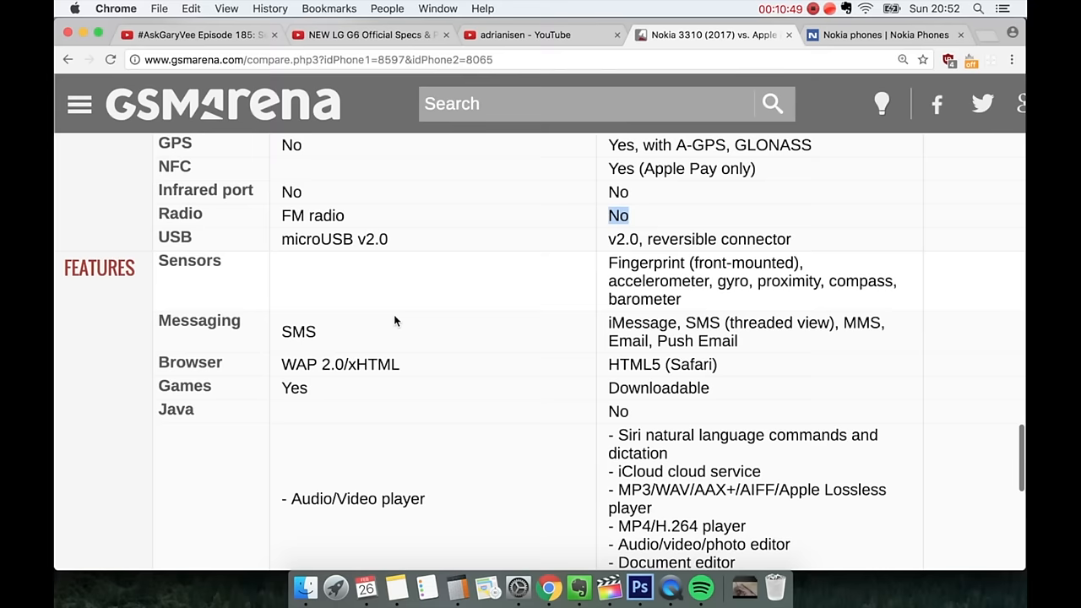
Step: Scroll past Features to the Battery, Misc and Tests sections with battery life, colors, SAR and price
scroll(down, 3)
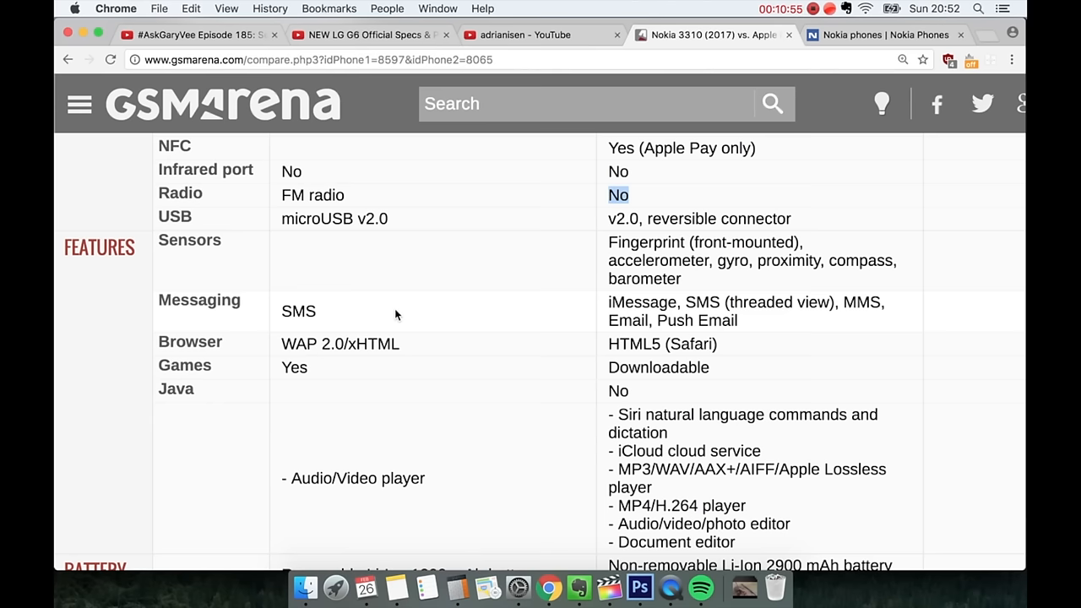
mouse_move(718, 302)
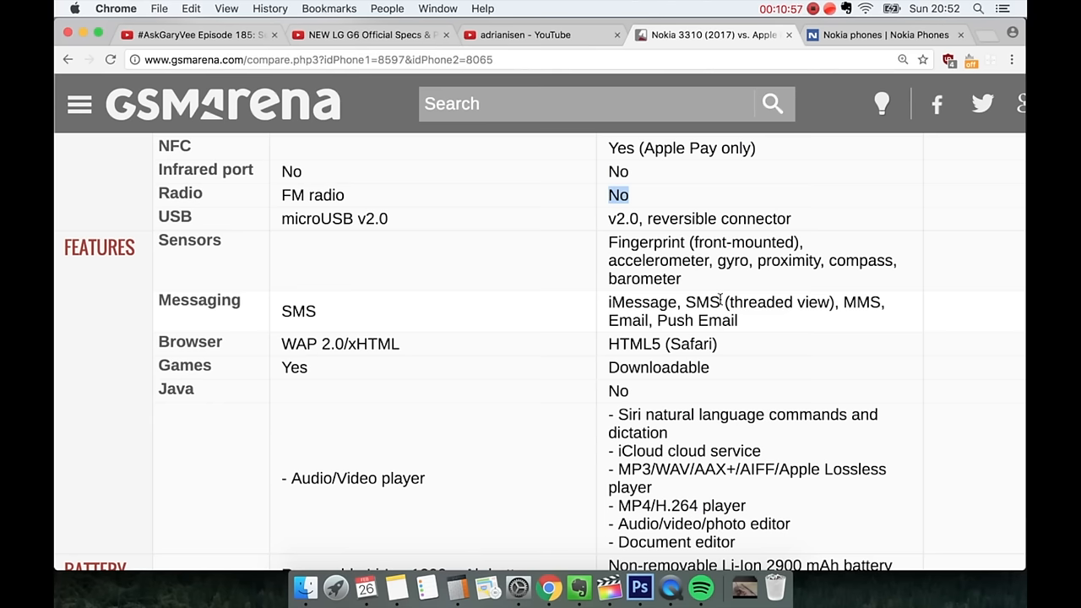
scroll(down, 3)
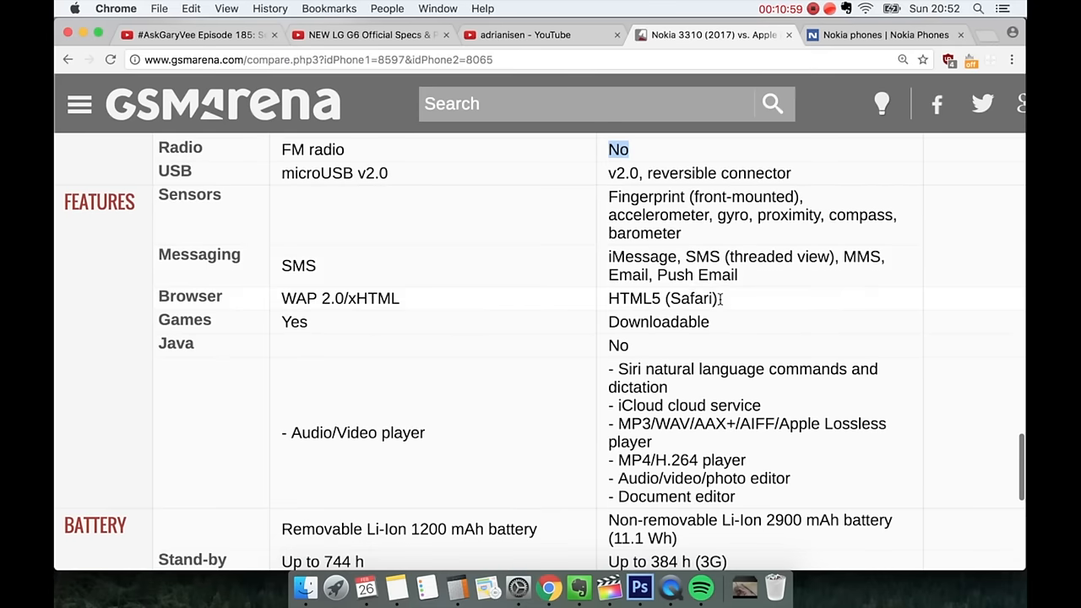
mouse_move(638, 258)
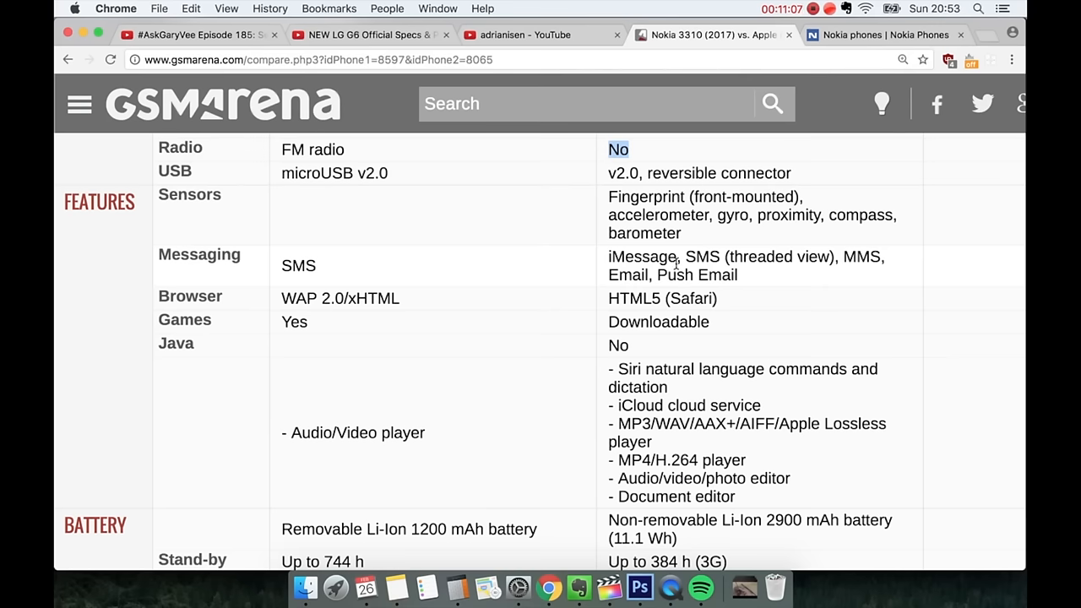
scroll(down, 3)
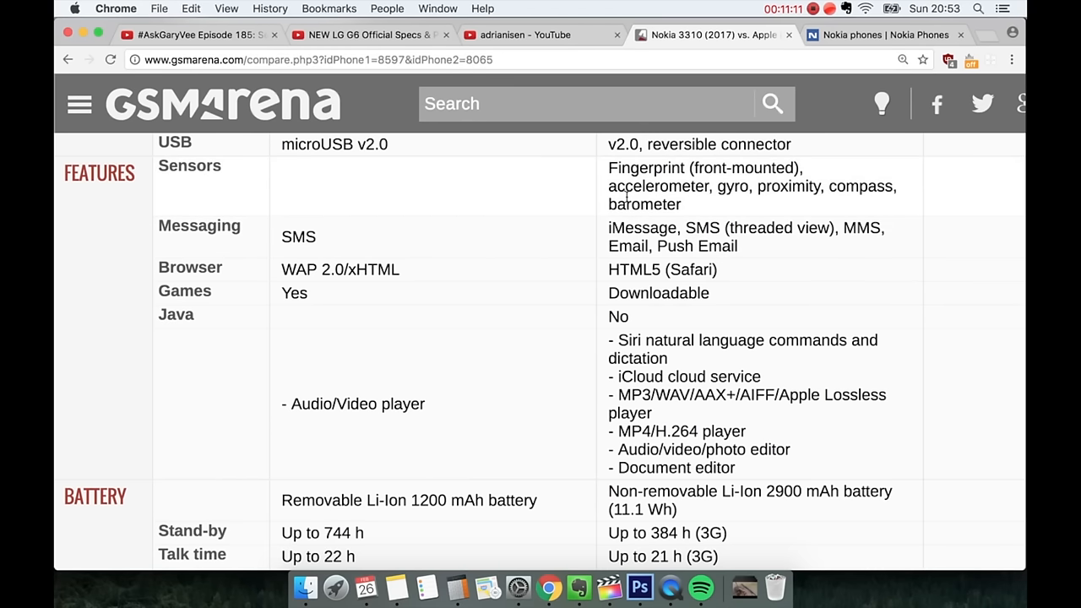
mouse_move(665, 274)
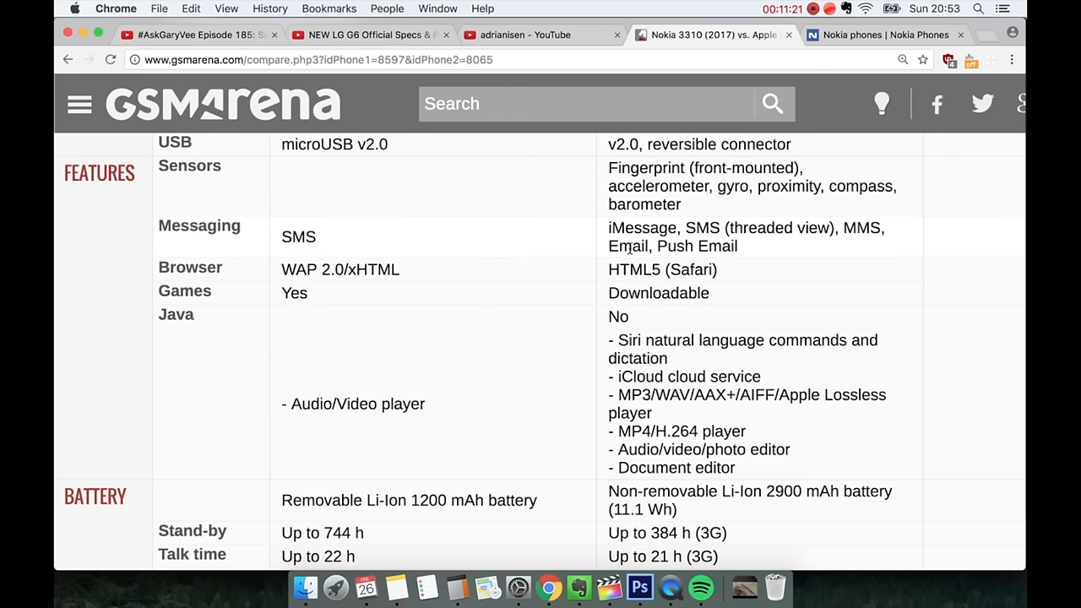
scroll(down, 3)
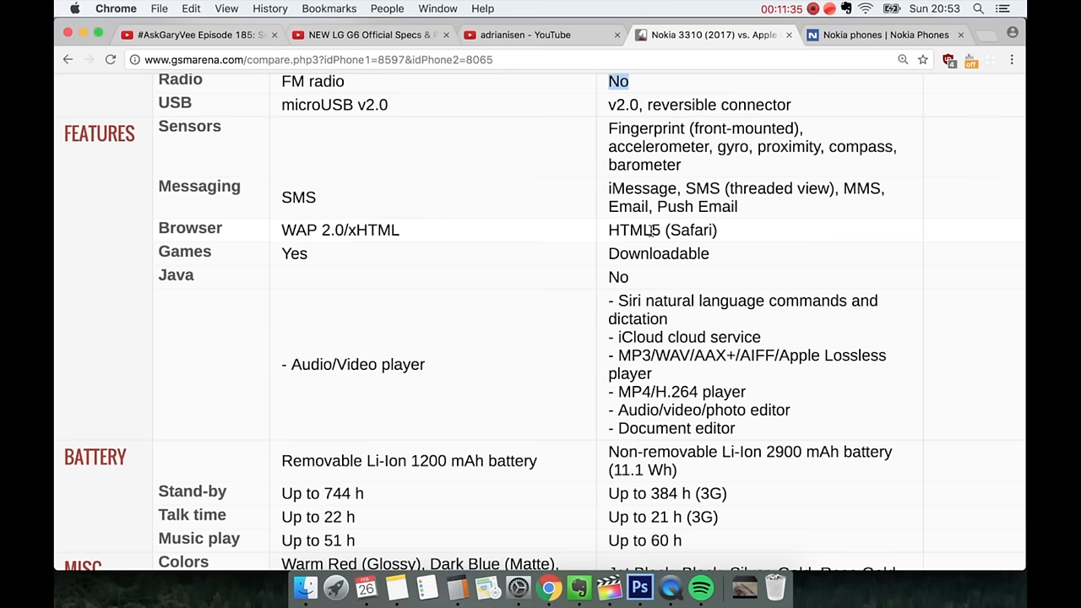
scroll(down, 3)
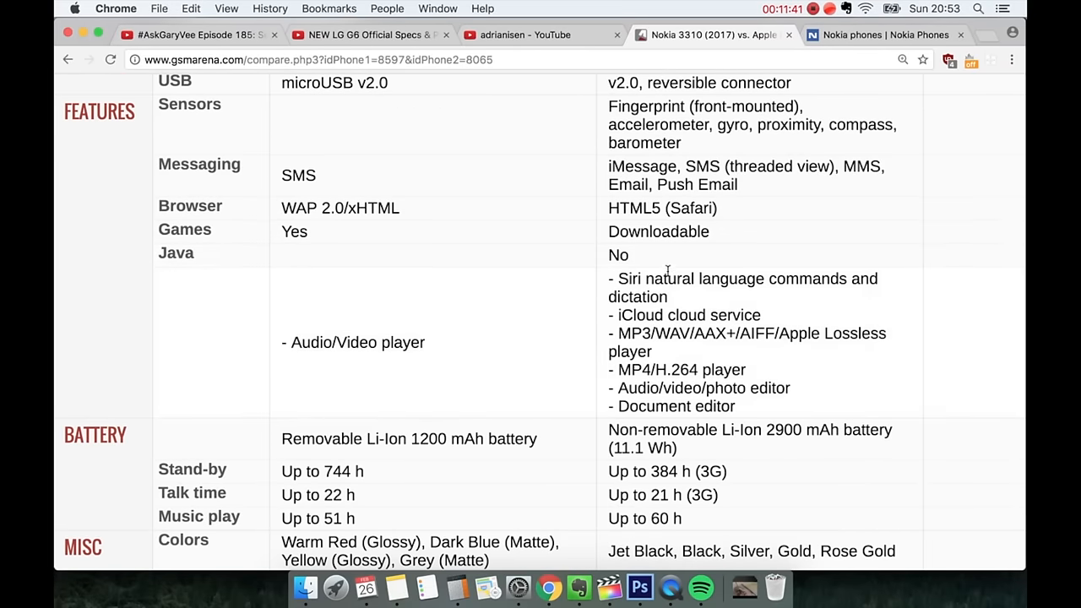
mouse_move(340, 256)
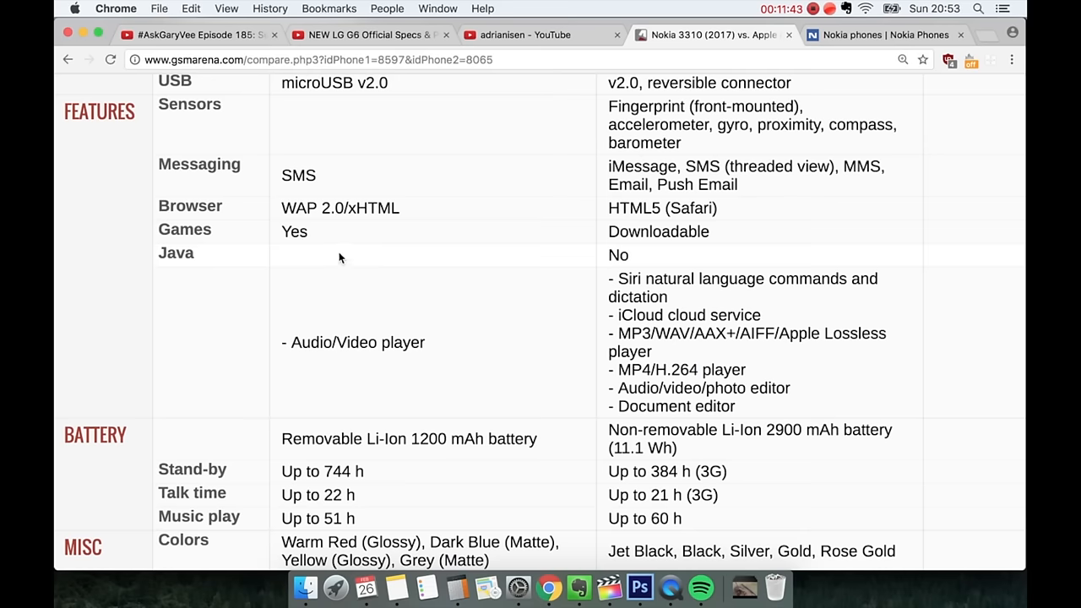
scroll(down, 3)
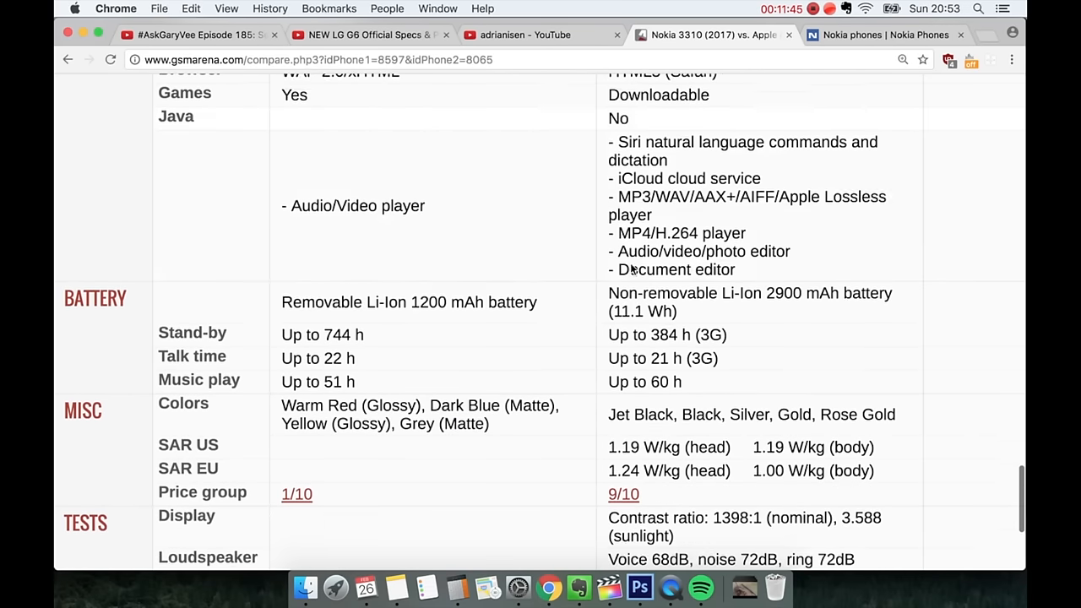
Step: Highlight the iPhone's 'Up to 60 h music play' and scroll to the footer and 75h endurance rating
scroll(down, 3)
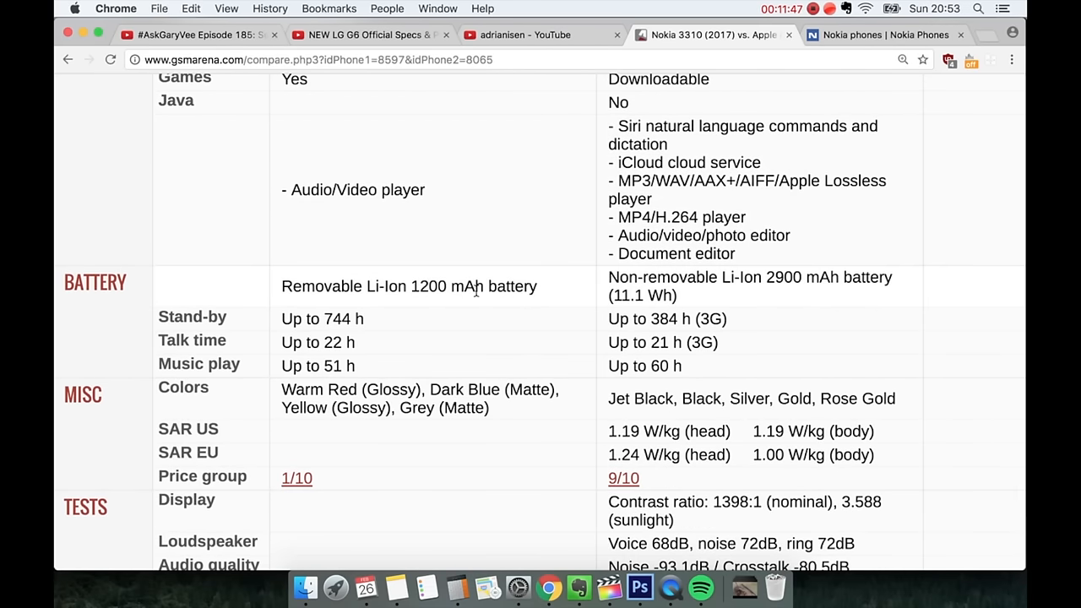
scroll(down, 3)
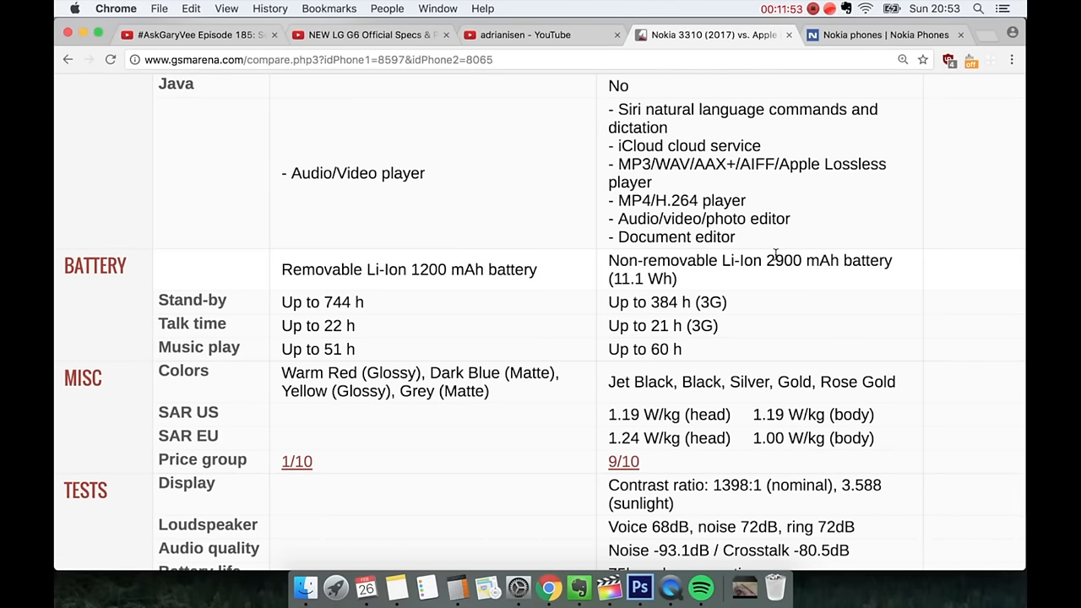
mouse_move(475, 285)
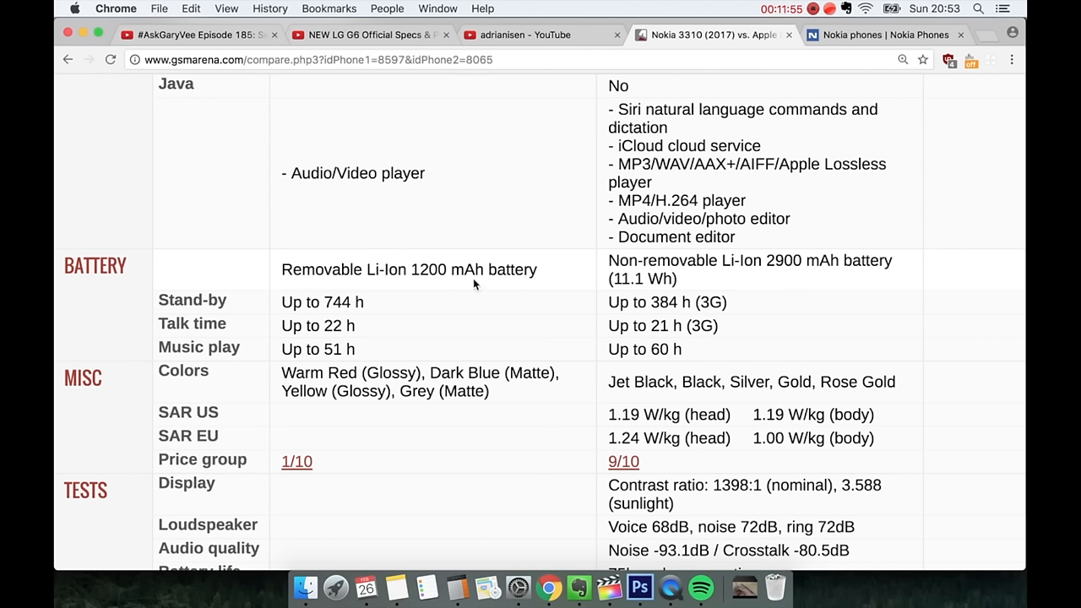
mouse_move(489, 270)
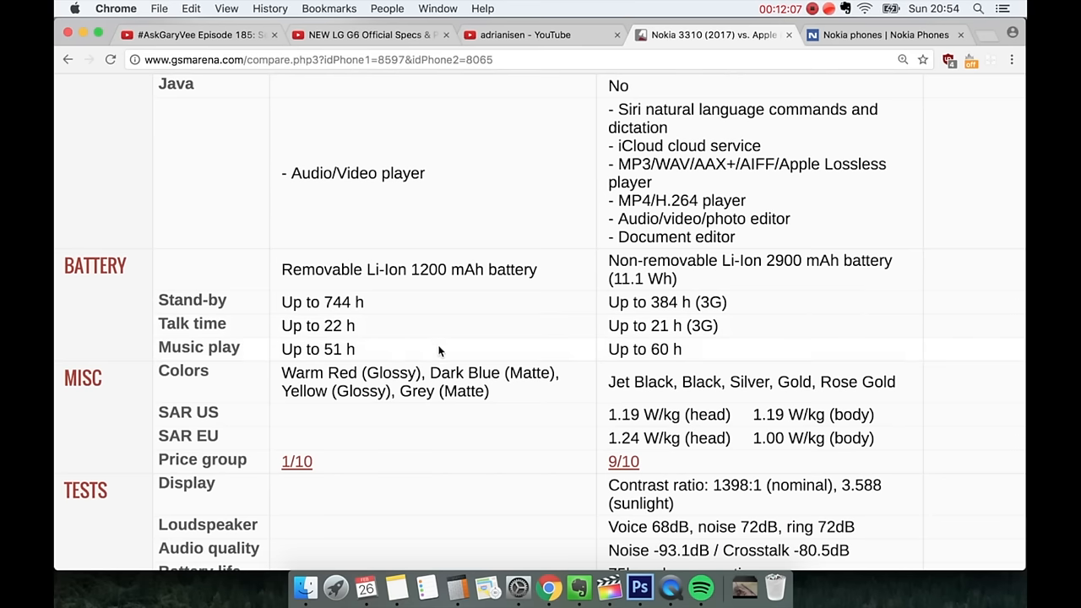
mouse_move(420, 331)
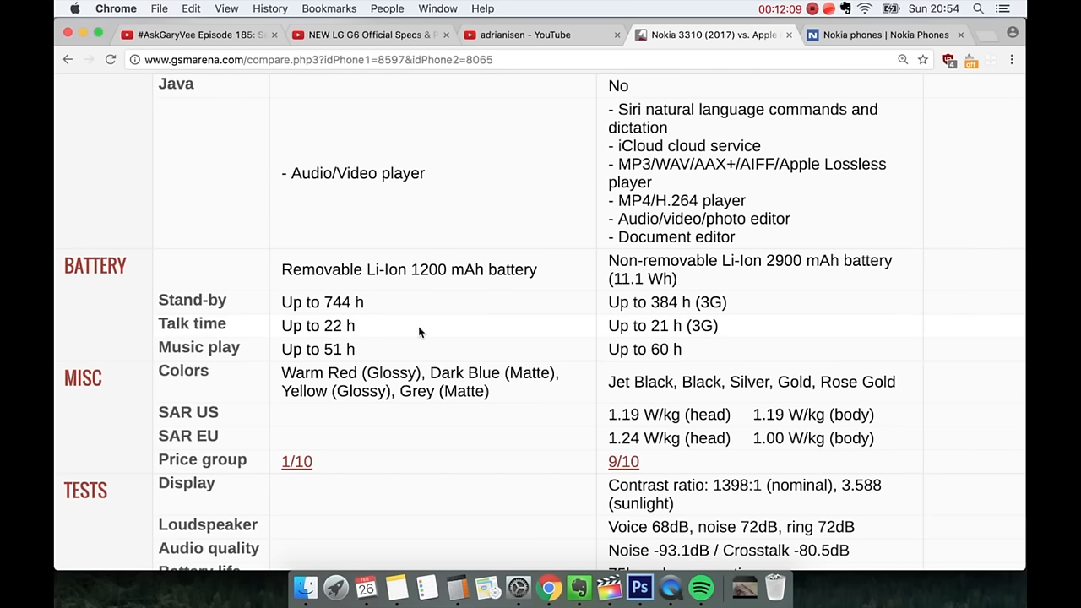
mouse_move(633, 344)
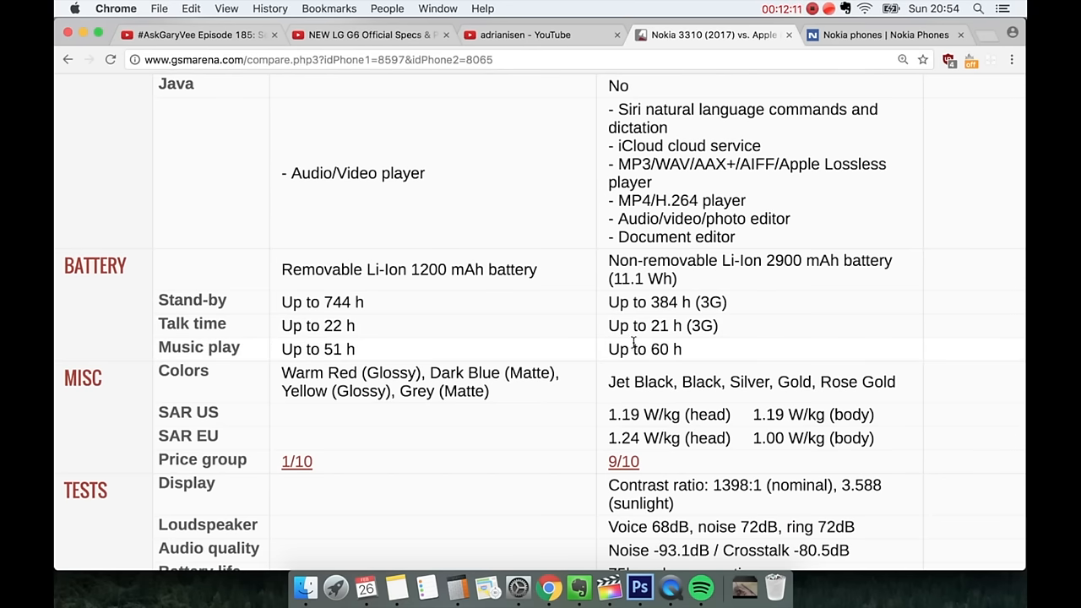
double_click(644, 349)
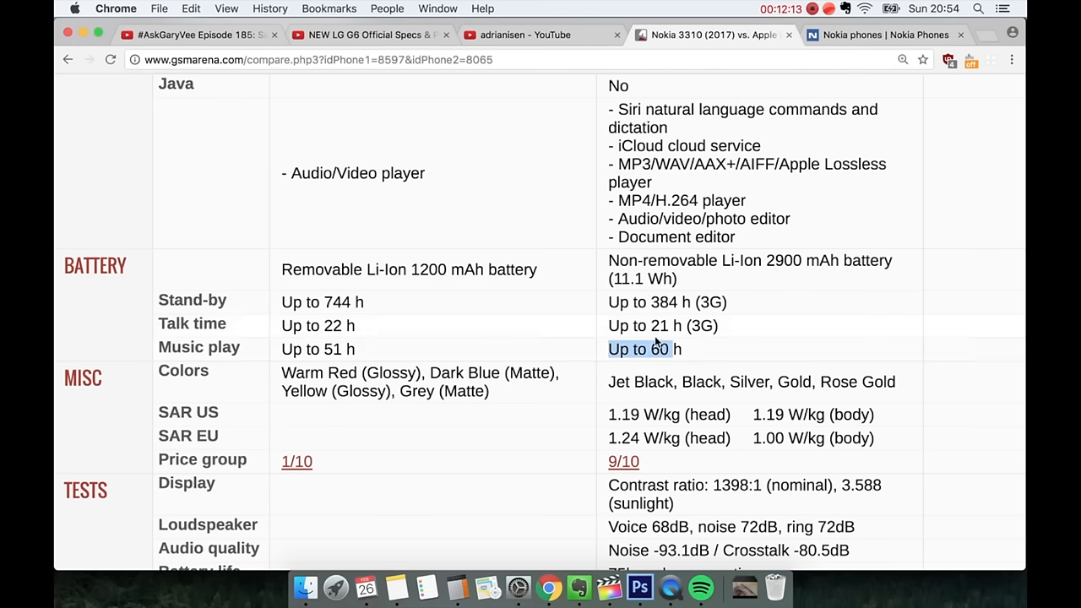
mouse_move(669, 324)
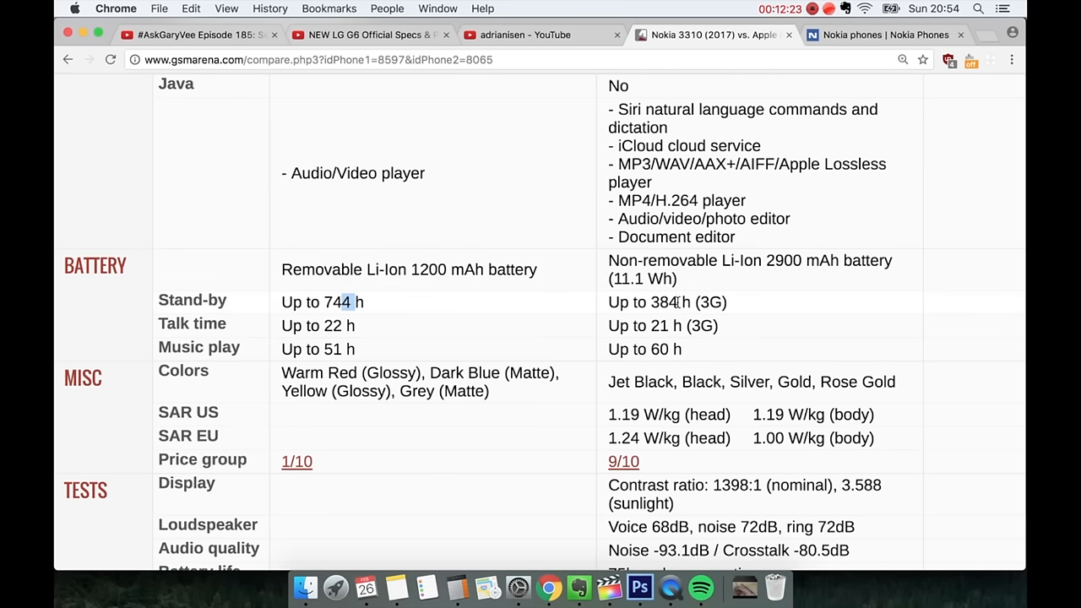
scroll(down, 3)
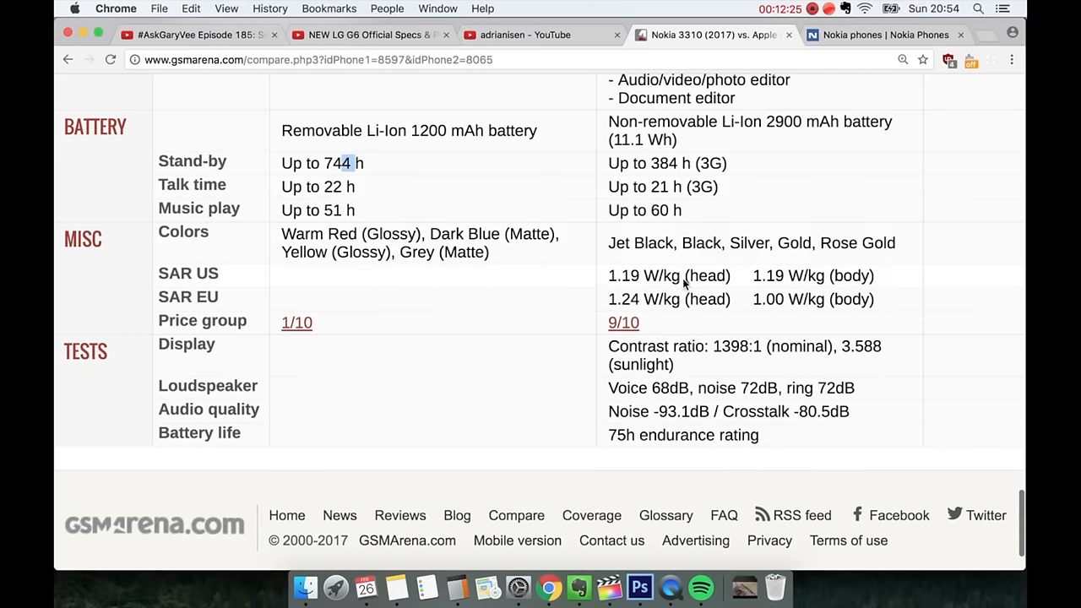
Step: Scroll back up to the Nokia 3310 (2017) and Apple iPhone 7 Plus headers
scroll(down, 3)
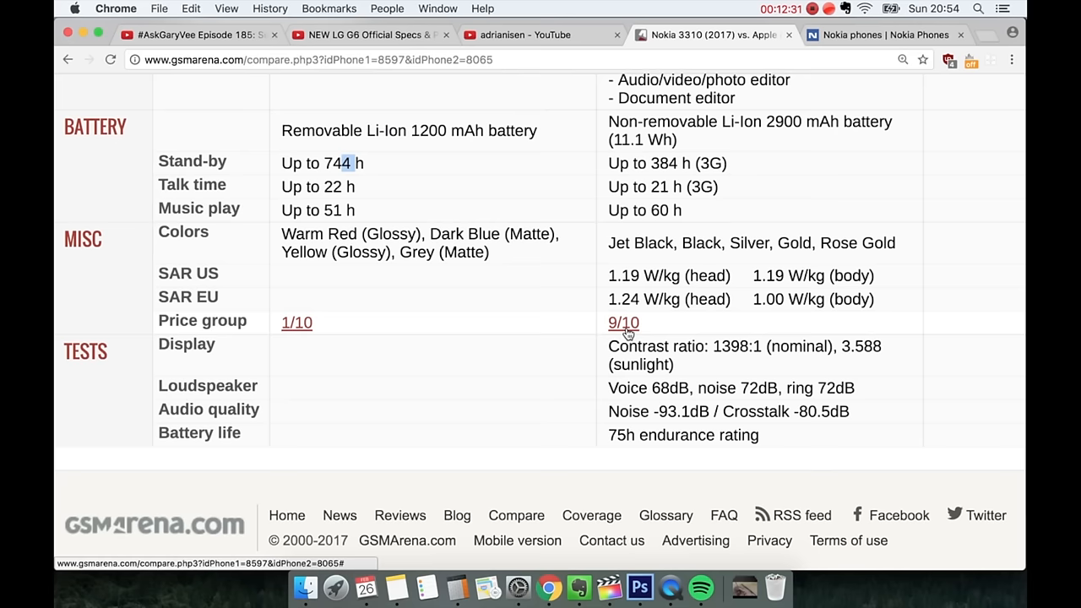
mouse_move(485, 329)
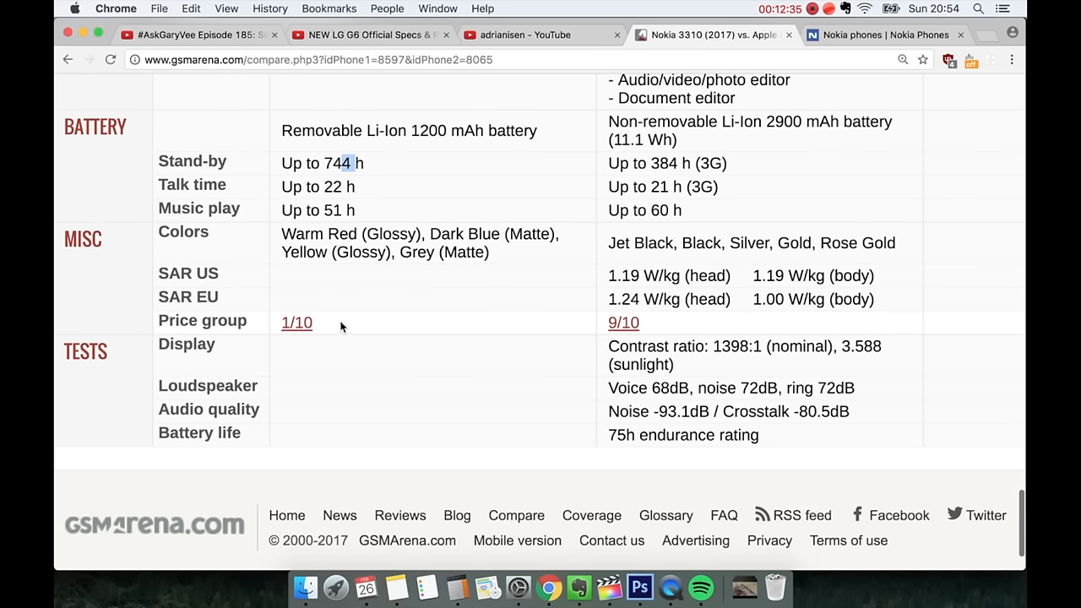
scroll(up, 3)
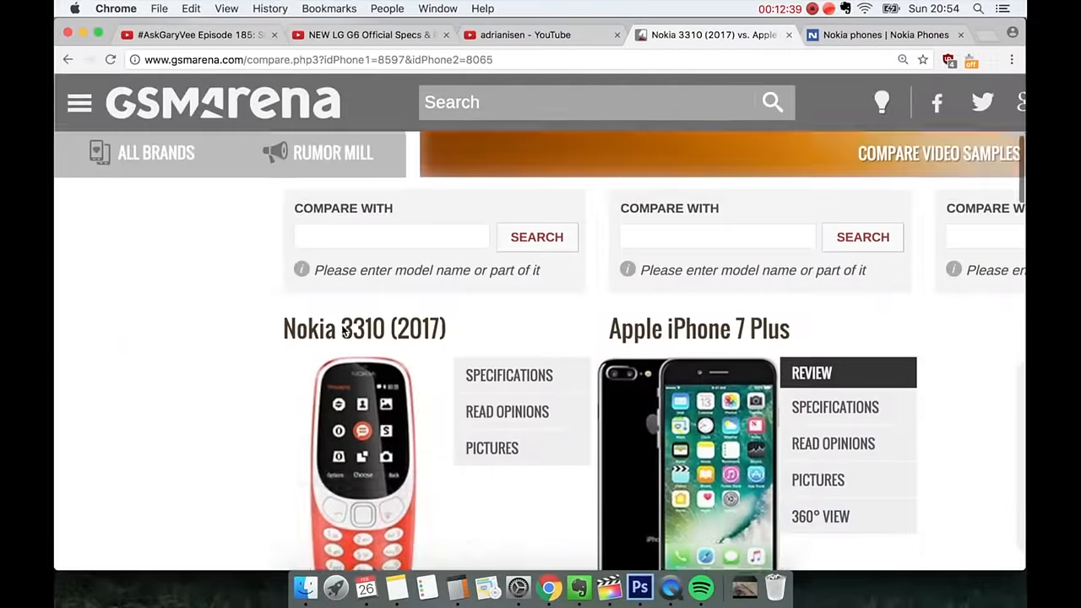
Step: Scroll slightly to show the technology and 2G band rows beneath the phone pictures
scroll(down, 3)
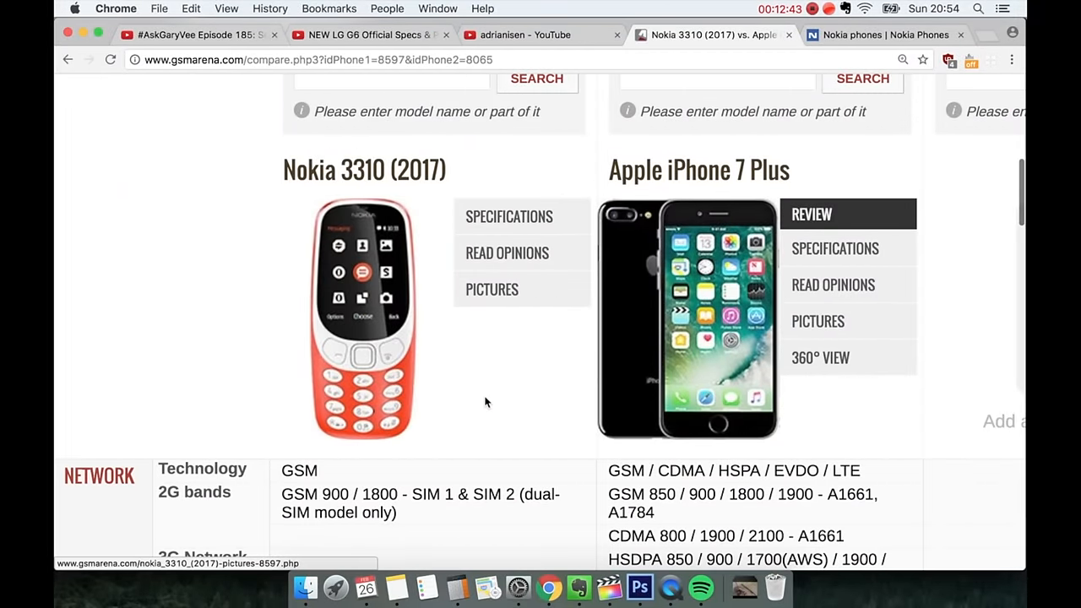
scroll(down, 3)
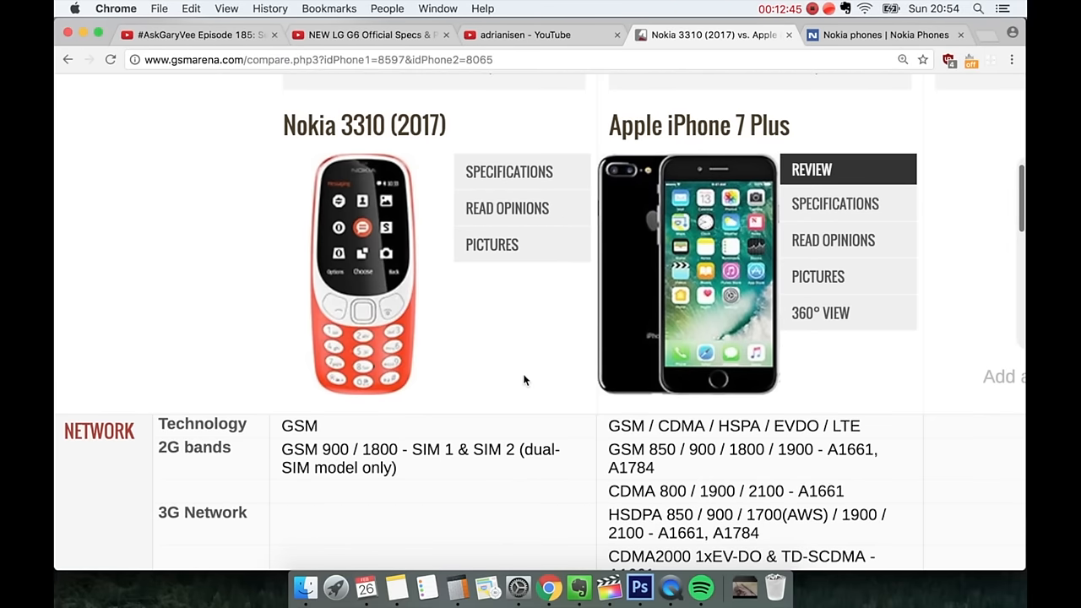